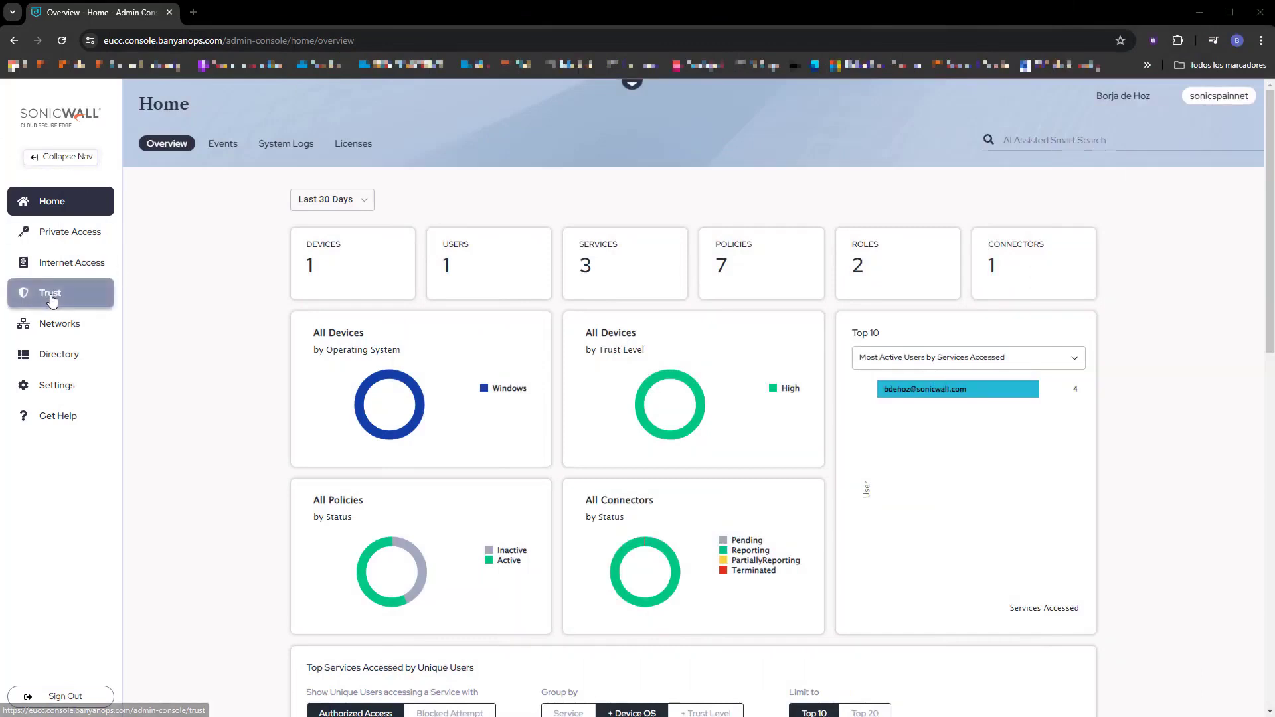
Step: Show the Trust integrations list, currently empty
left_click(50, 292)
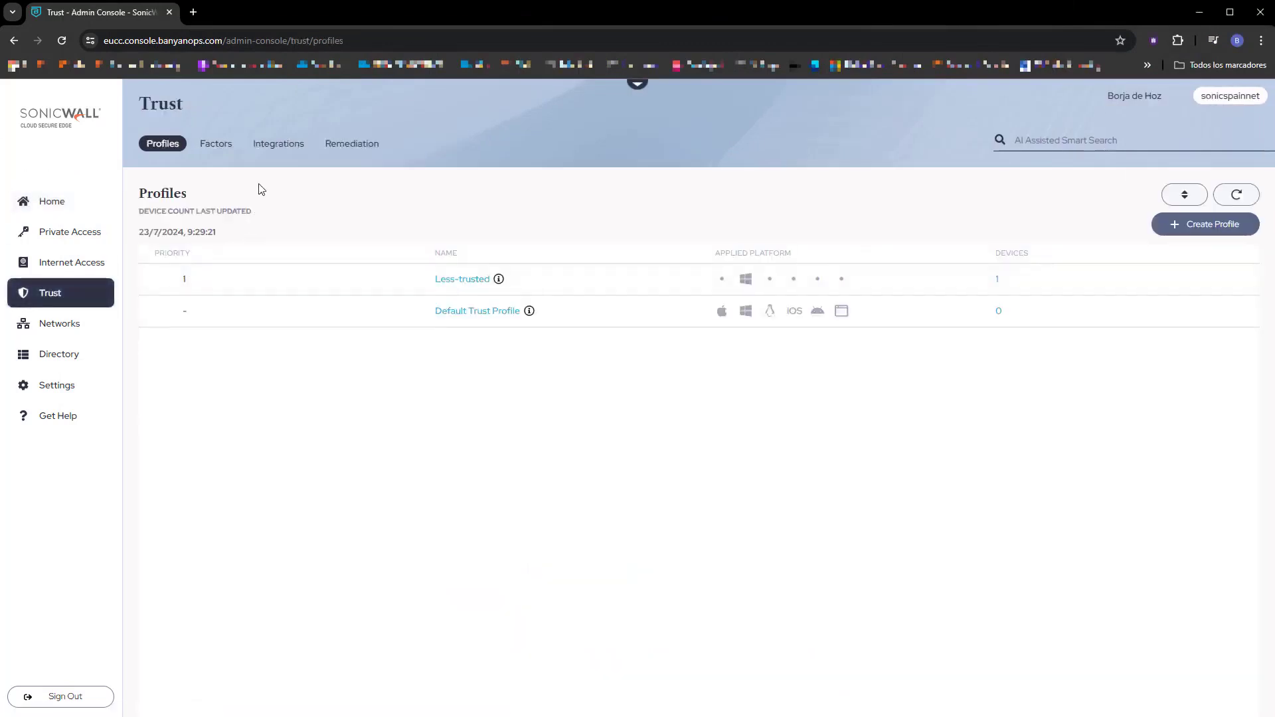
left_click(278, 143)
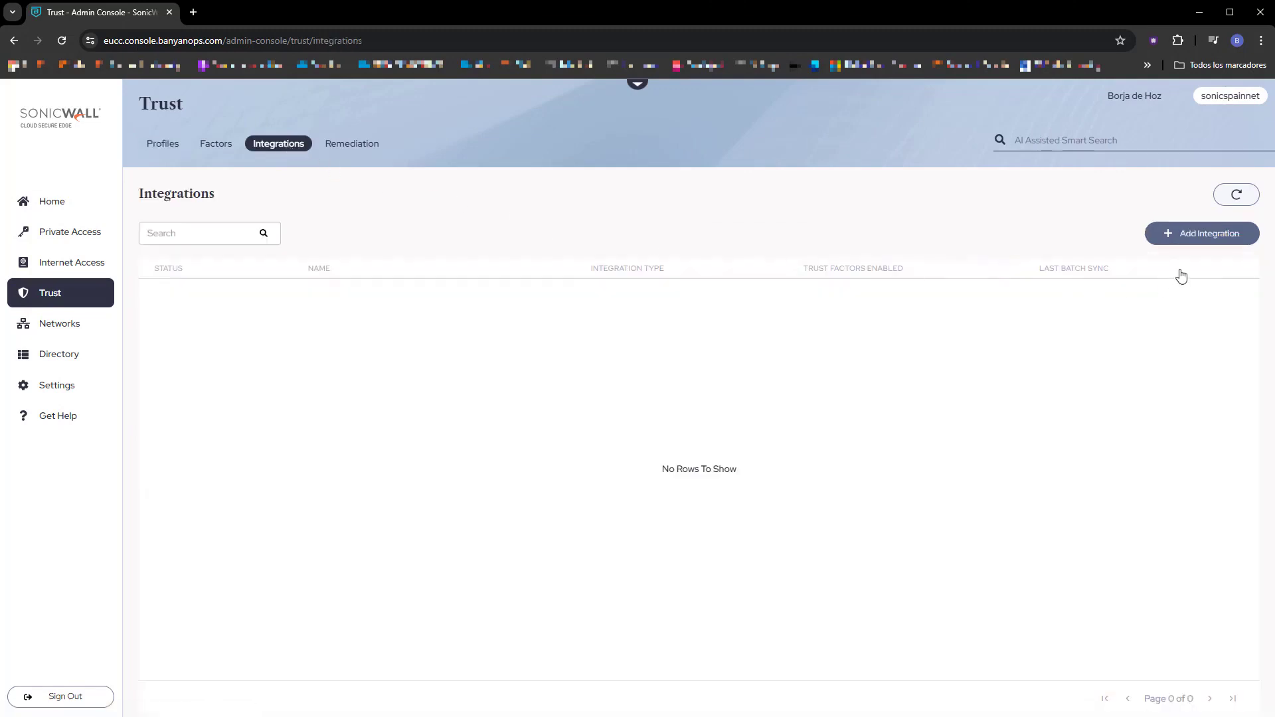
Step: Start a new integration named 'Capture Client - Demo'
left_click(1201, 233)
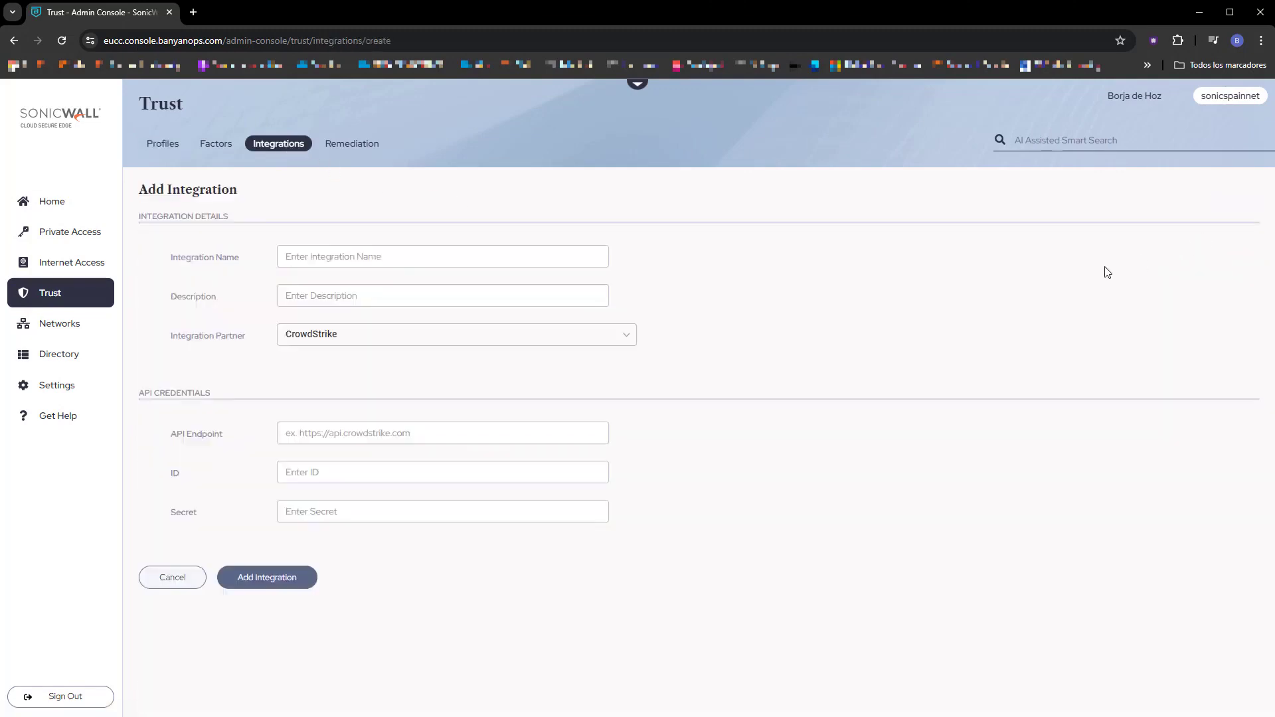
mouse_move(693, 346)
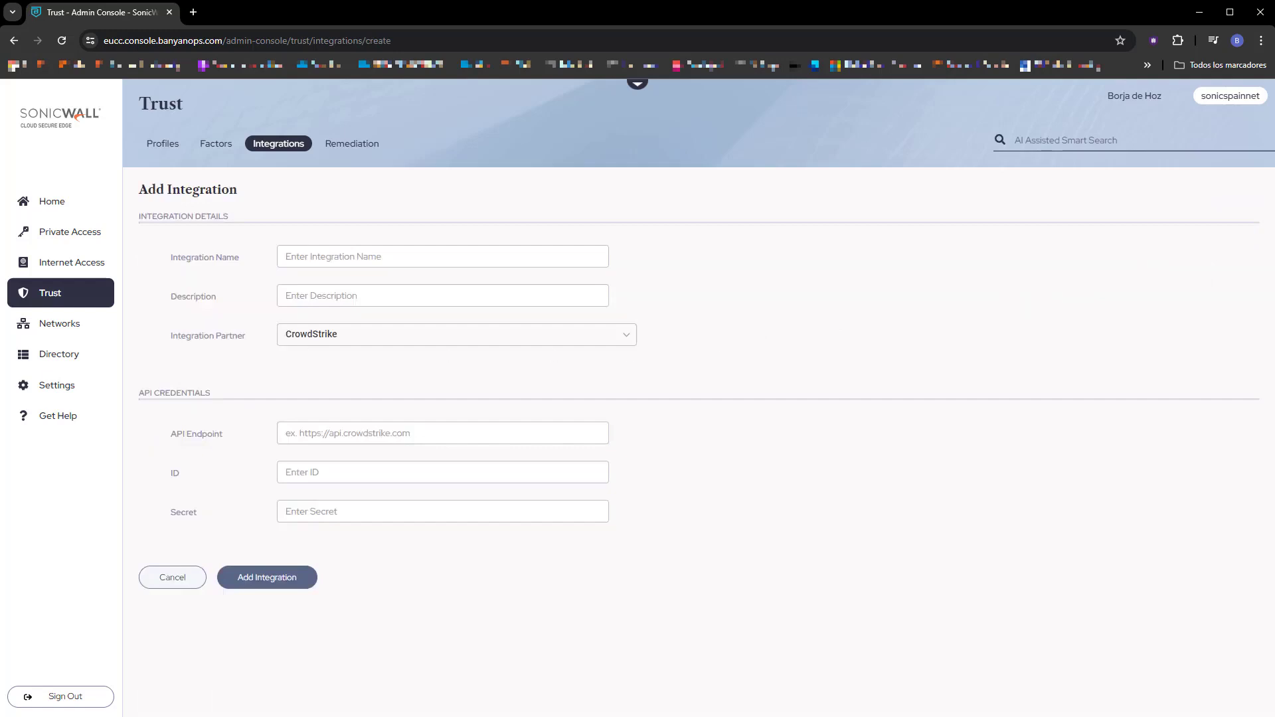
left_click(441, 257)
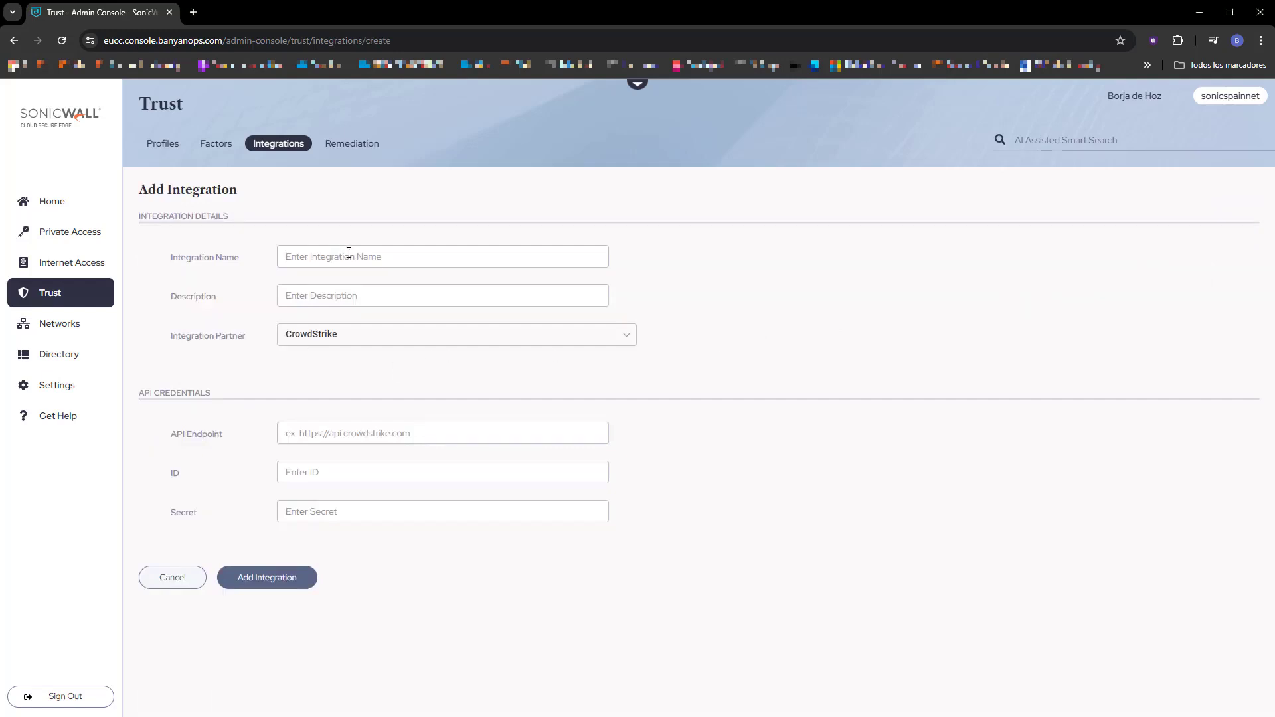
type("Capture")
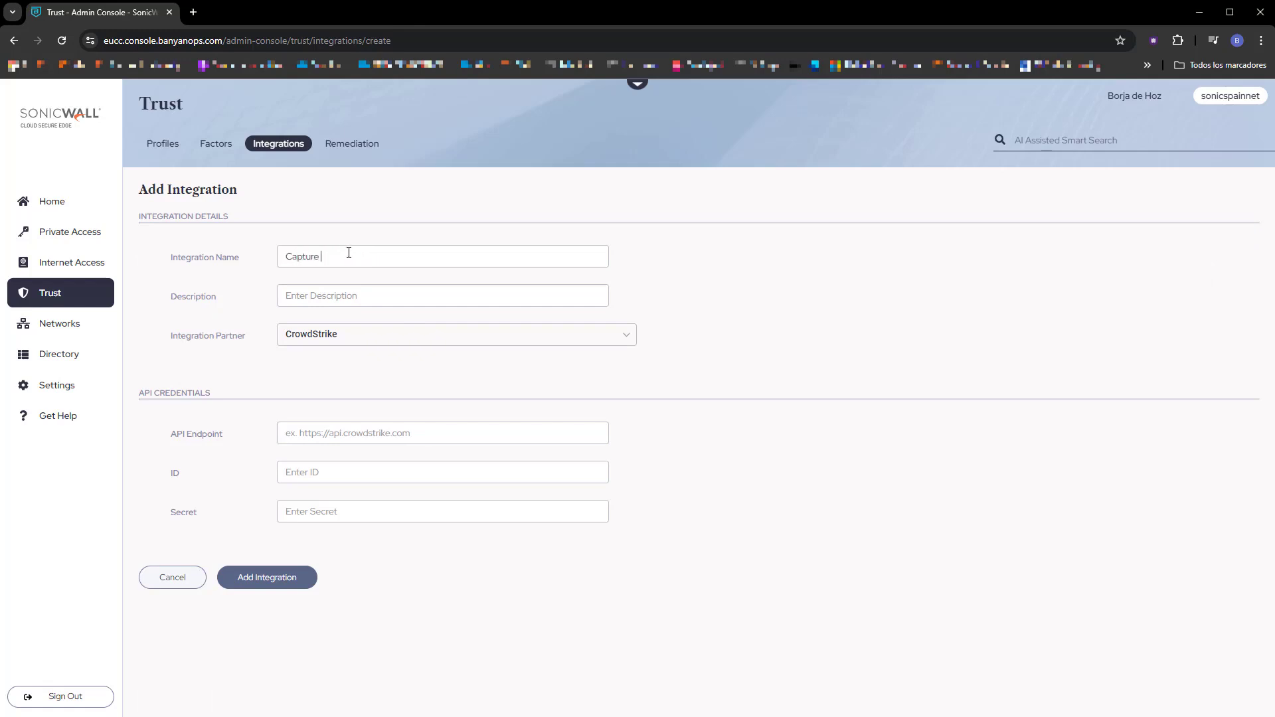
type("client - Demo")
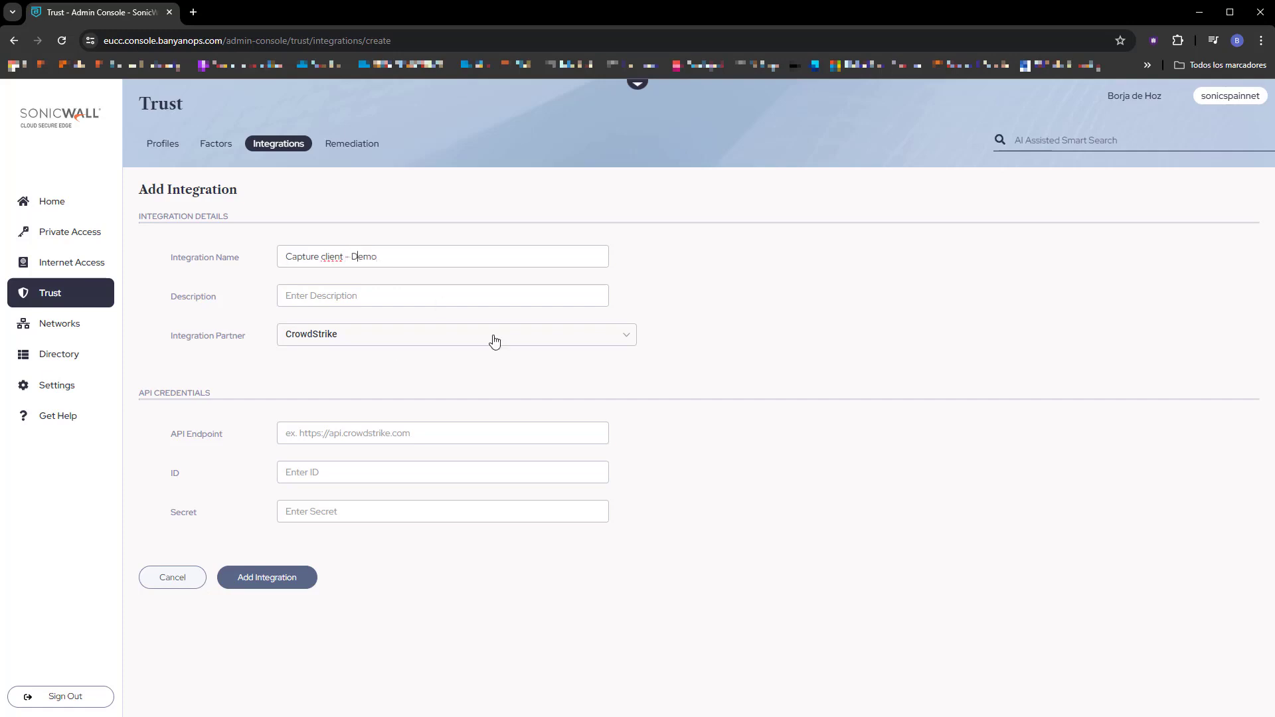
key("Backspace")
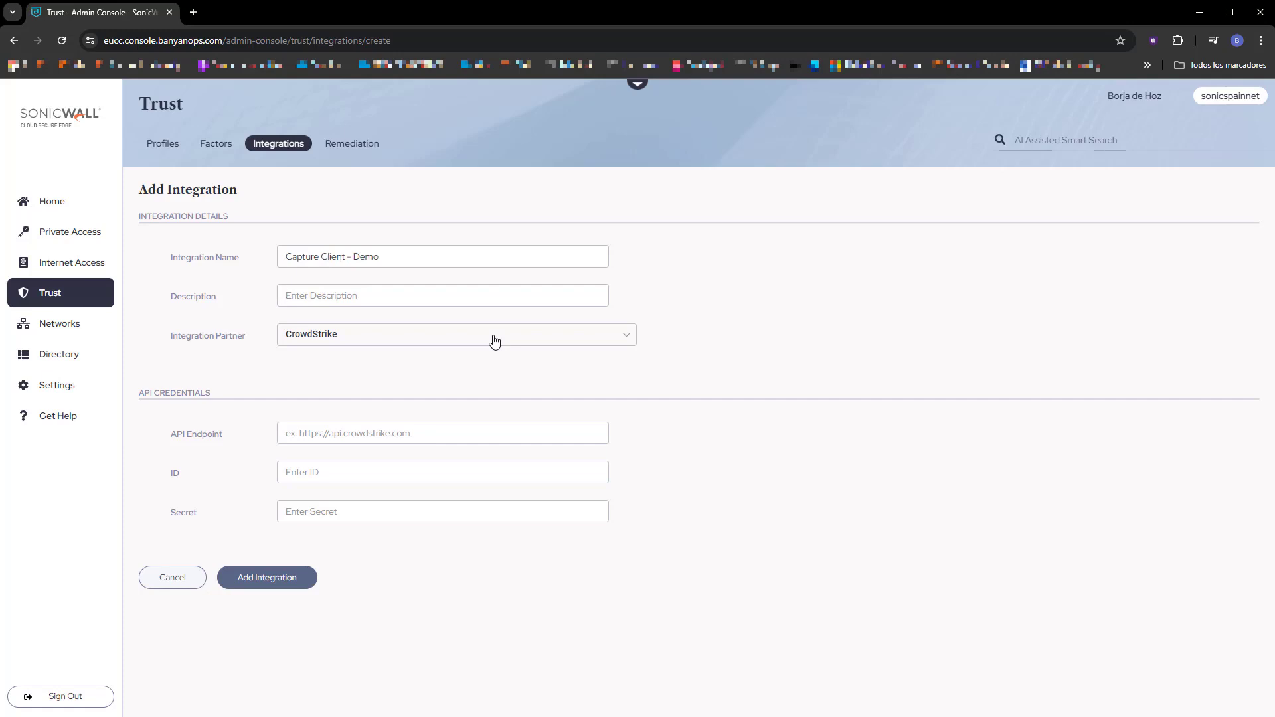
left_click(456, 335)
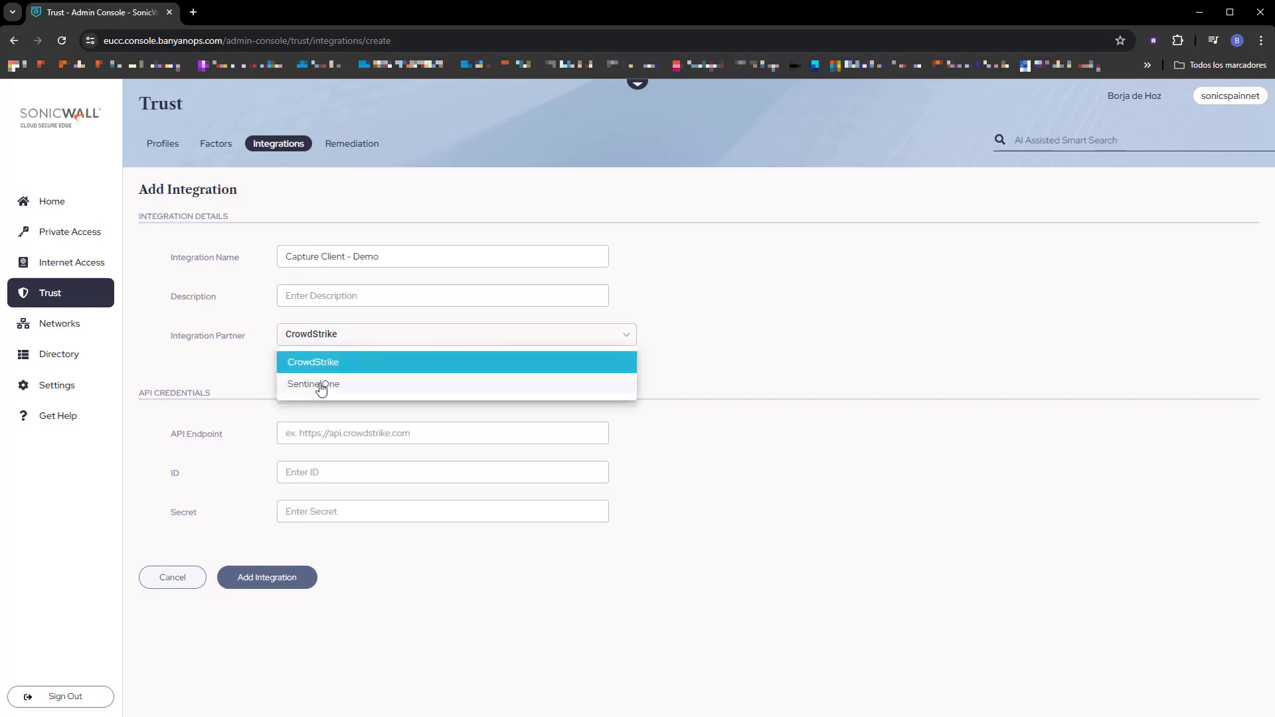
left_click(312, 384)
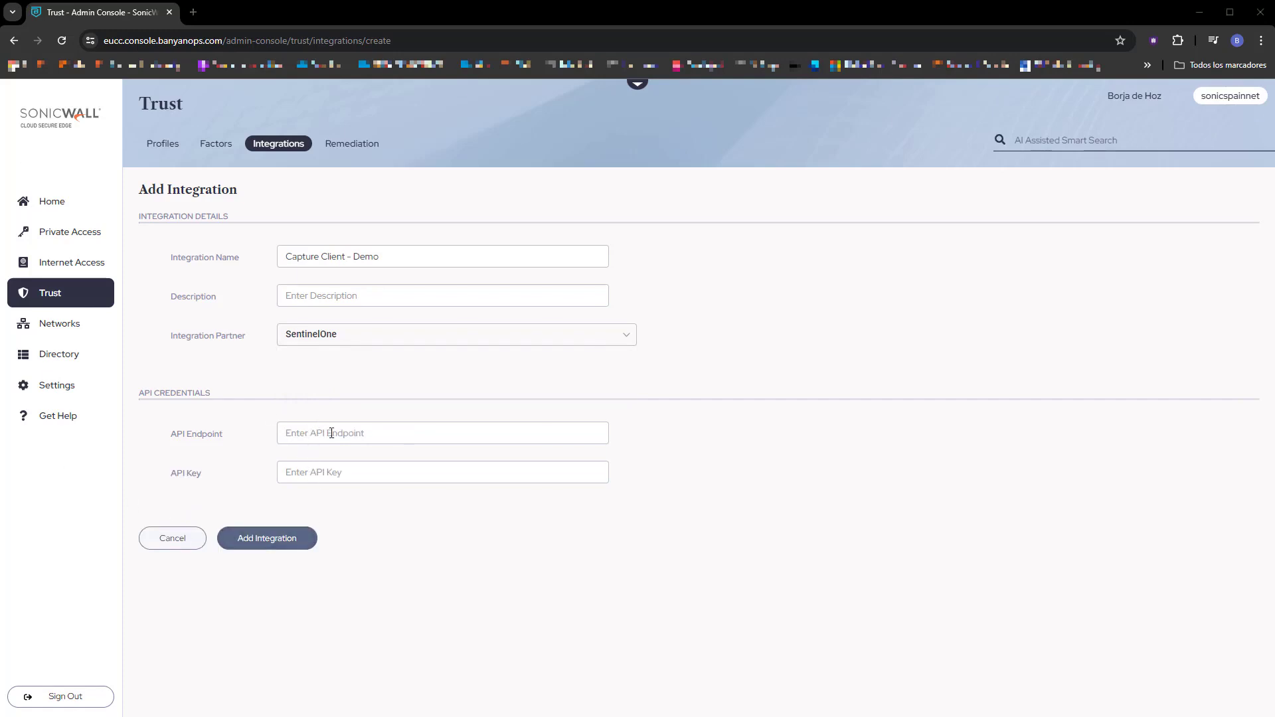
type("https://eucc1-sonicwall.sentinelone.net")
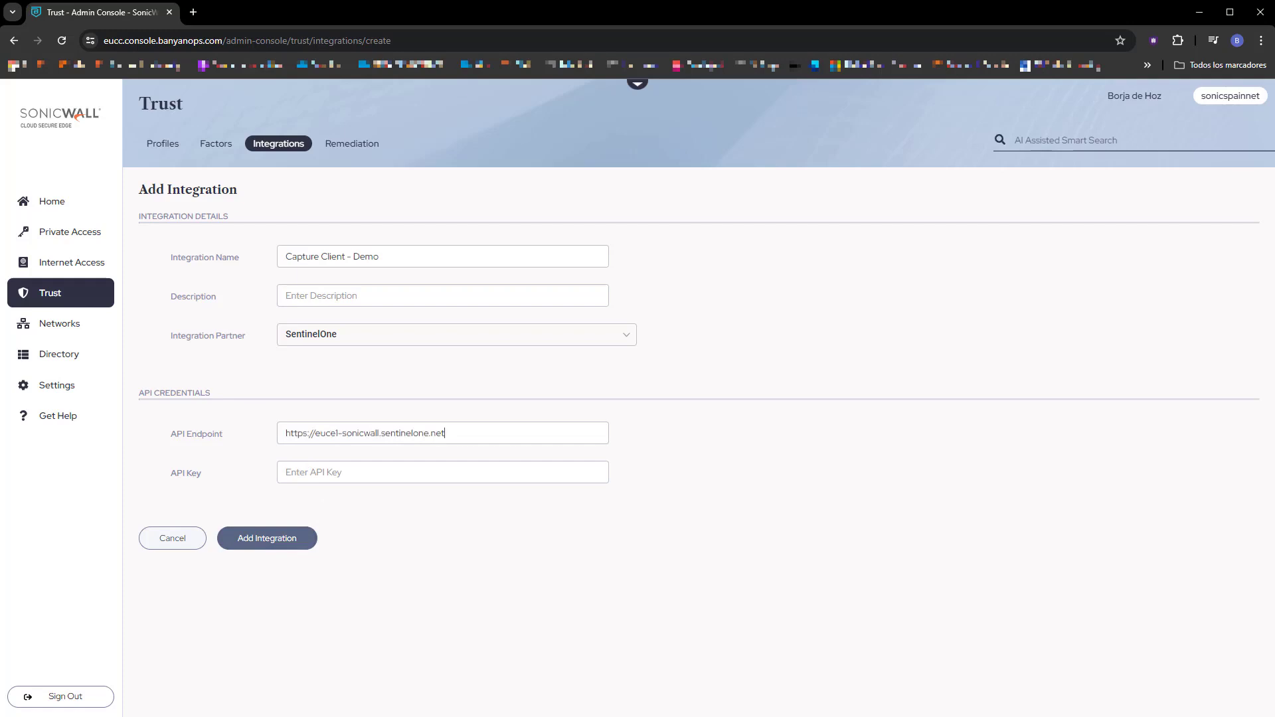
Step: Sign in at mysonicwall.com/muir/login as admin in a new tab to reach Capture Client Management
left_click(351, 12)
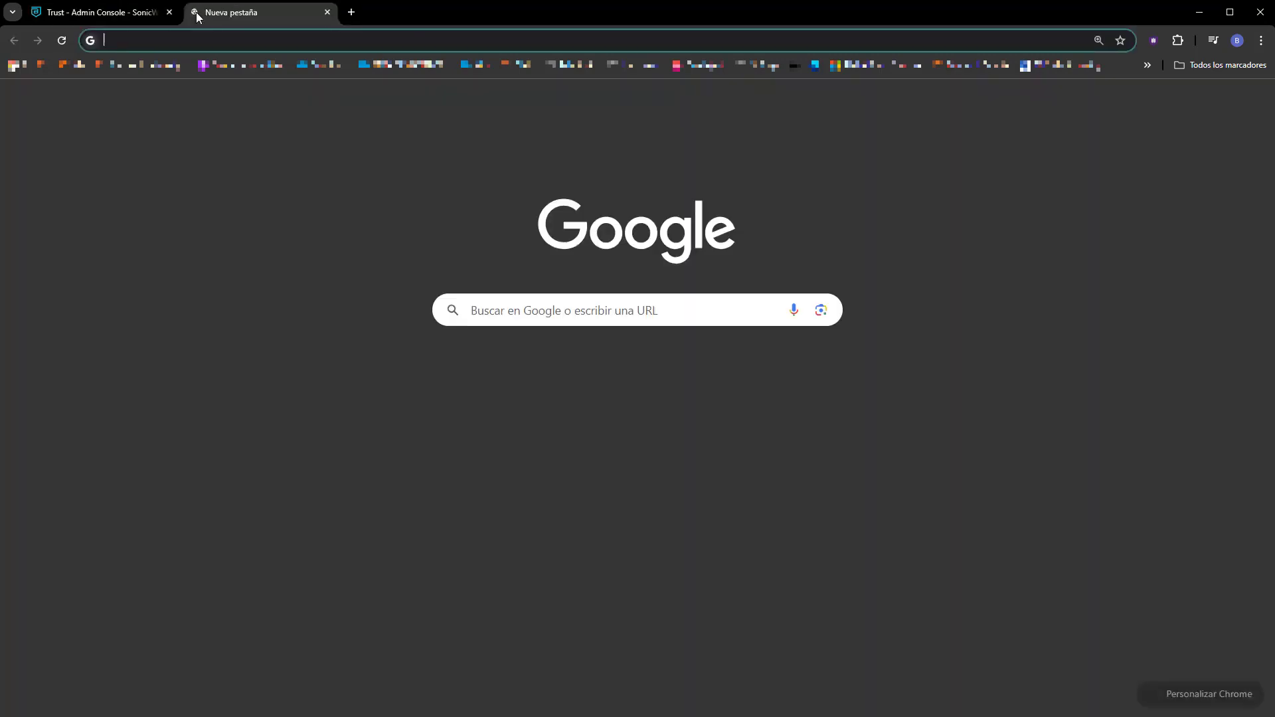
type("mysonicwall.com/muir/login")
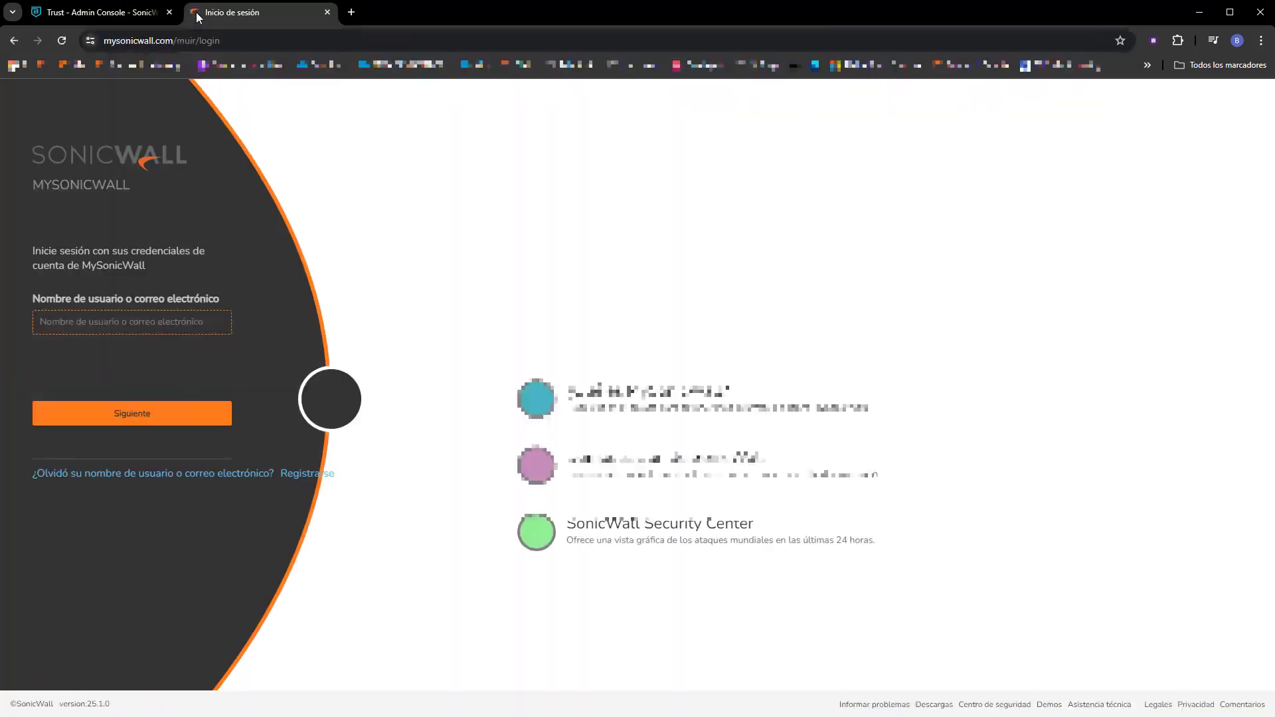
type("admin")
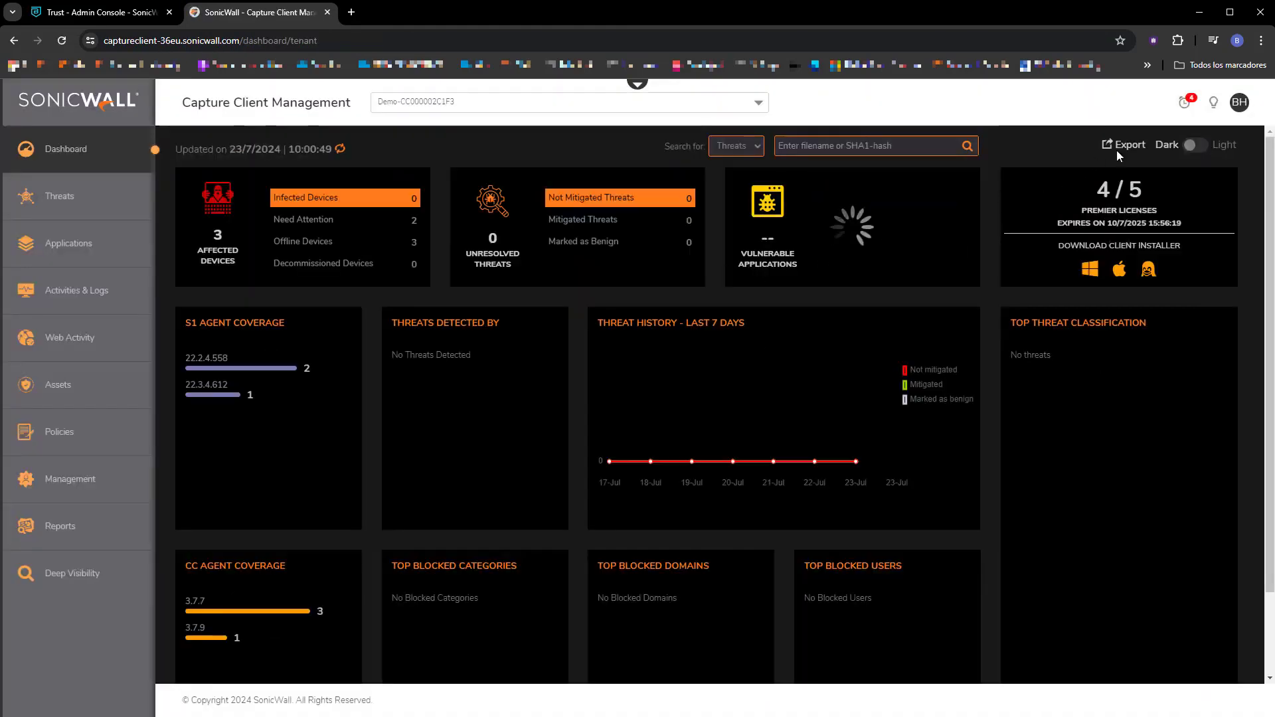
Step: Generate a SentinelOne API token from the account menu and return to the Admin Console form
left_click(1240, 102)
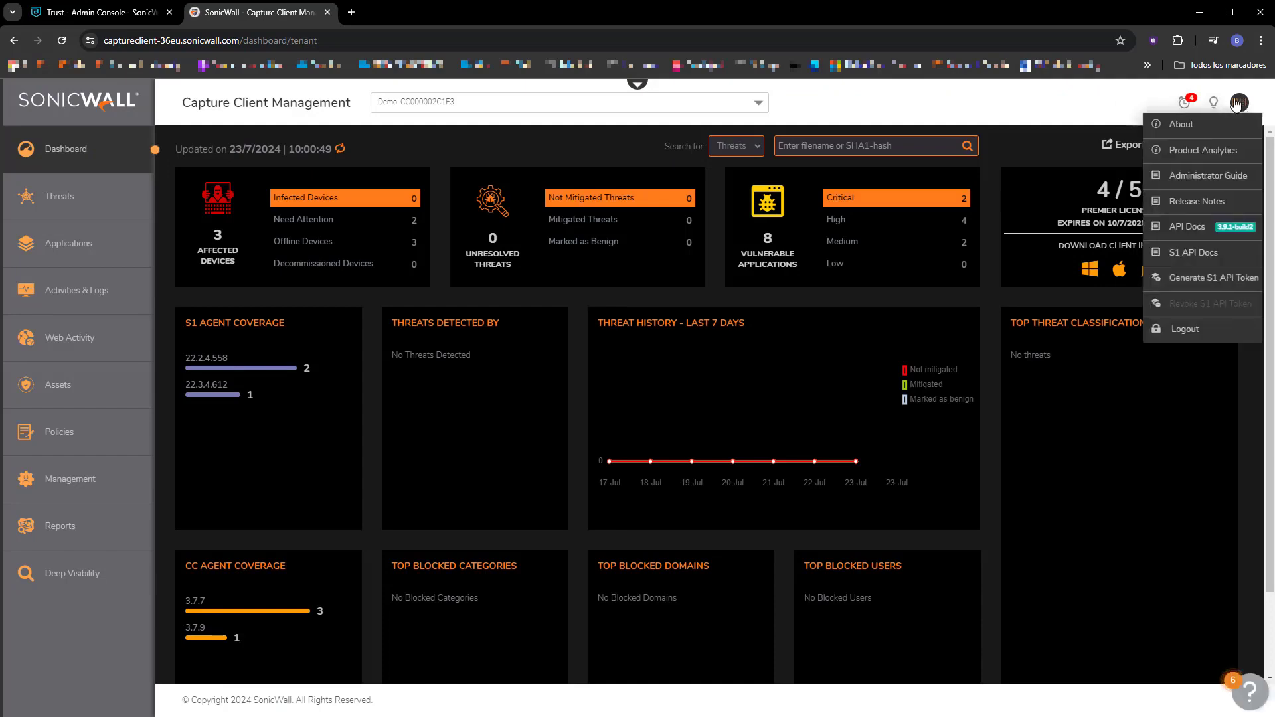
left_click(1237, 103)
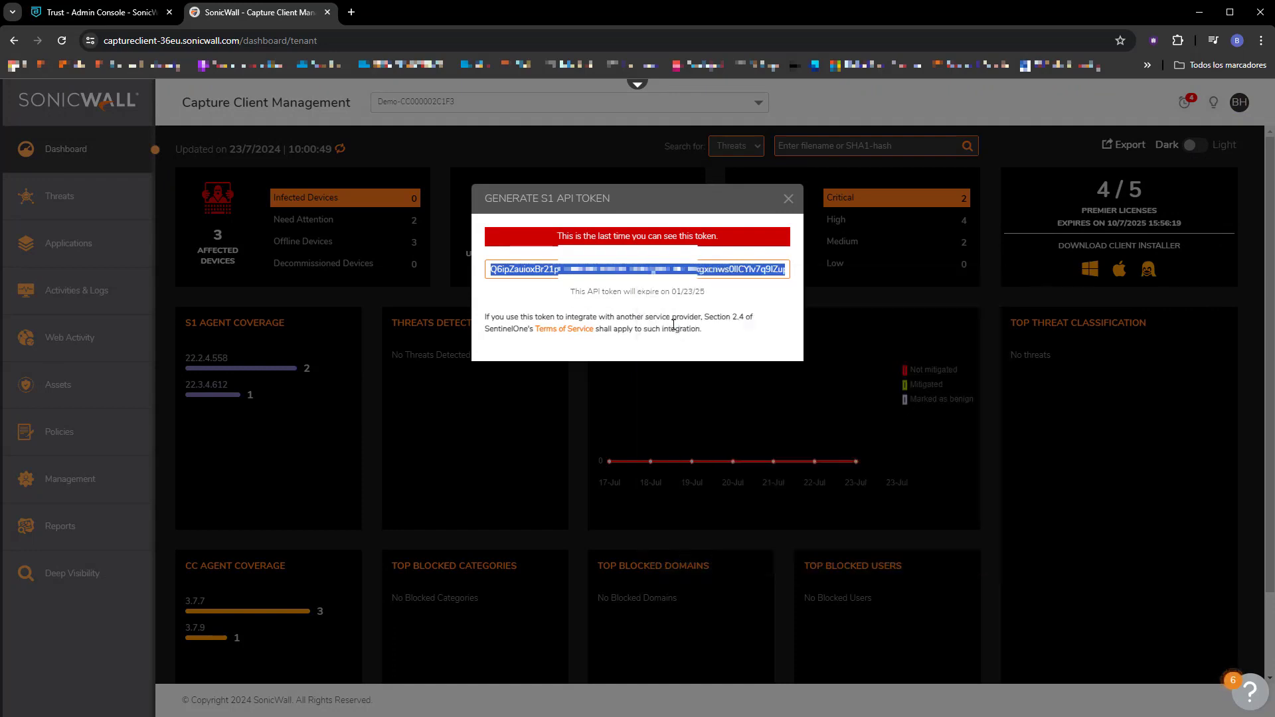
mouse_move(217, 132)
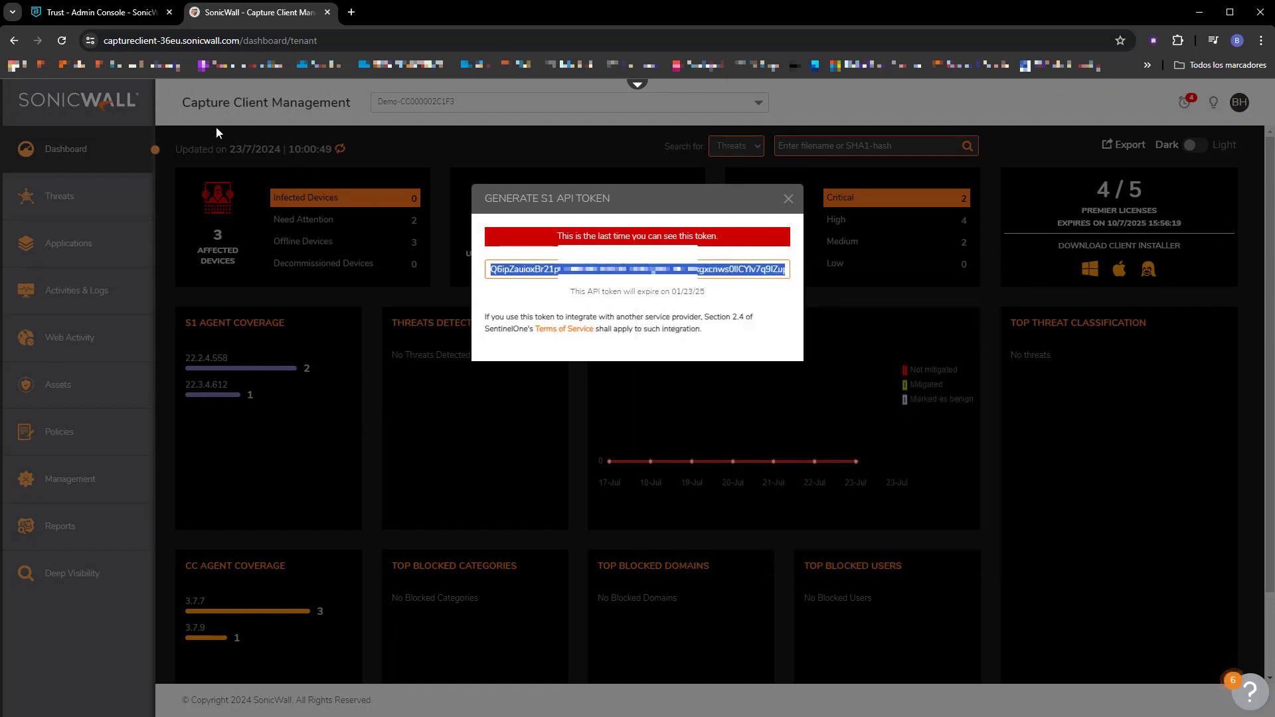
left_click(97, 12)
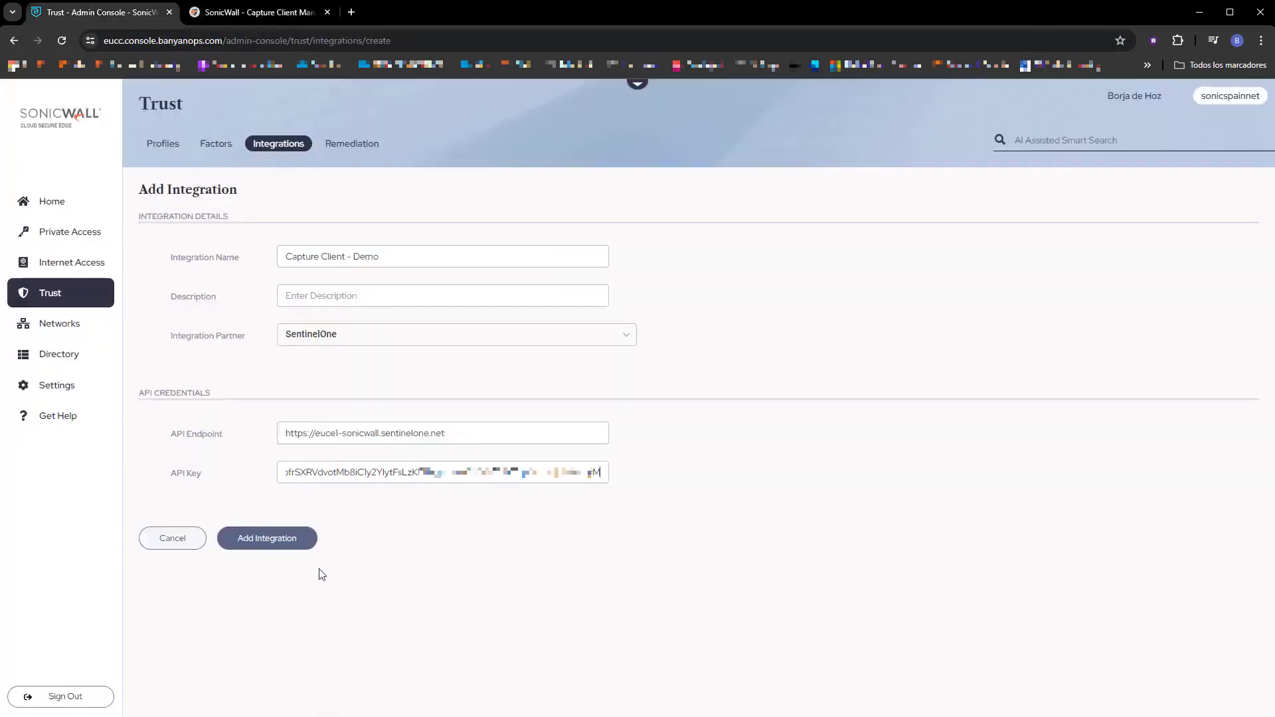
Step: Add the integration with the pasted API key and close the Capture Client tab
left_click(274, 538)
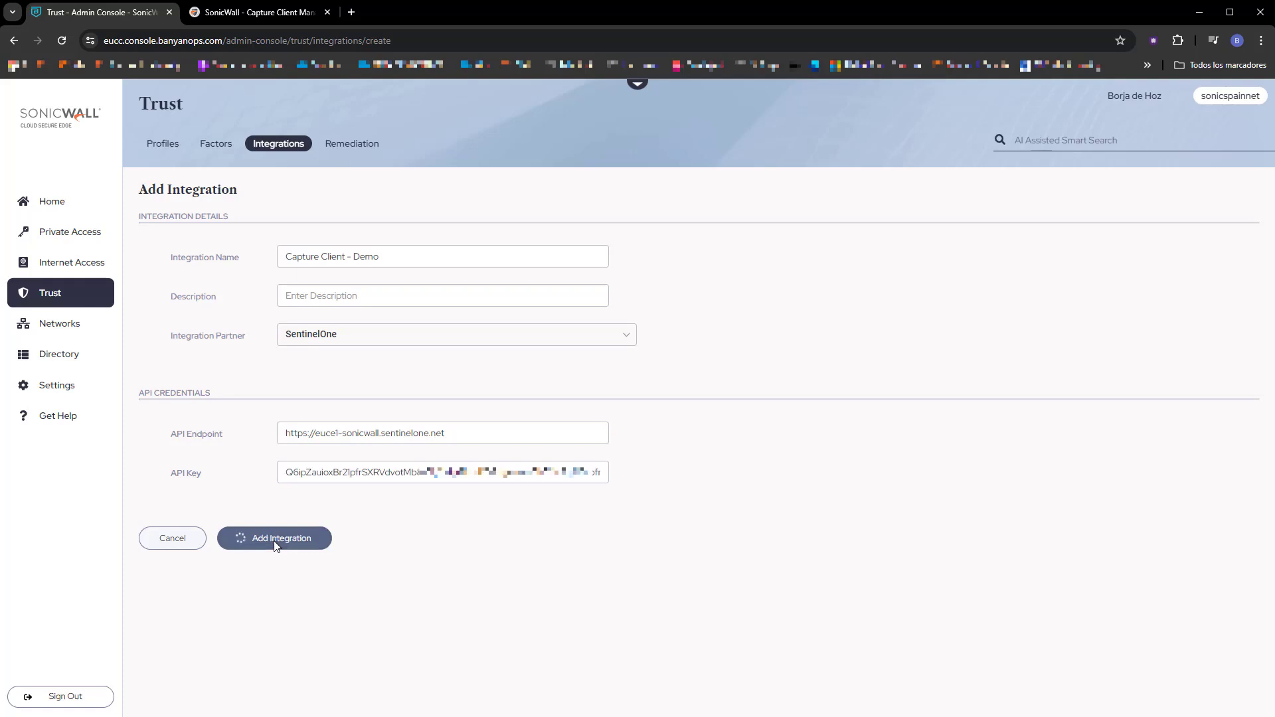
left_click(274, 538)
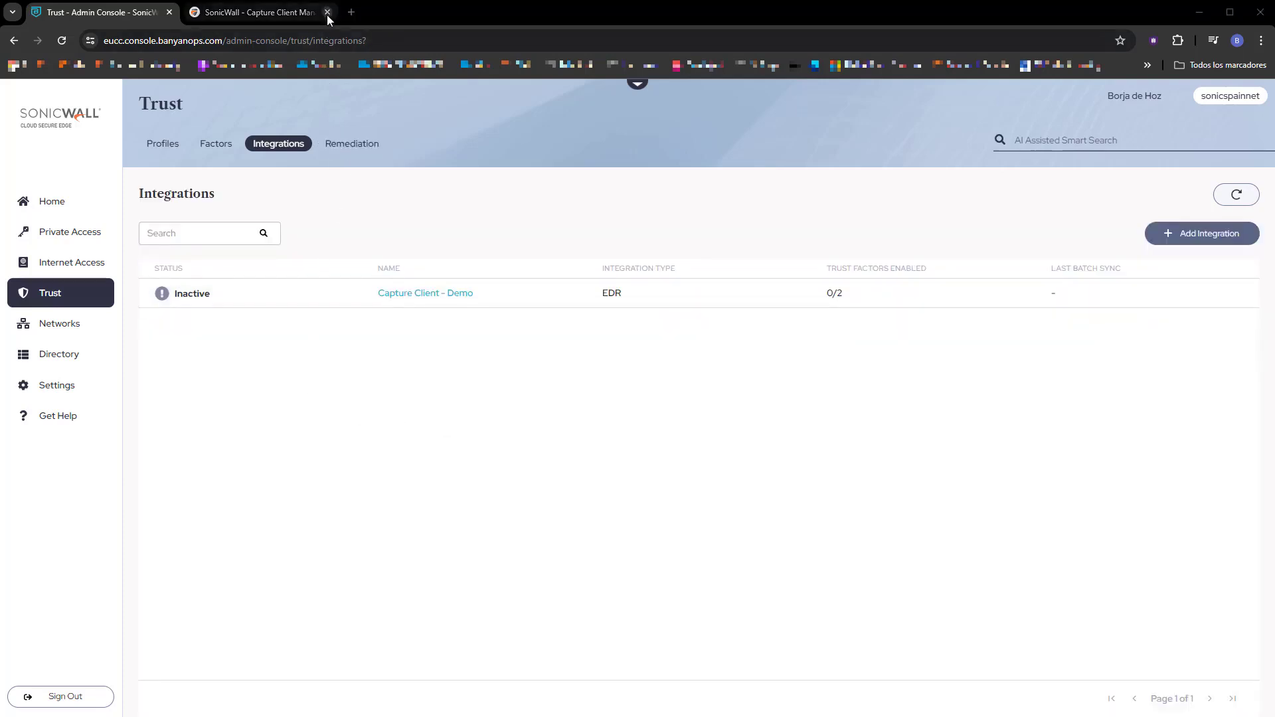
left_click(328, 12)
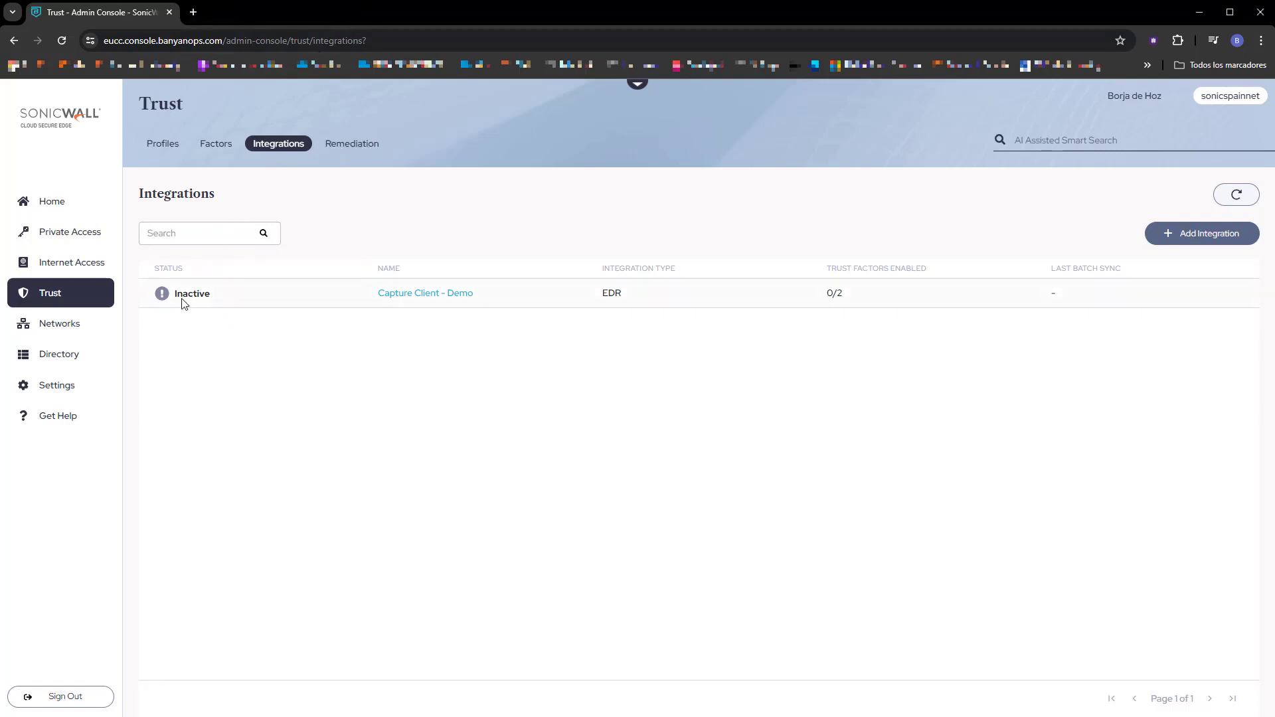
Step: Confirm Capture Client - Demo shows Active with 2/2 trust factors in Trust > Integrations
left_click(59, 353)
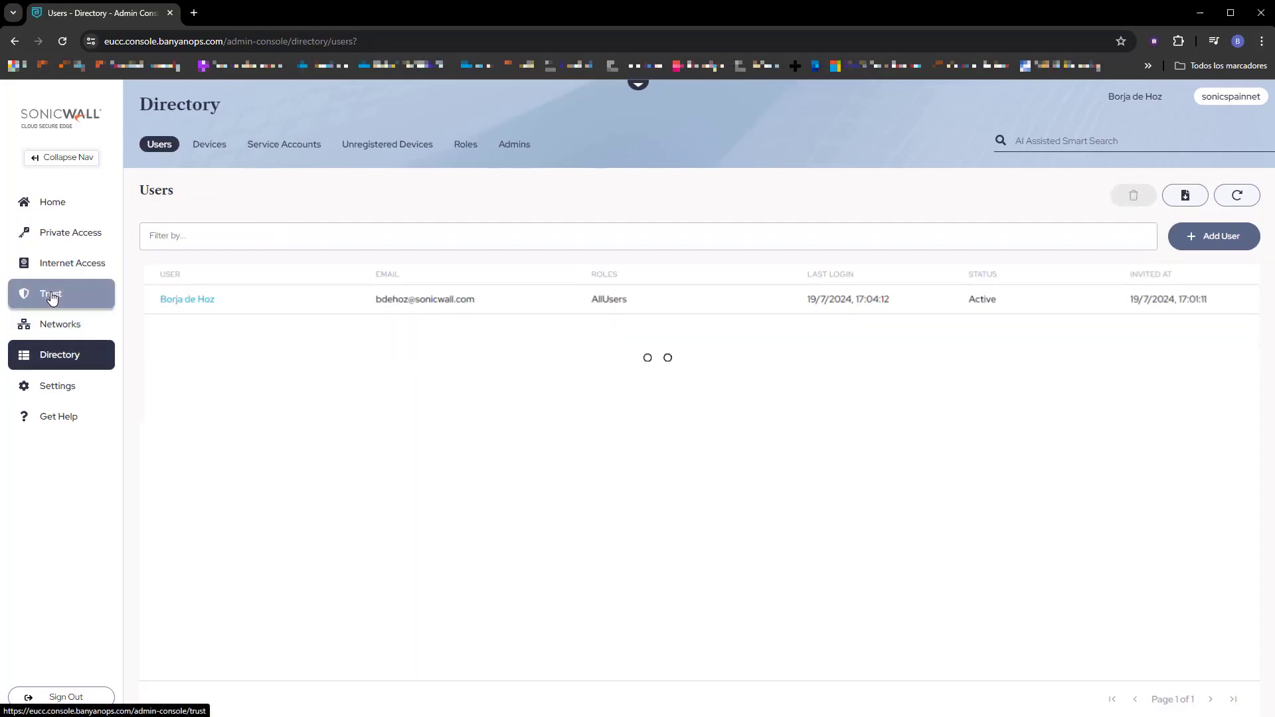
left_click(50, 294)
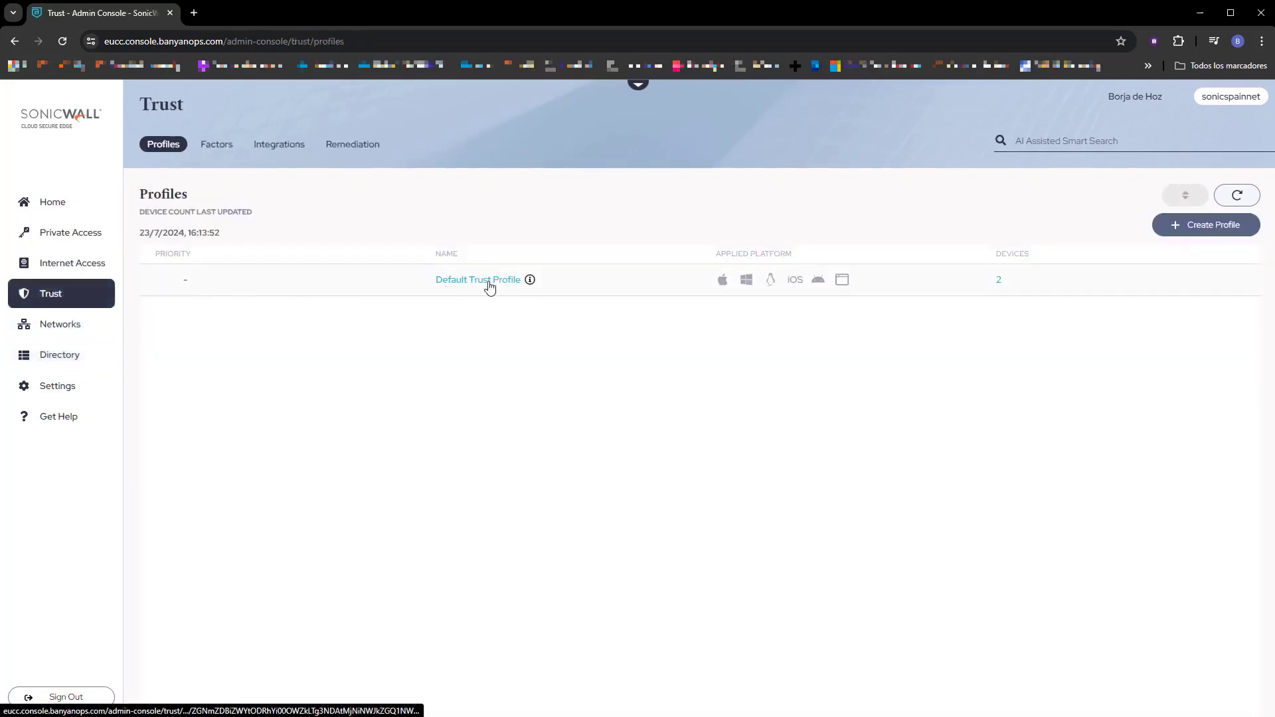
left_click(278, 144)
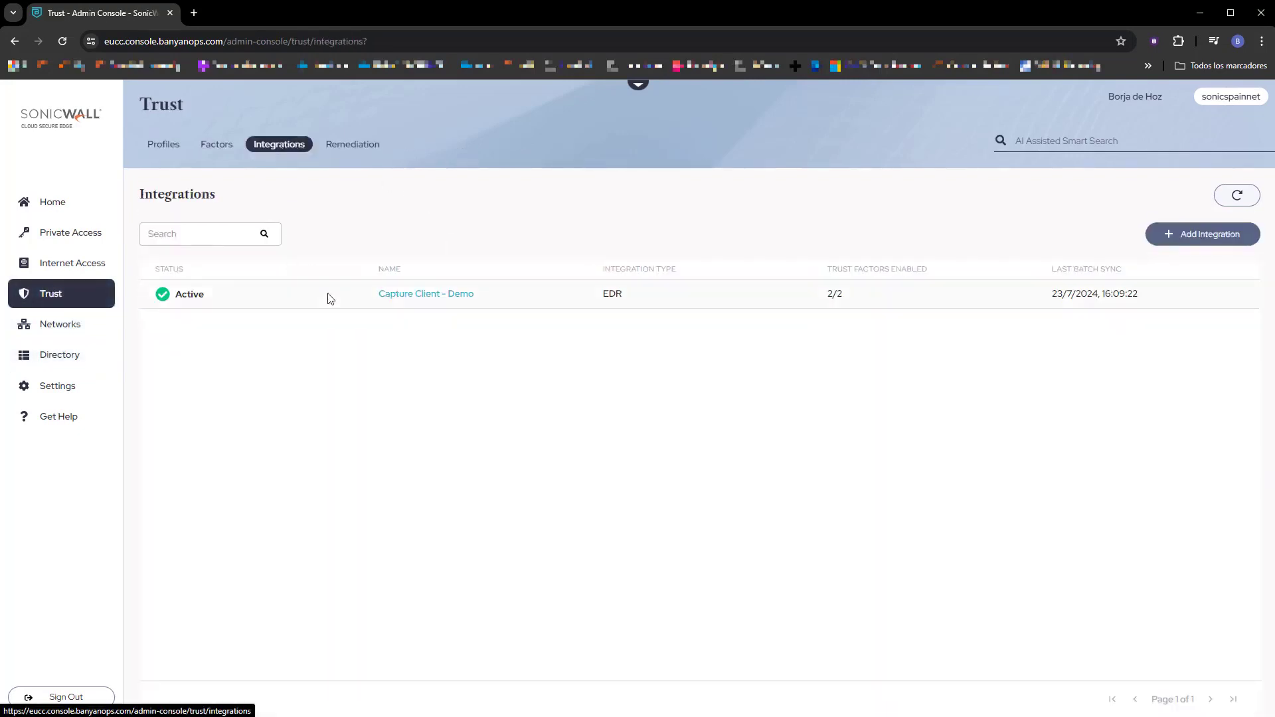
mouse_move(663, 293)
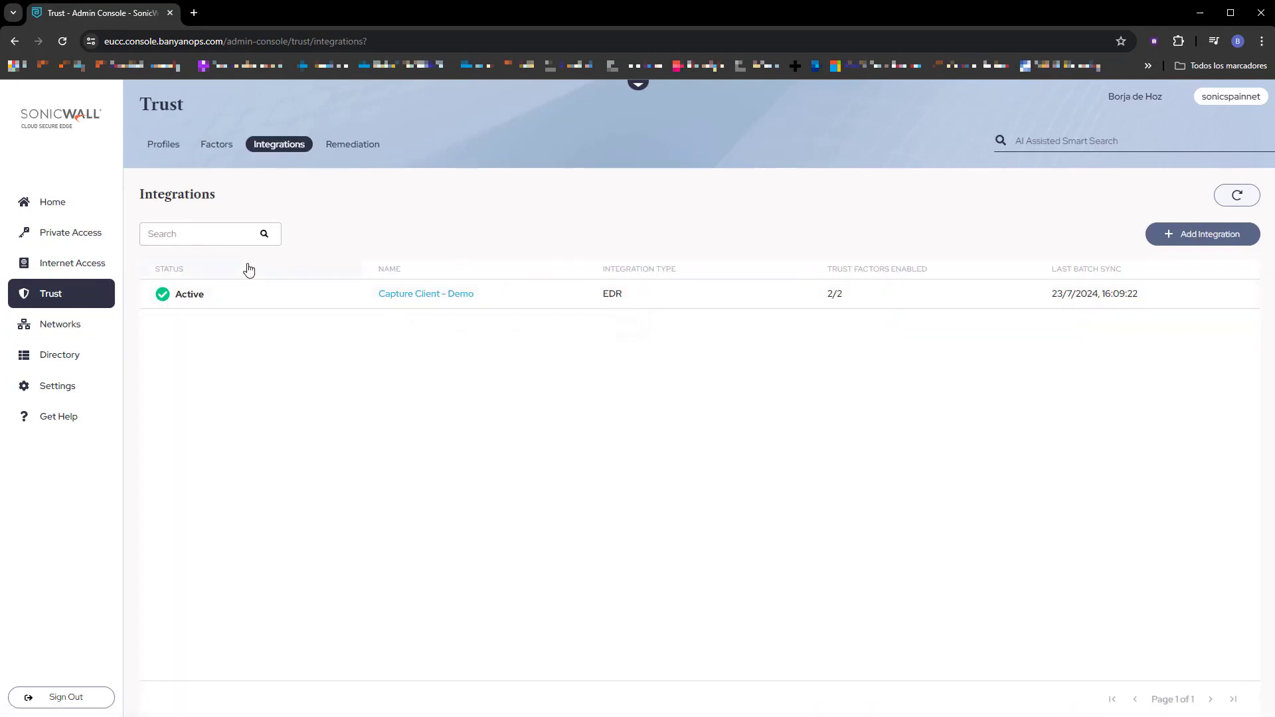
mouse_move(162, 294)
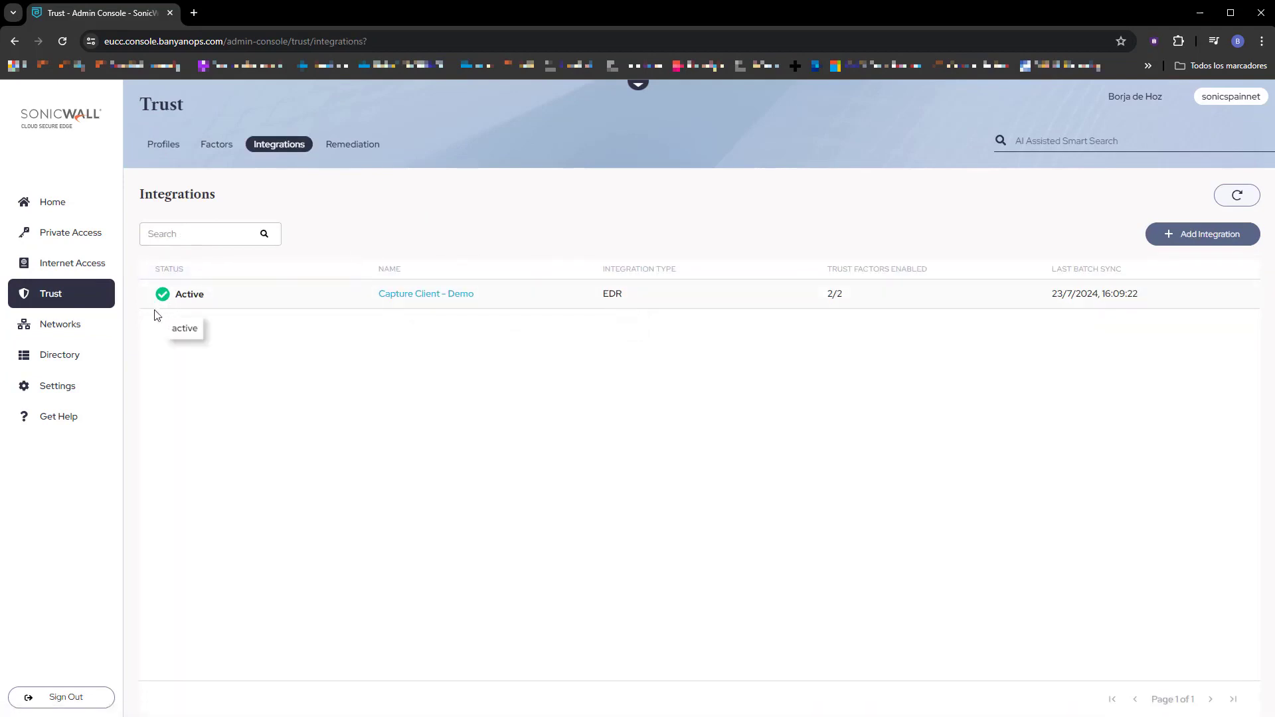
Step: Start a new role named CaptureClientUsers under Directory > Roles
left_click(60, 355)
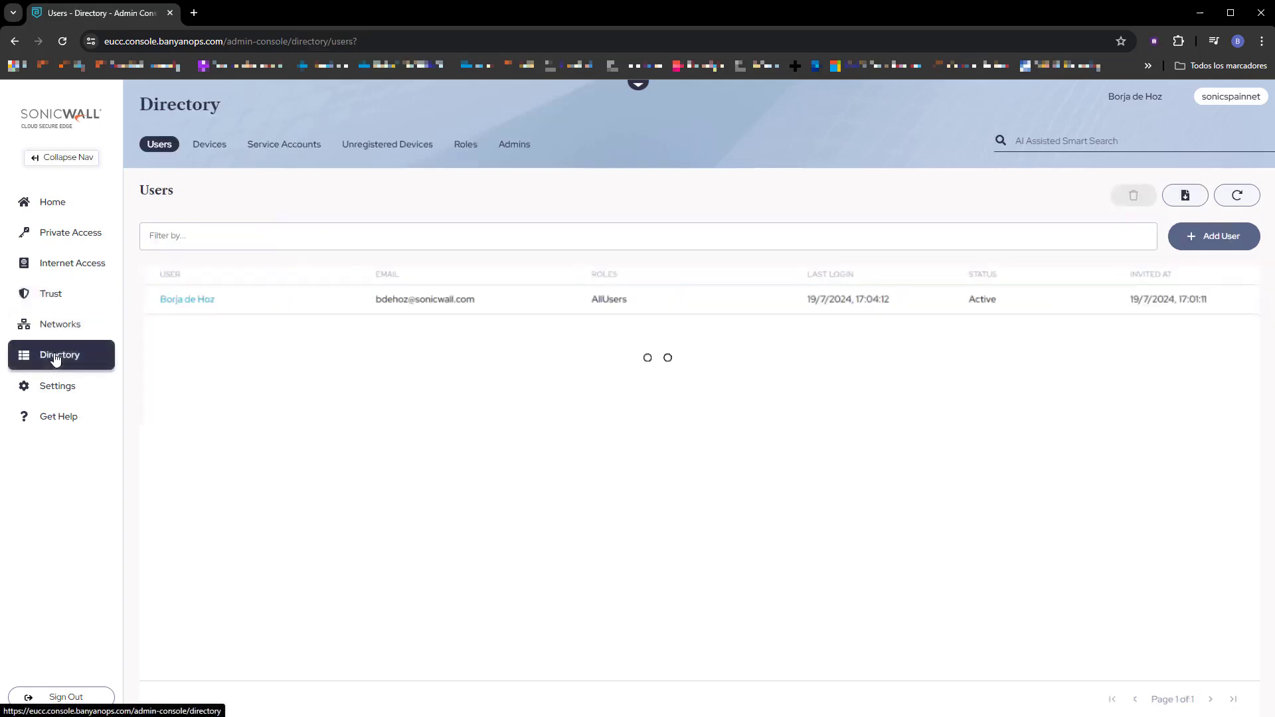
left_click(465, 143)
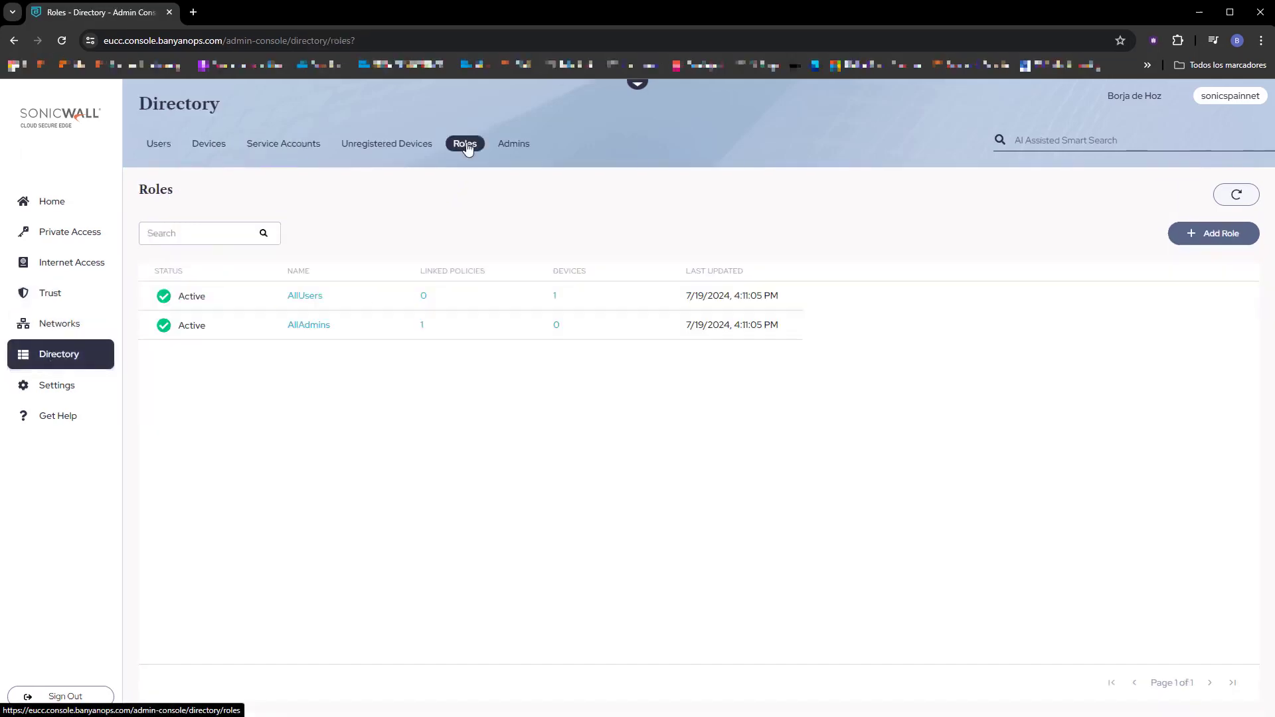
left_click(1213, 234)
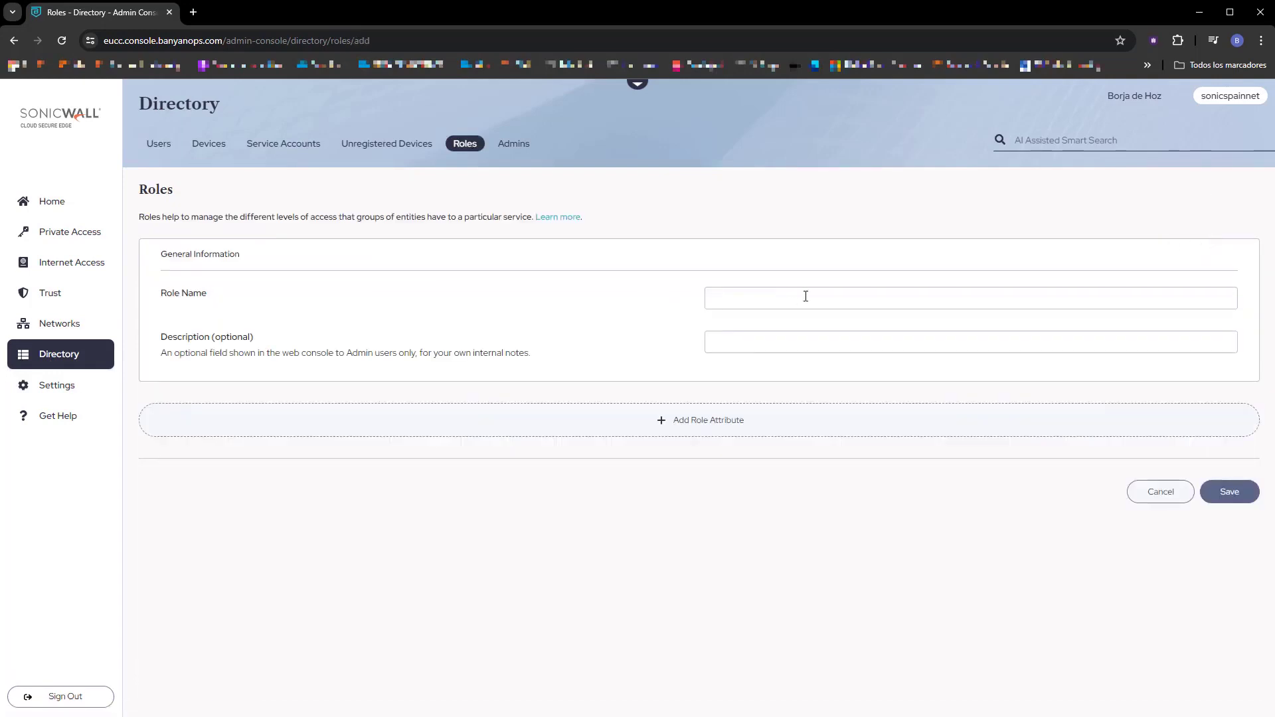
type("CaptureClientUsers")
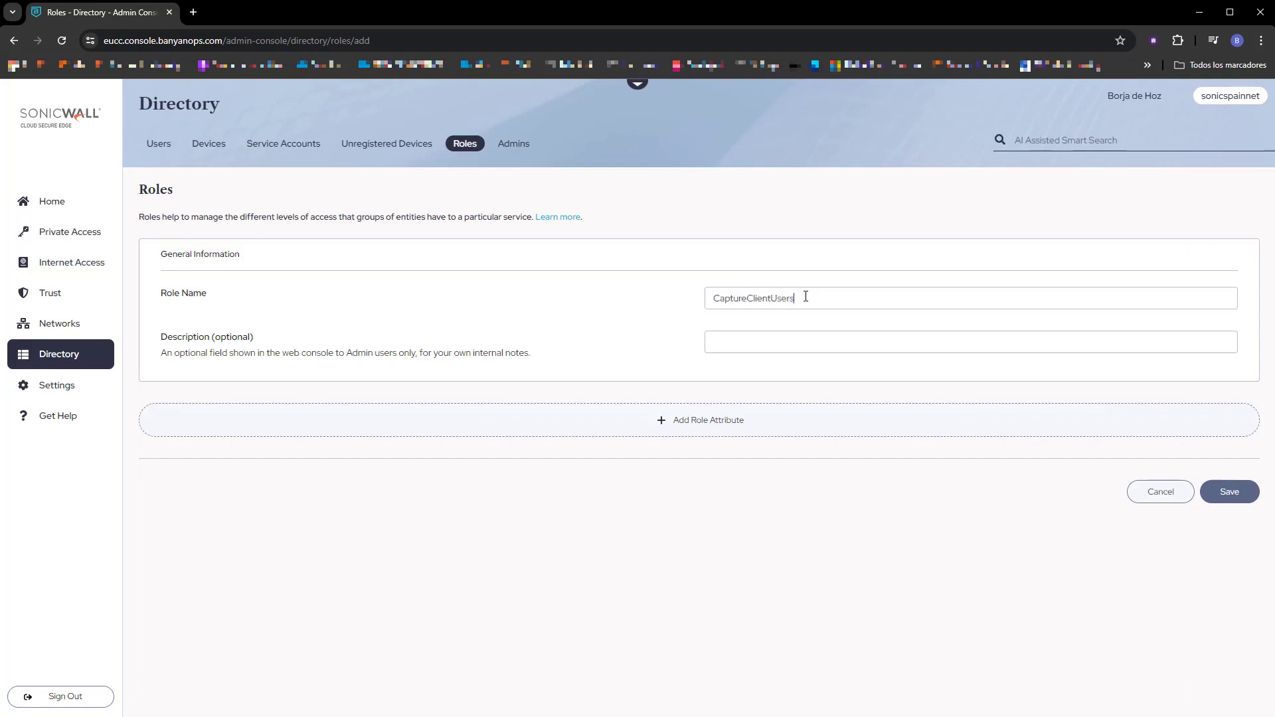
Step: Assign the role by group membership to the CaptureClientUsers group and save it
left_click(697, 420)
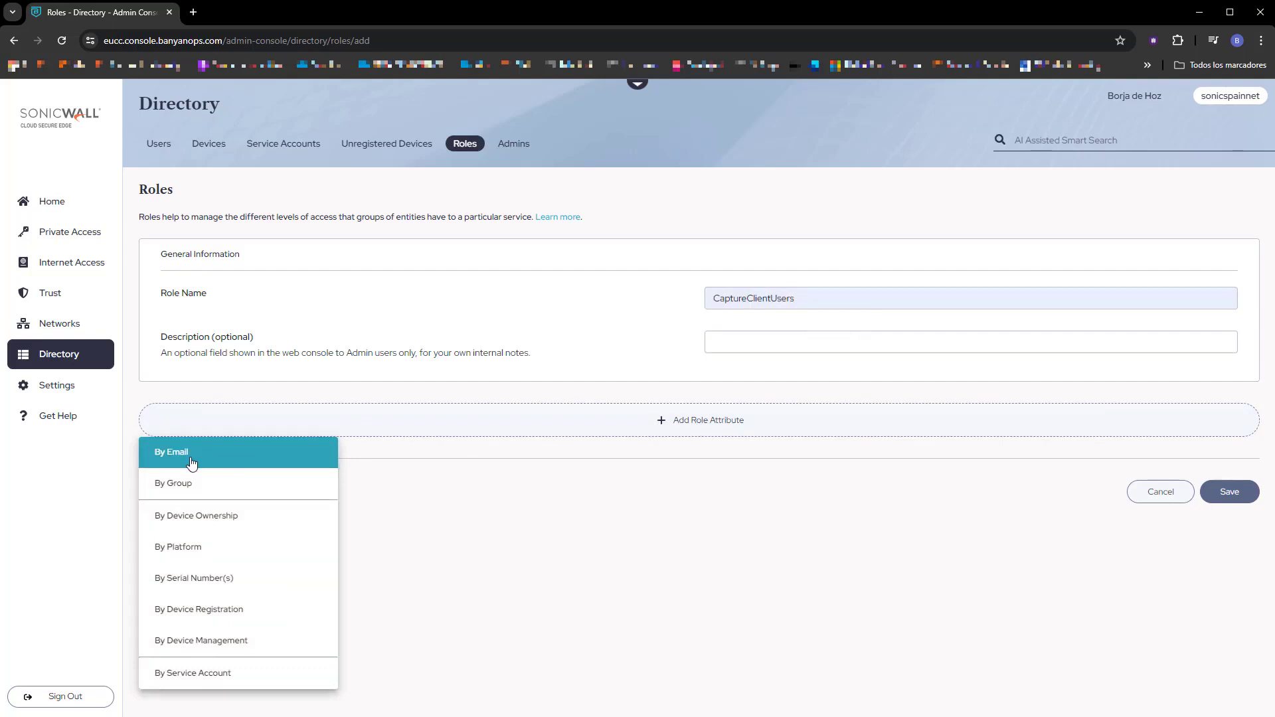
left_click(173, 484)
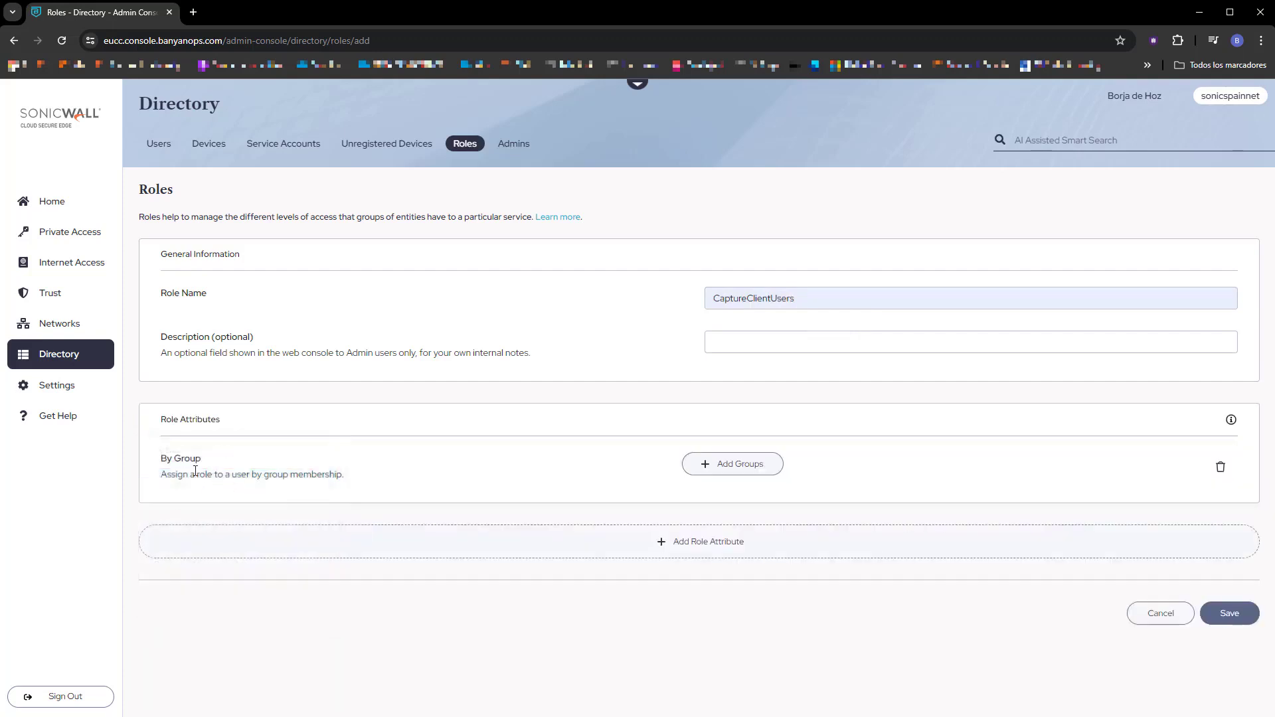
left_click(731, 464)
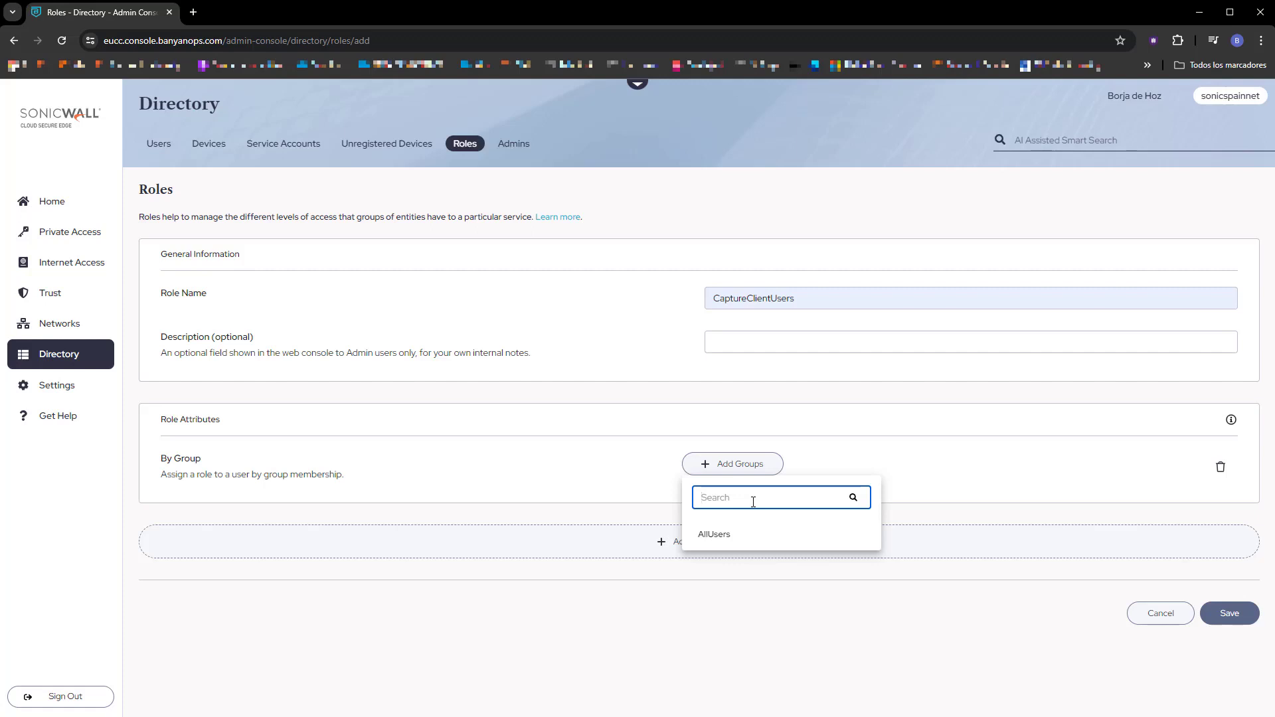
type("CaptureClient")
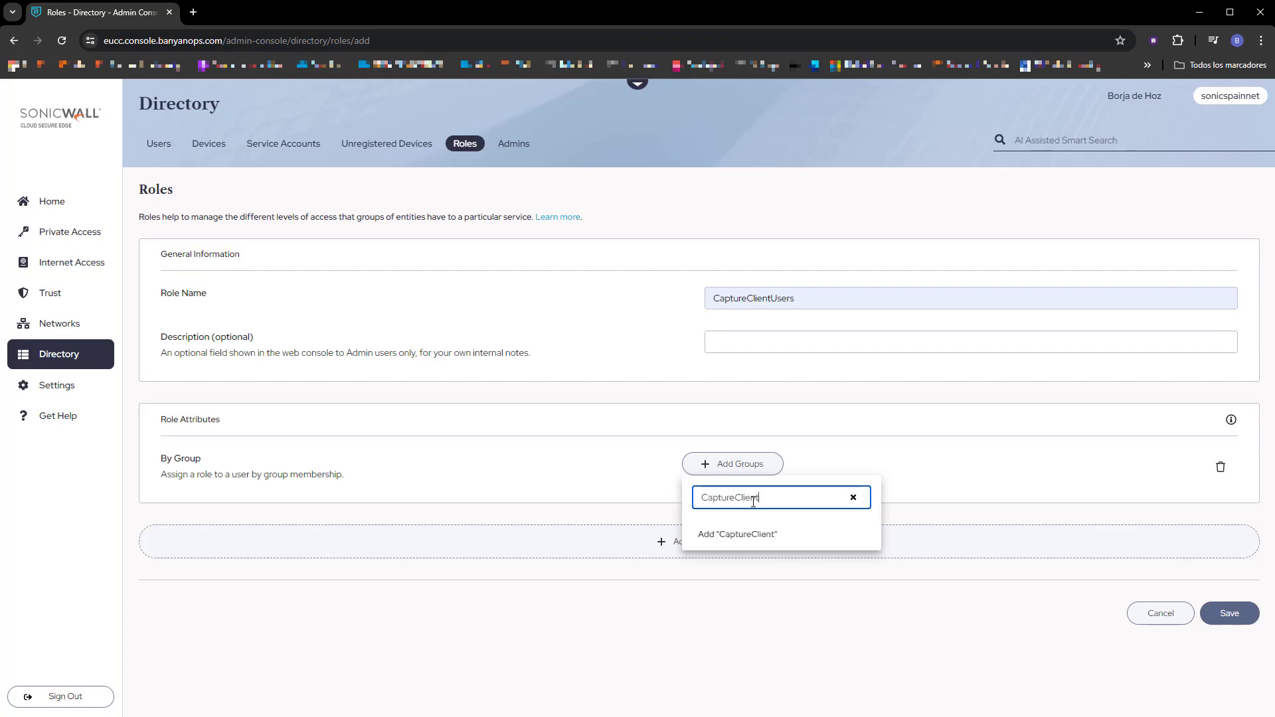
type("Users")
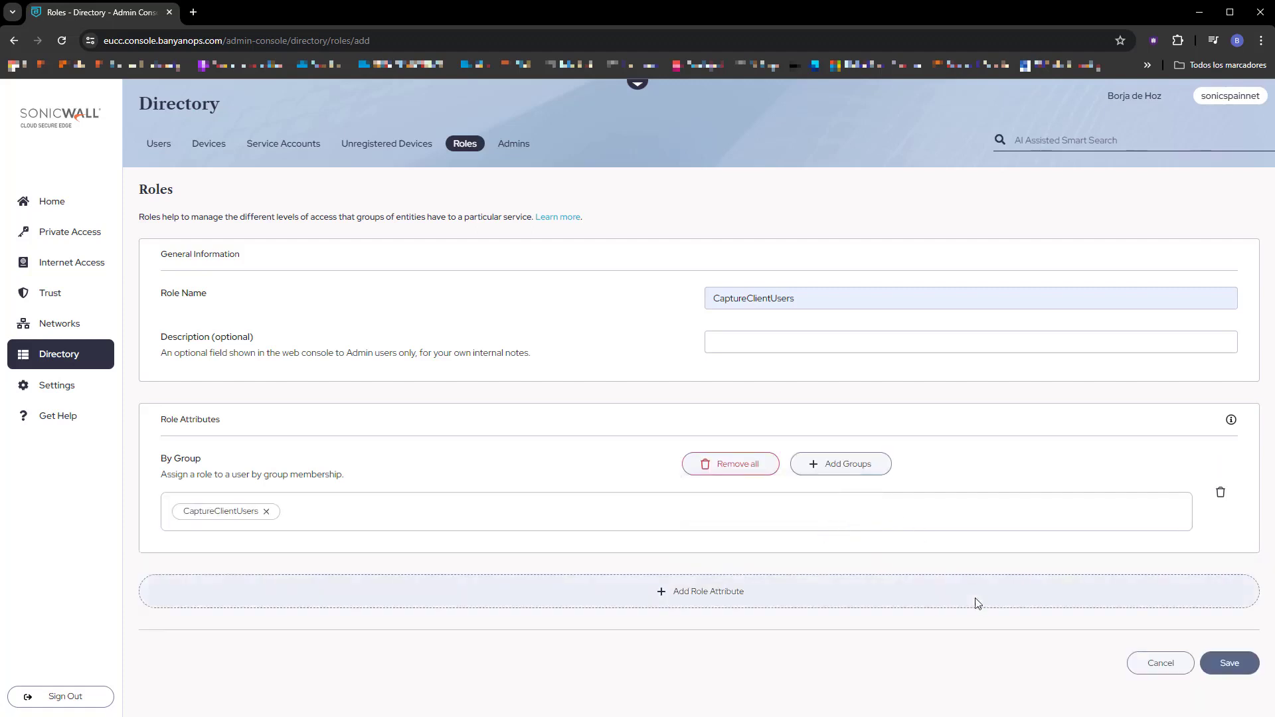
left_click(1229, 663)
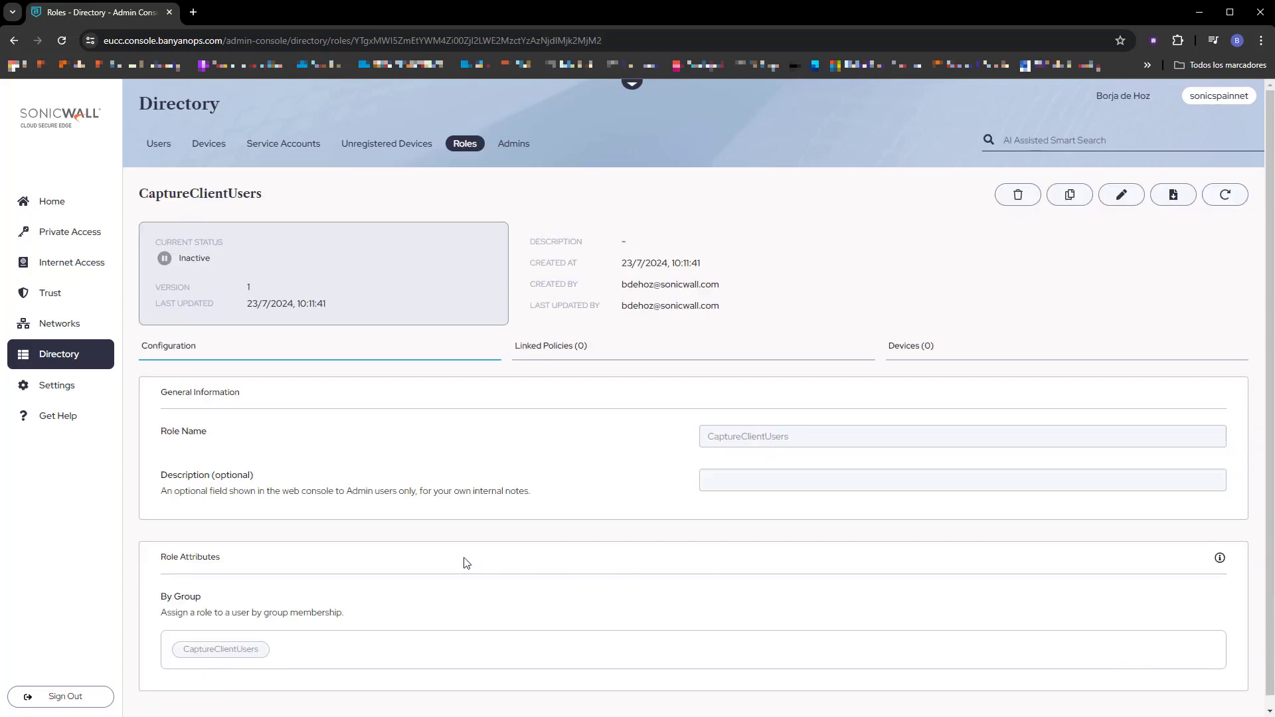
mouse_move(57, 356)
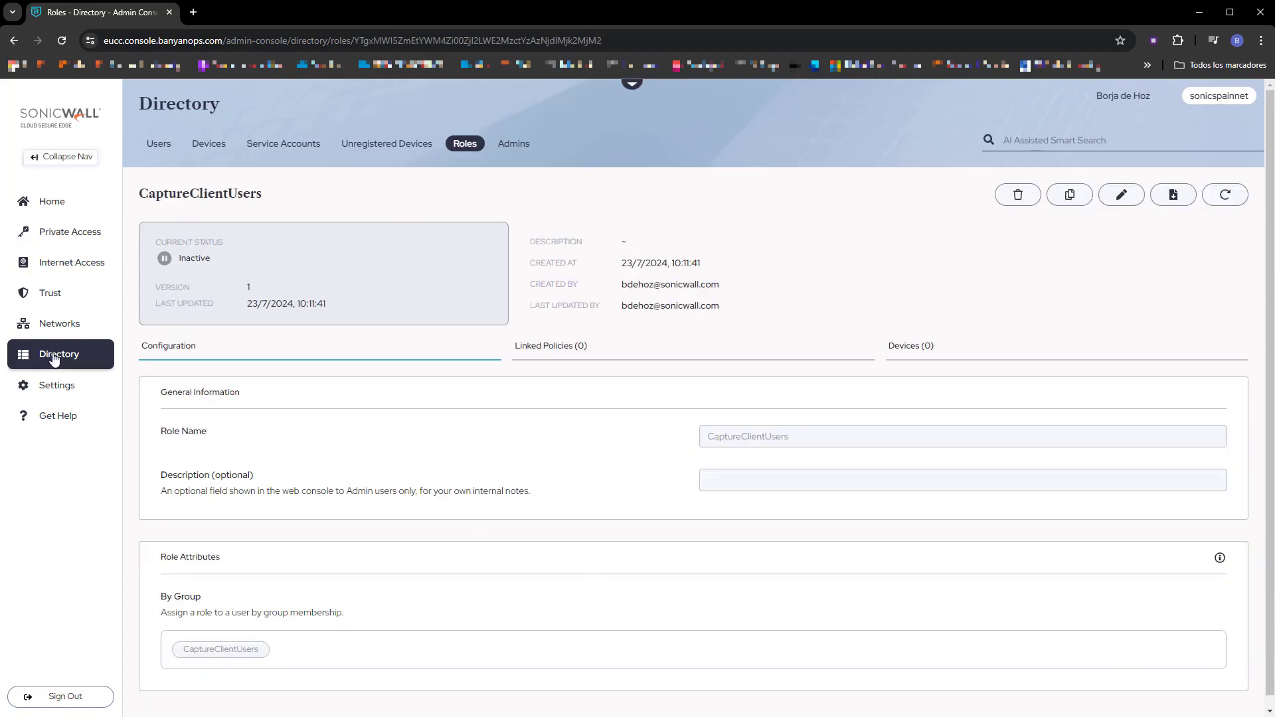
left_click(158, 144)
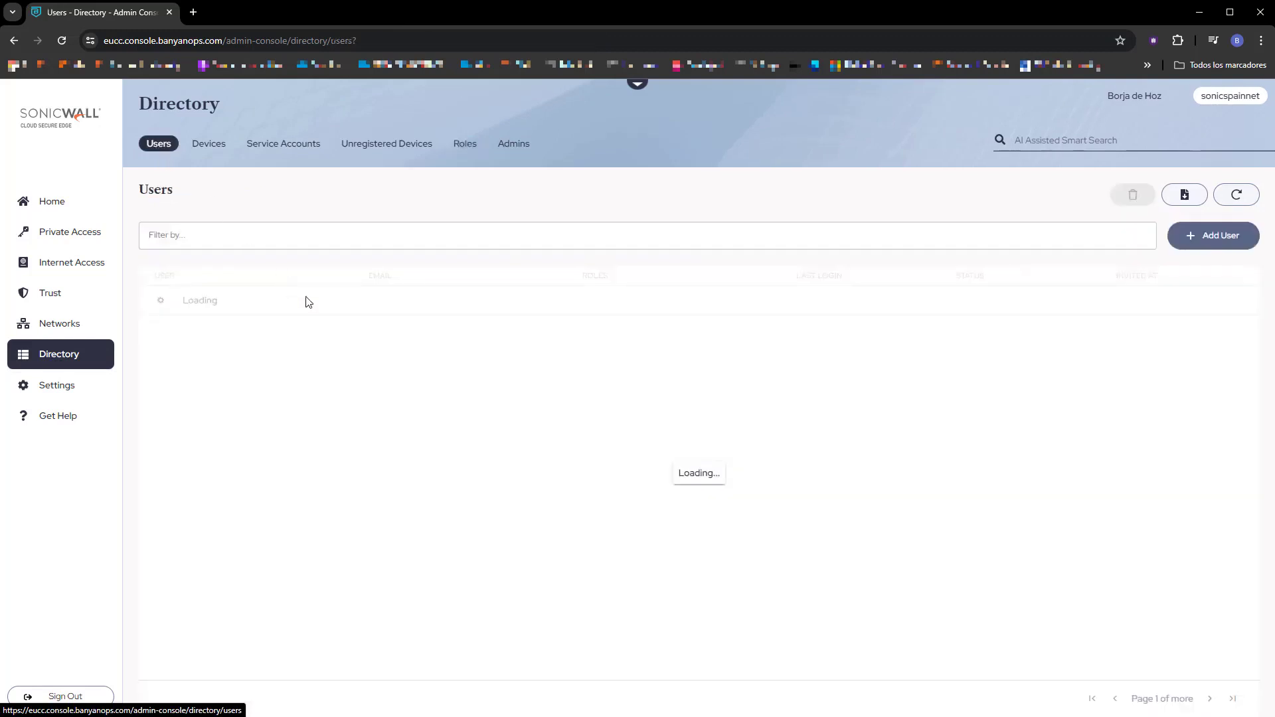
left_click(1211, 235)
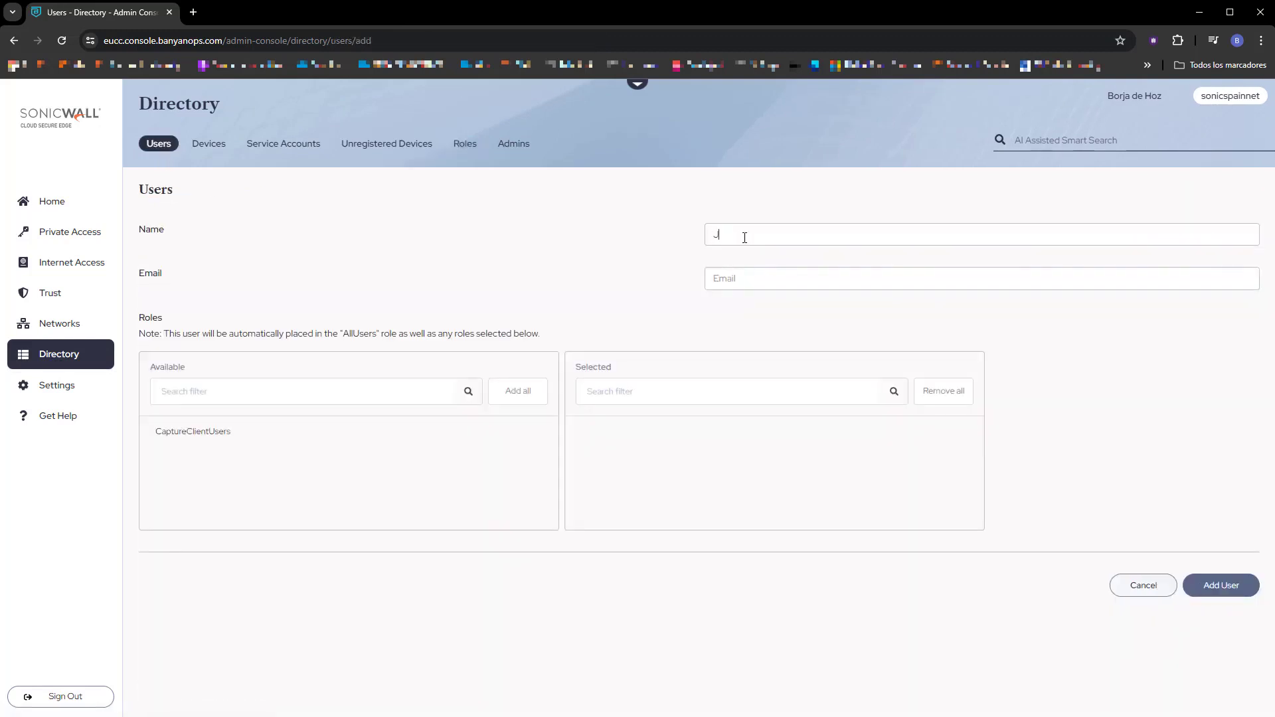
type("oe")
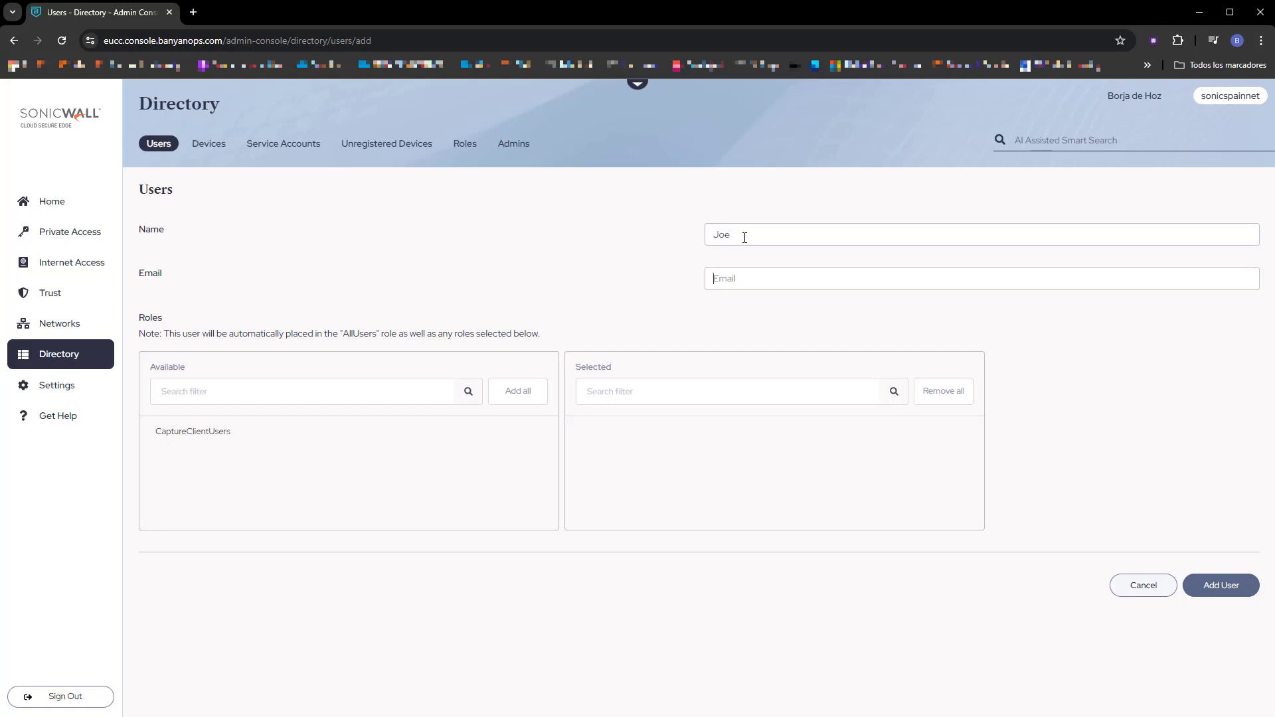
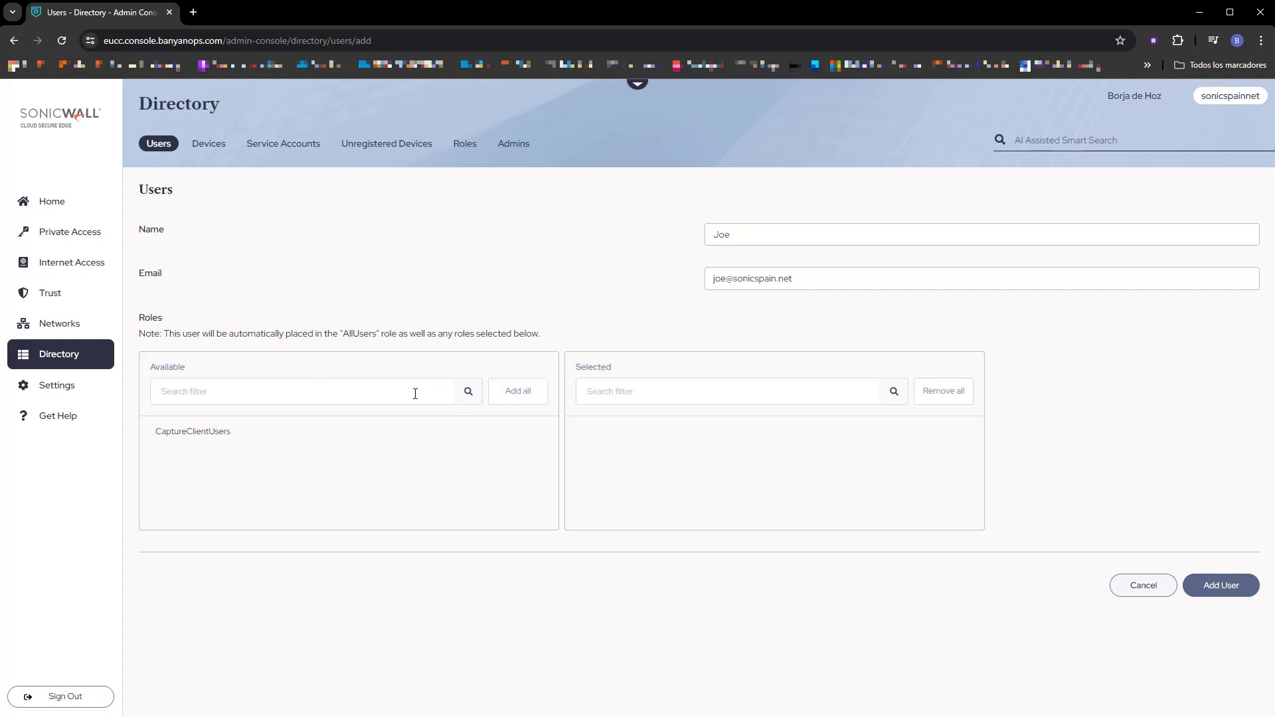
Step: Assign Joe the CaptureClientUsers role and create the user
double_click(193, 430)
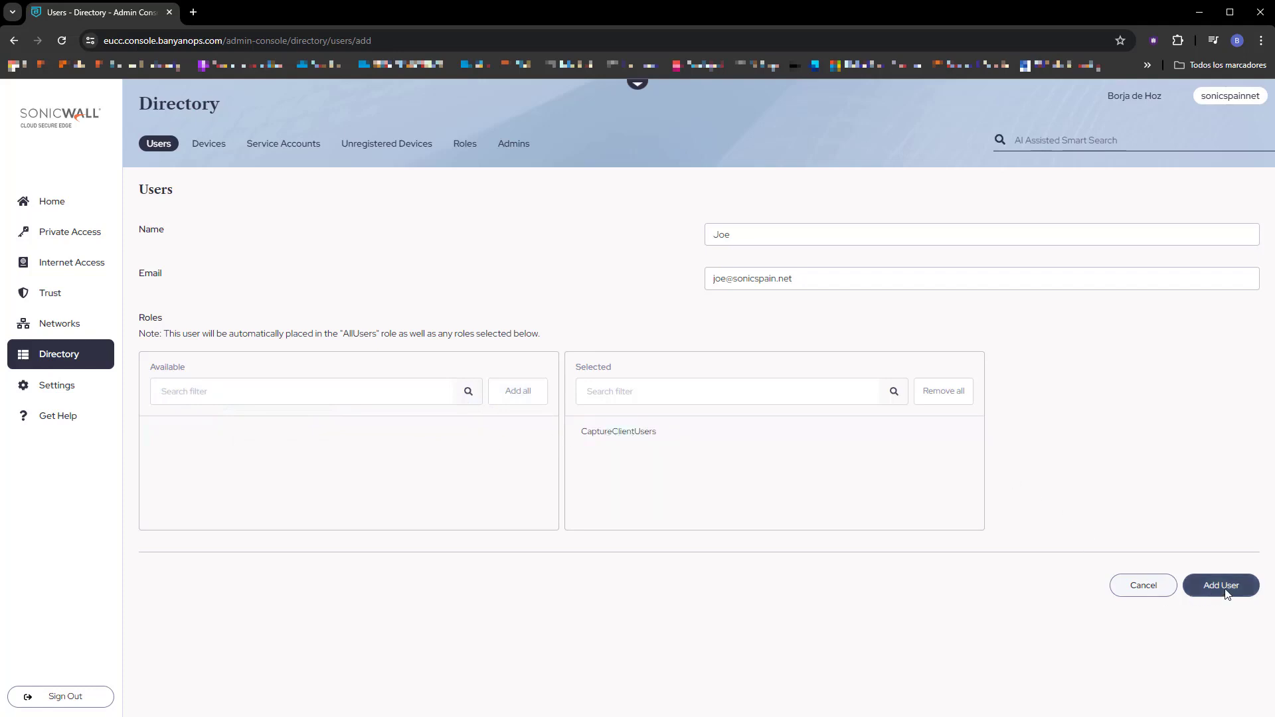
left_click(1220, 585)
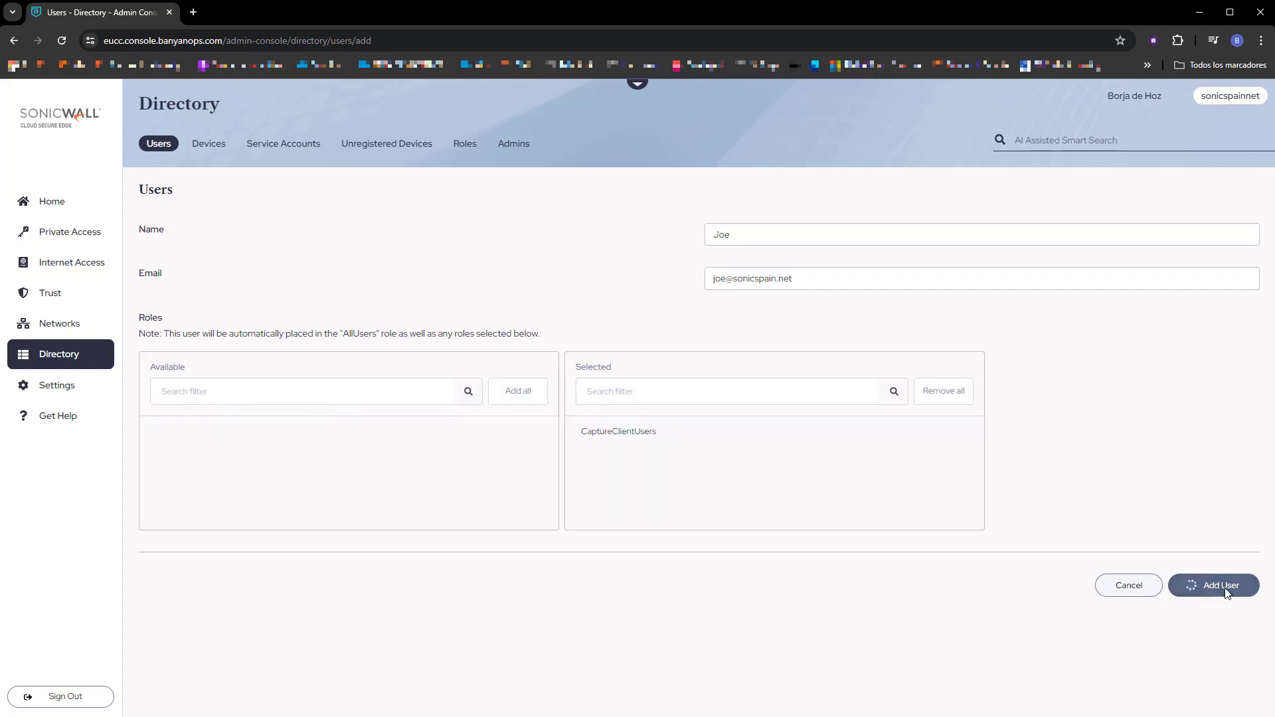
left_click(1213, 586)
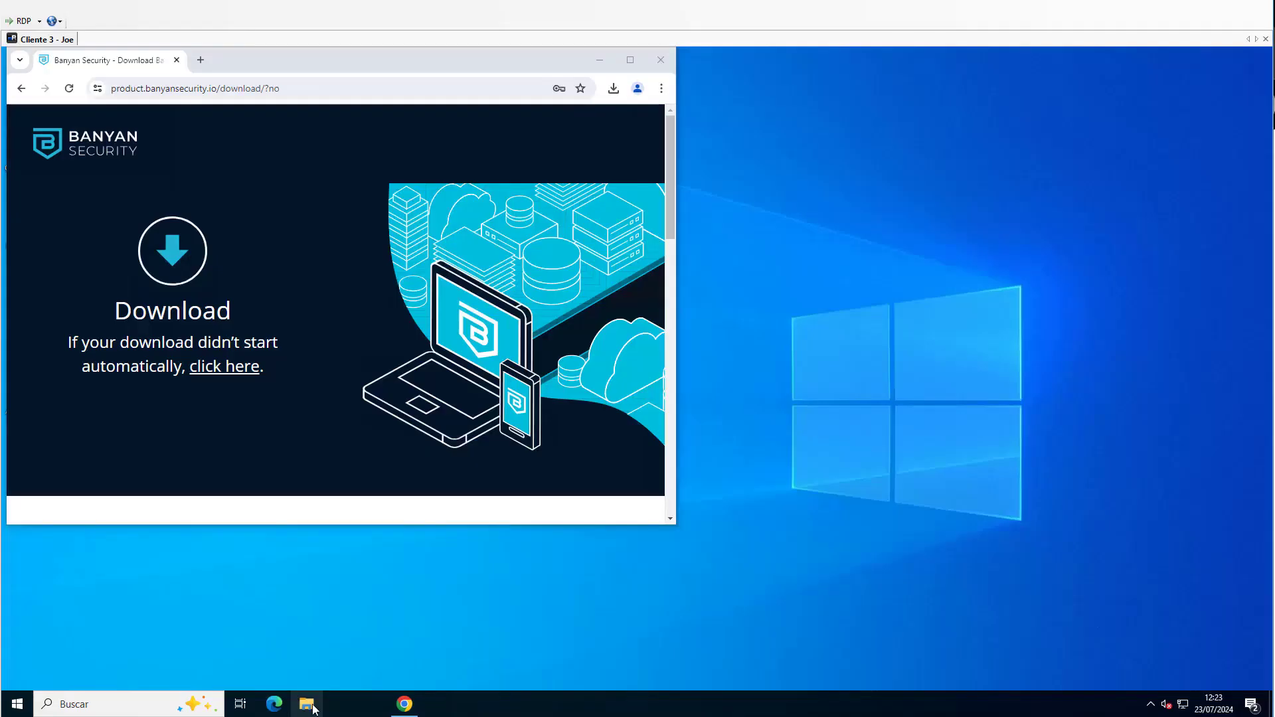
mouse_move(406, 48)
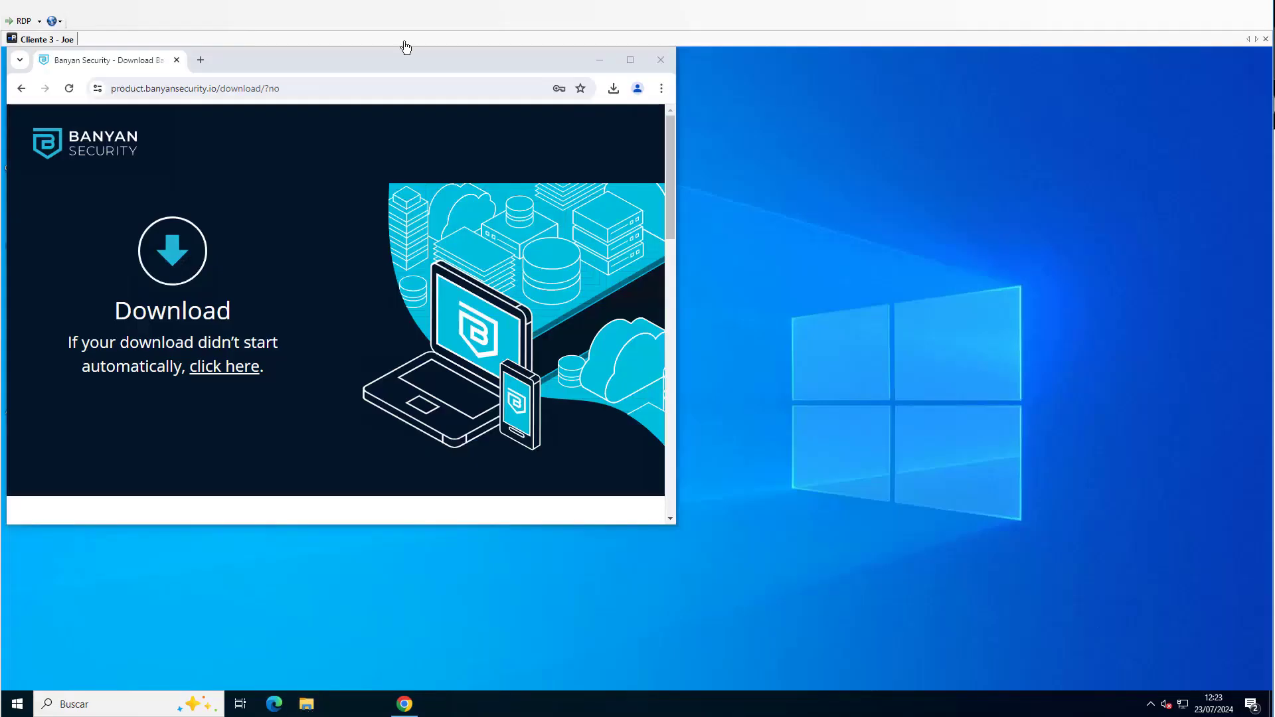
Step: Launch the Banyan-Setup-3.20.0 installer from the Descargas folder on the client
left_click(307, 704)
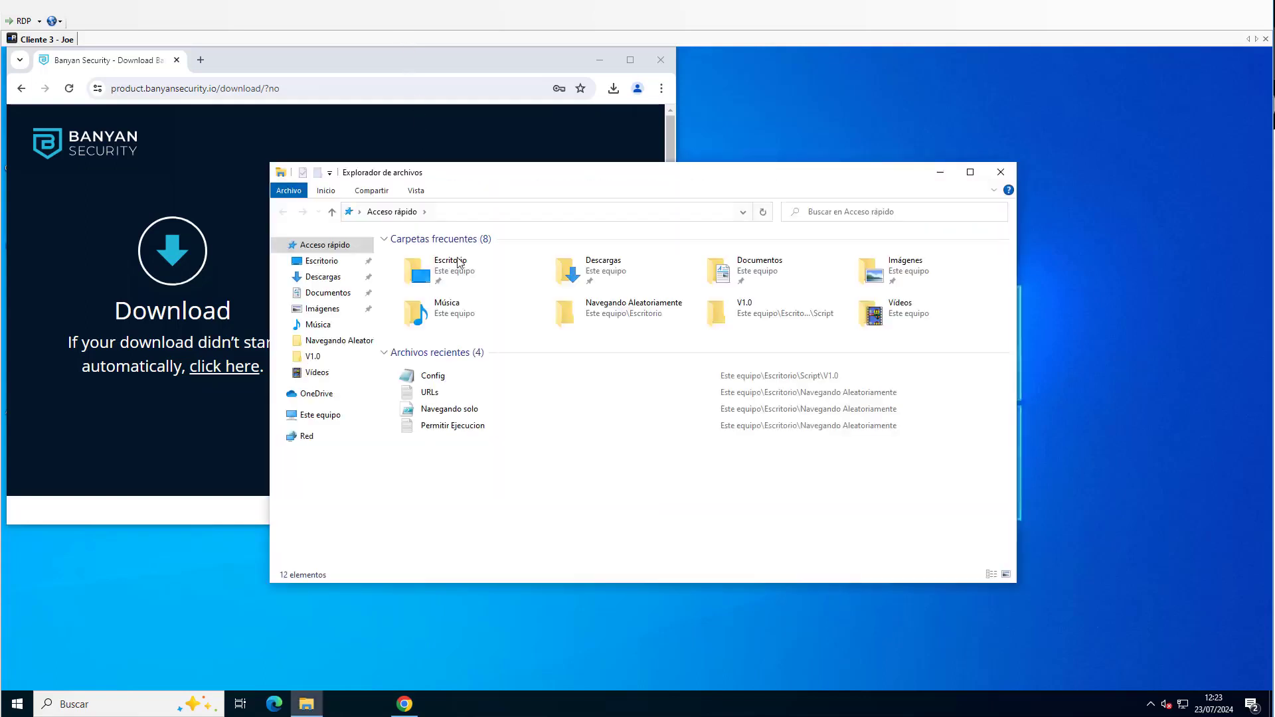
left_click(606, 270)
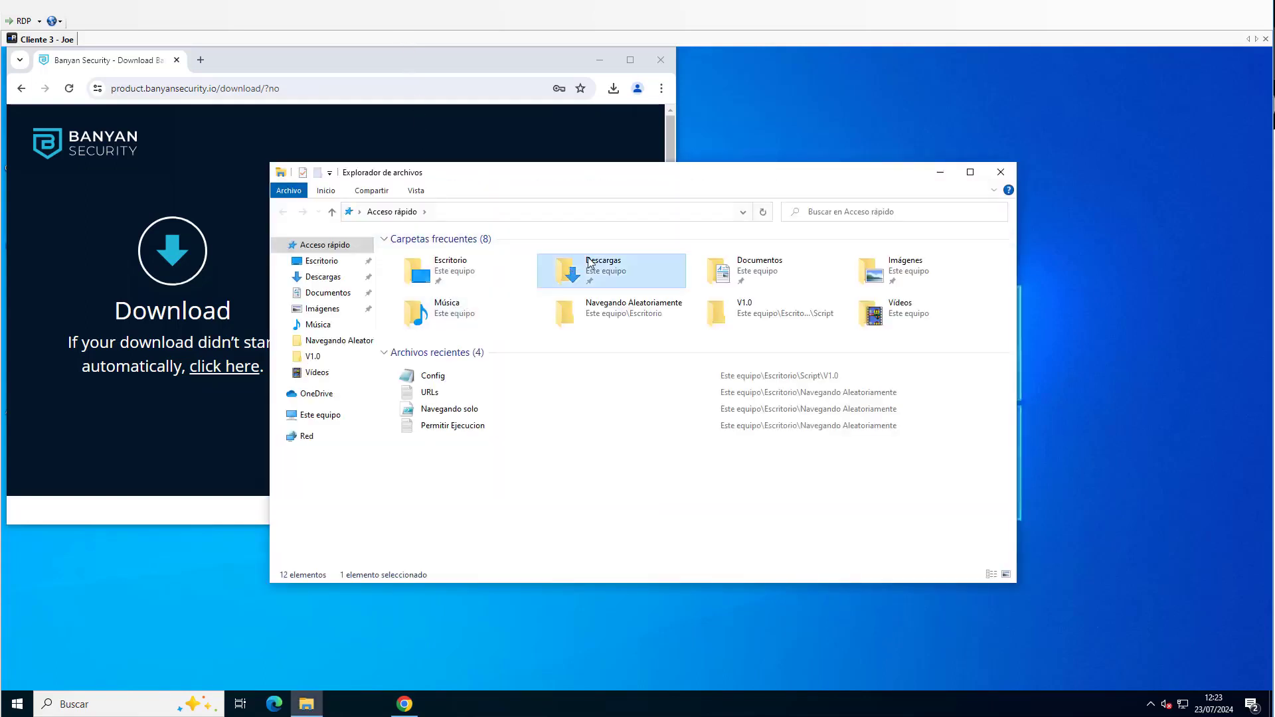
double_click(603, 270)
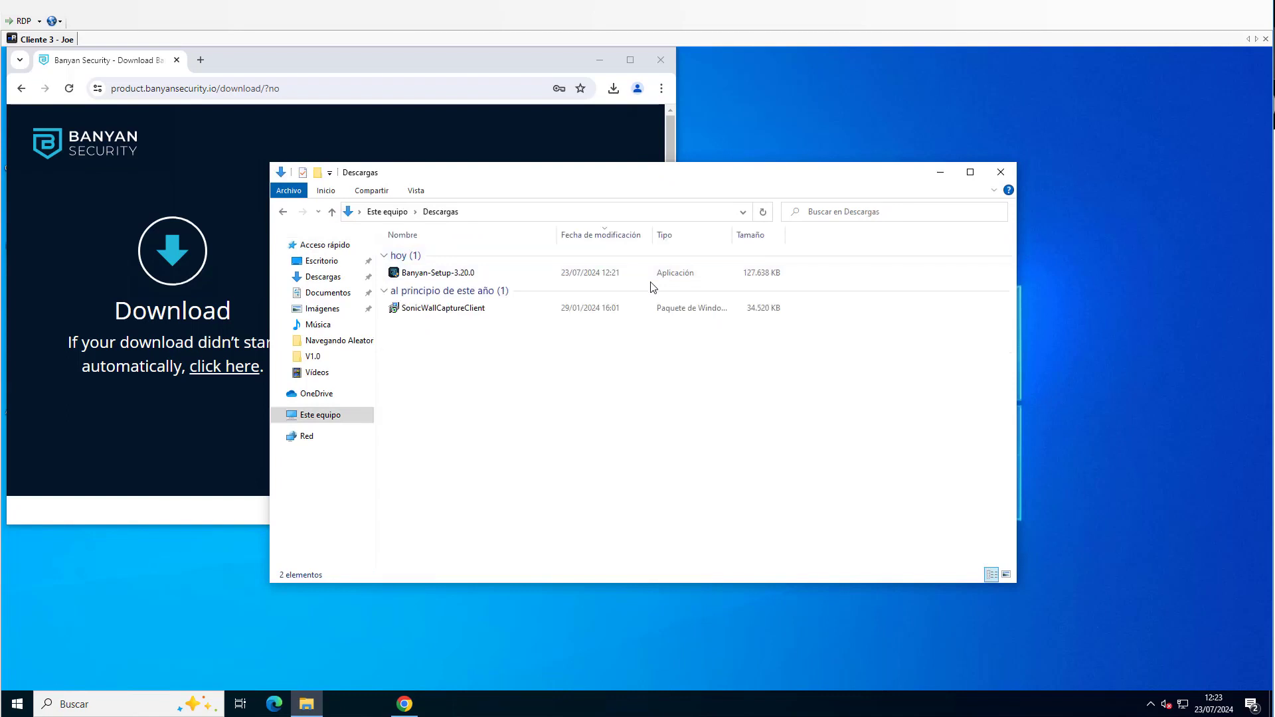
left_click(437, 273)
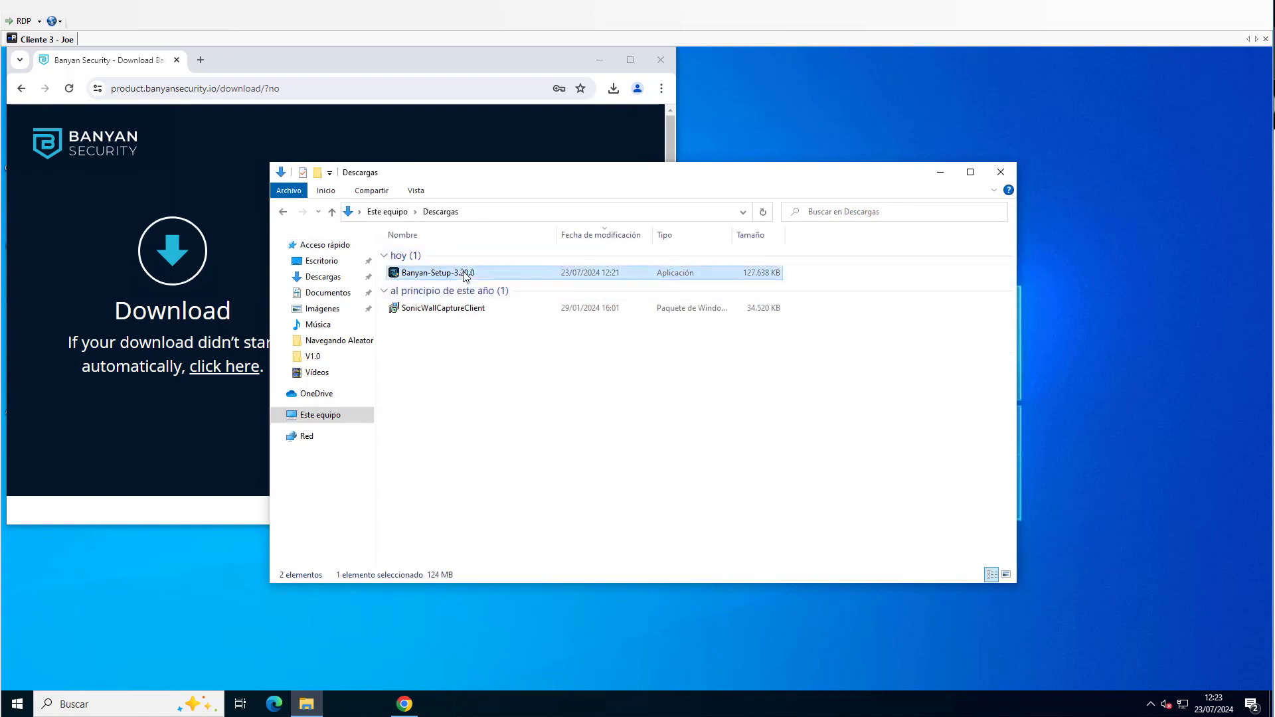
right_click(436, 272)
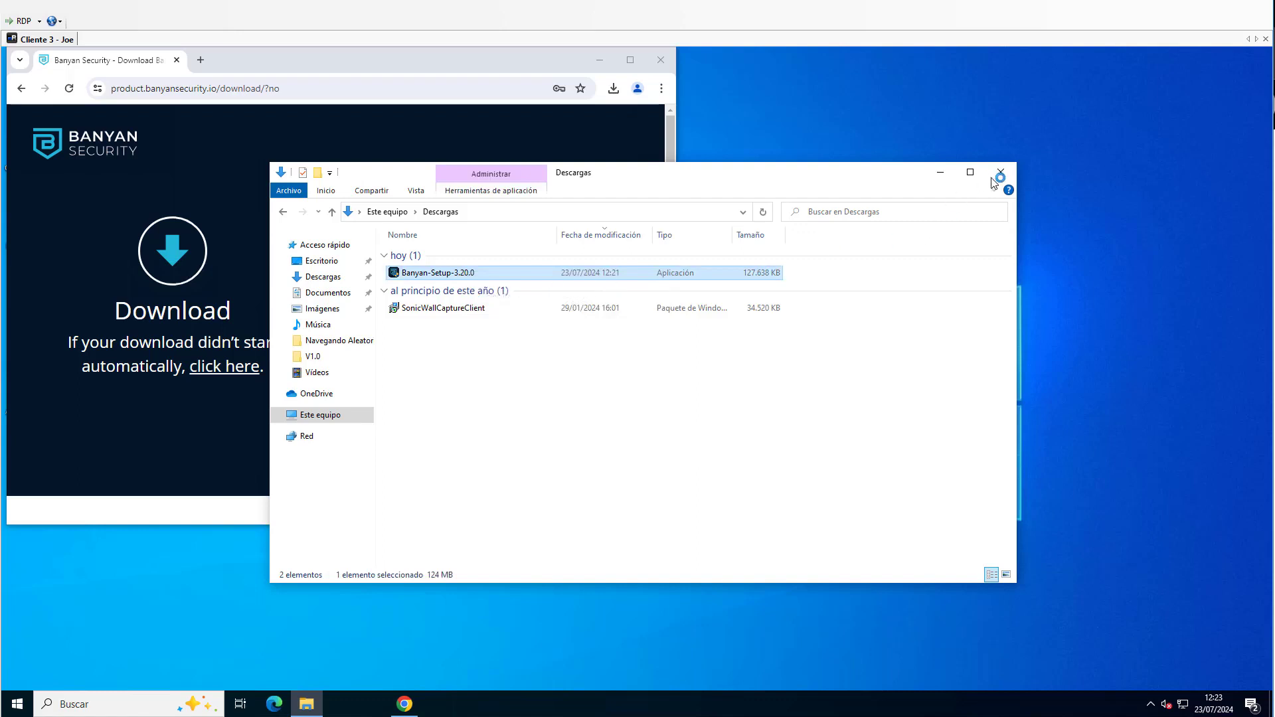
double_click(437, 273)
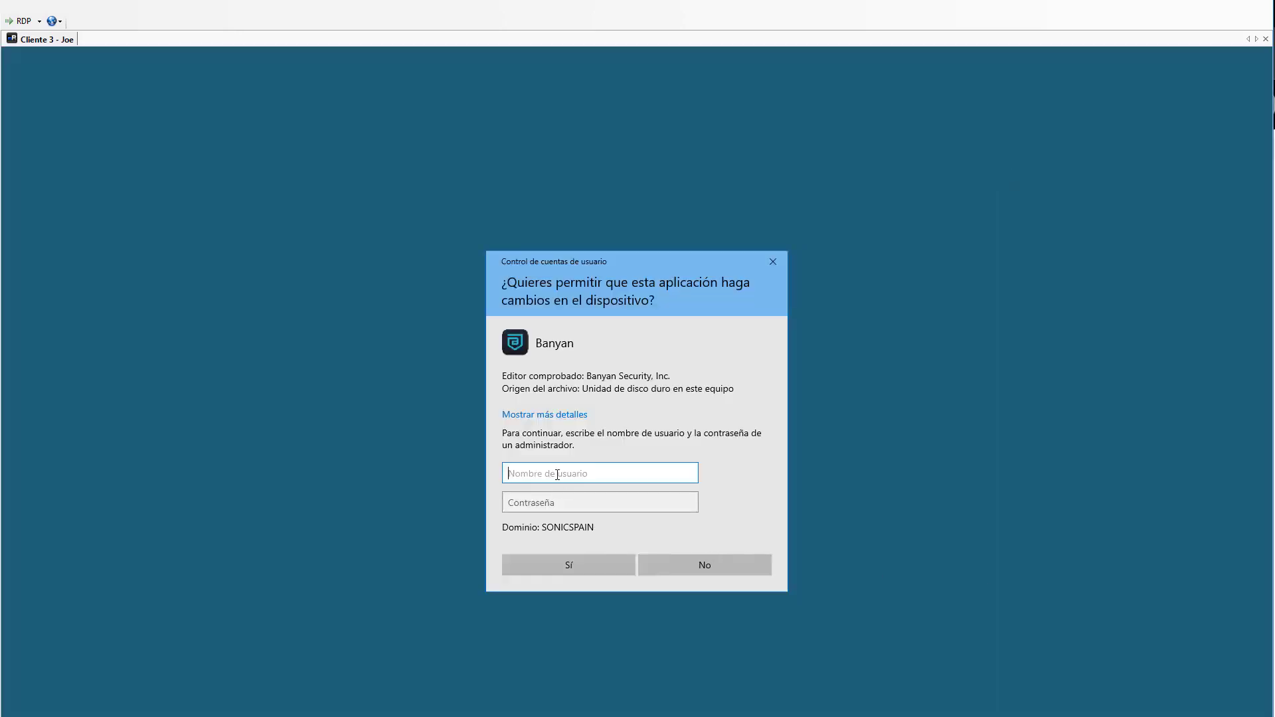
Step: Approve the UAC prompt with administrator credentials so the installer runs
type("administra")
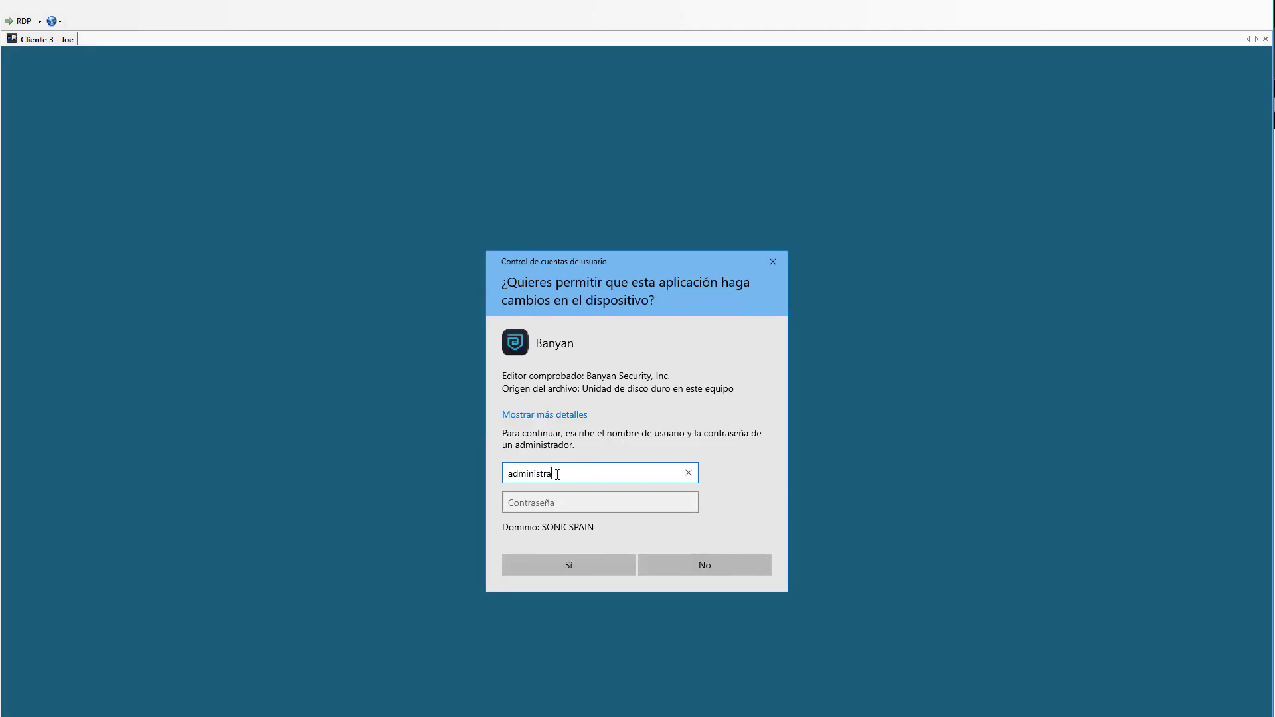
type("••")
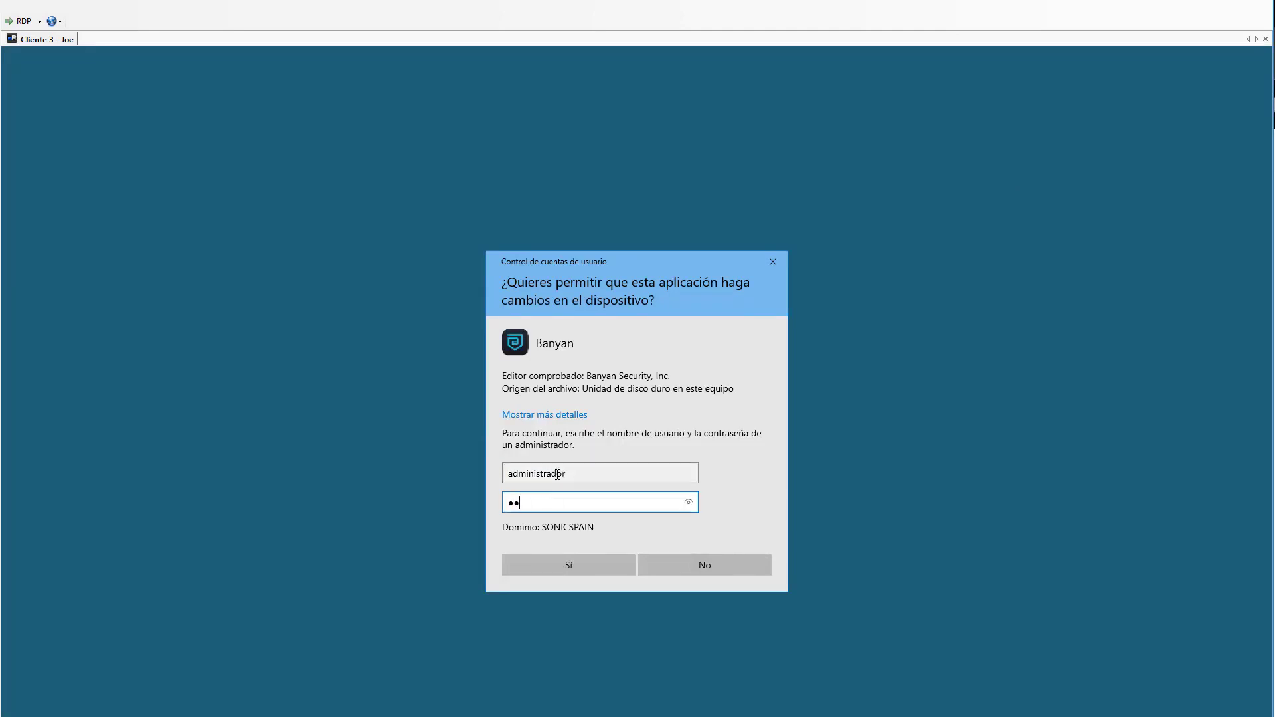
type("password")
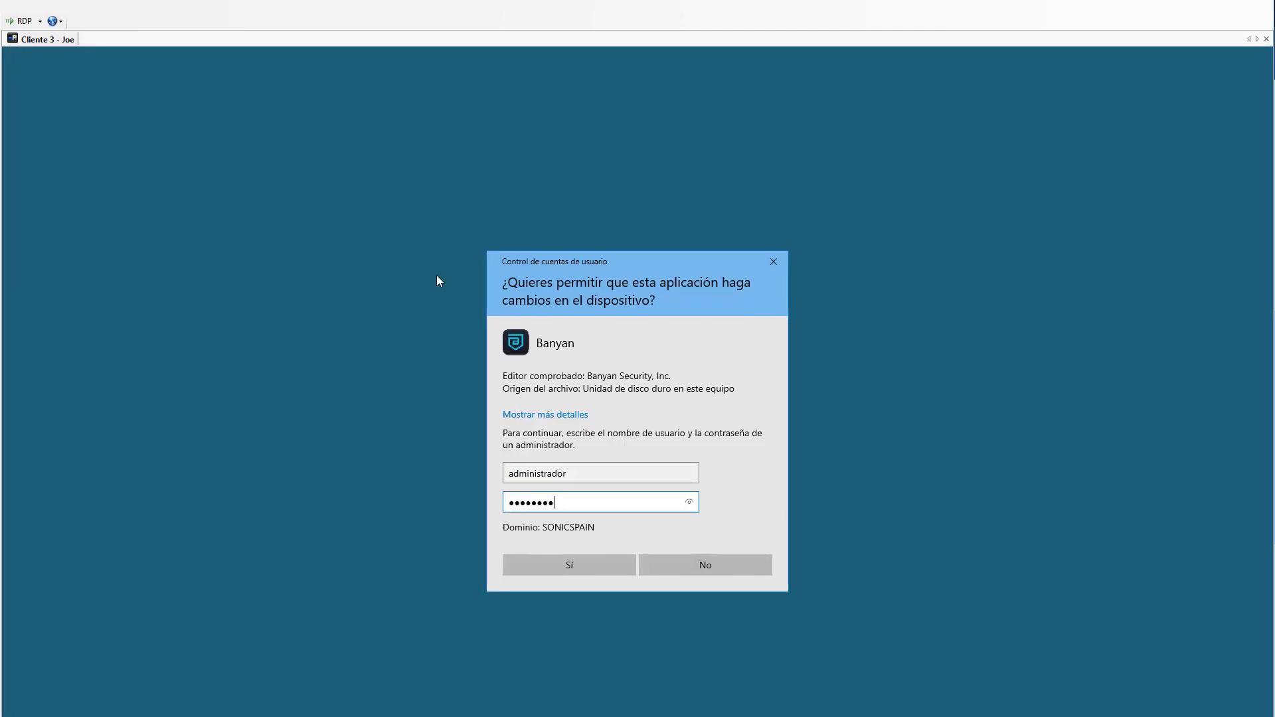
left_click(568, 566)
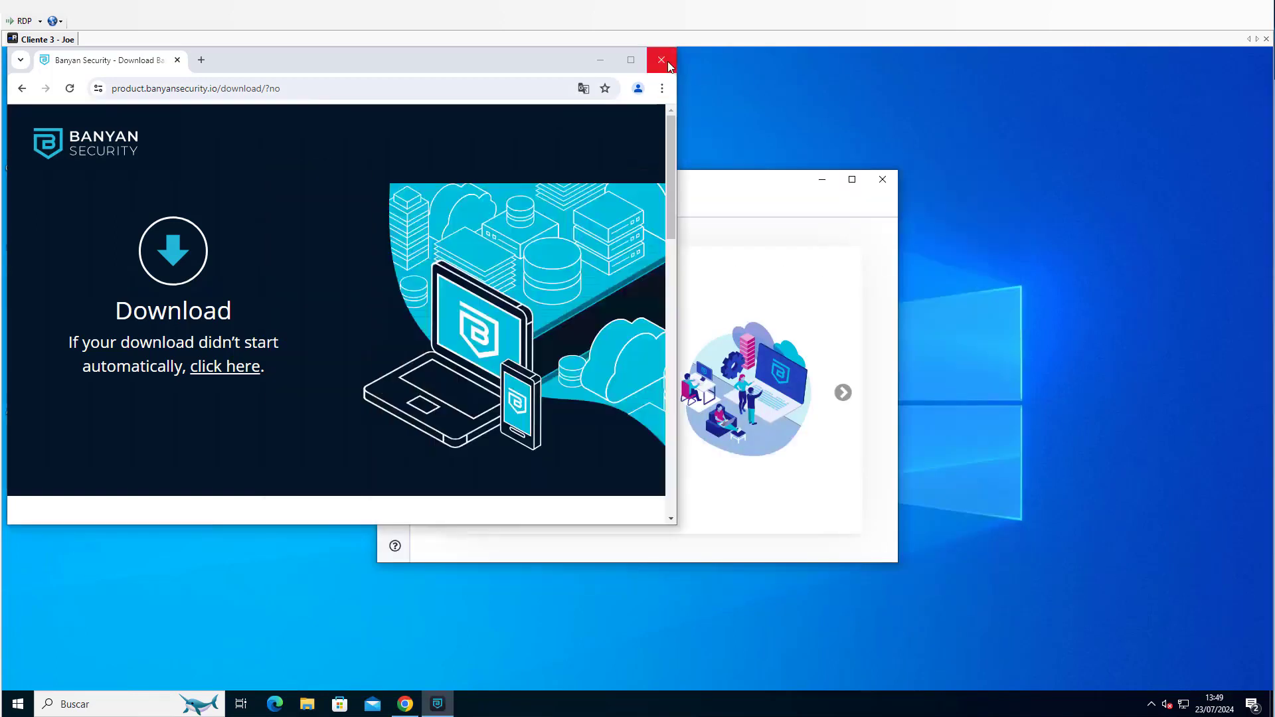
Step: Close the Chrome window with the Banyan download page, leaving the CSE App welcome screen
left_click(661, 59)
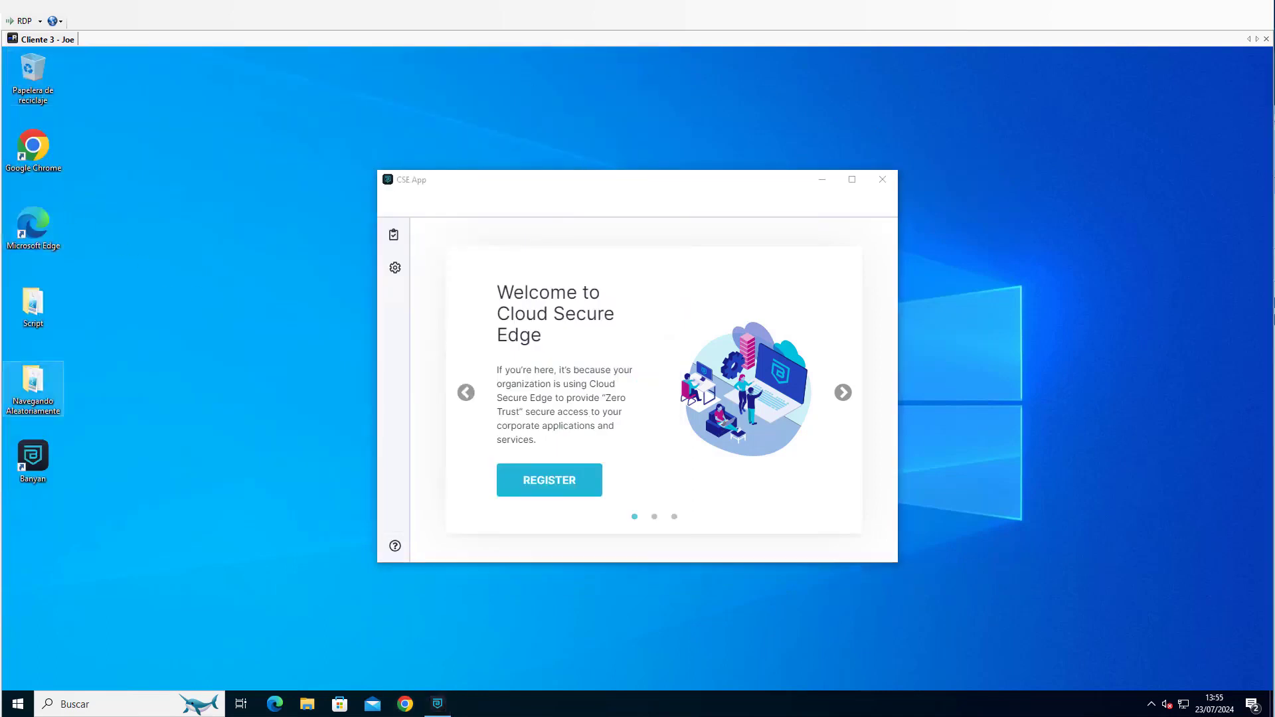
mouse_move(32, 382)
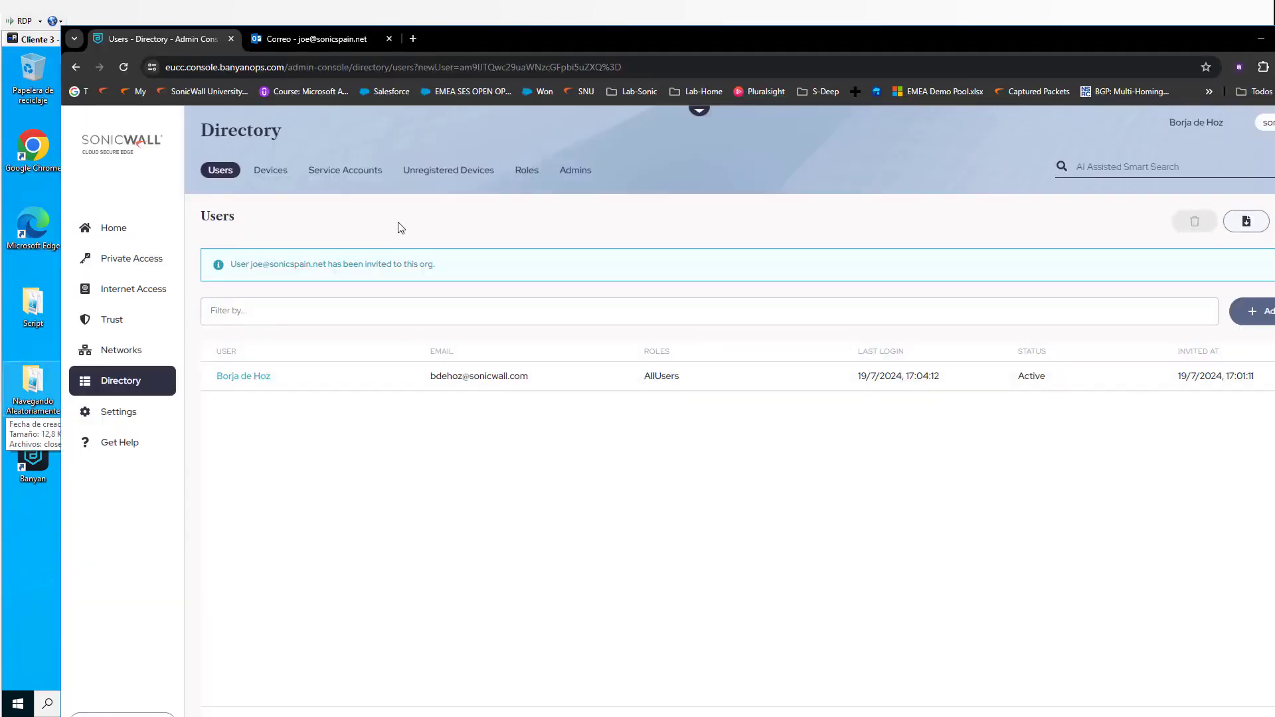
left_click(311, 39)
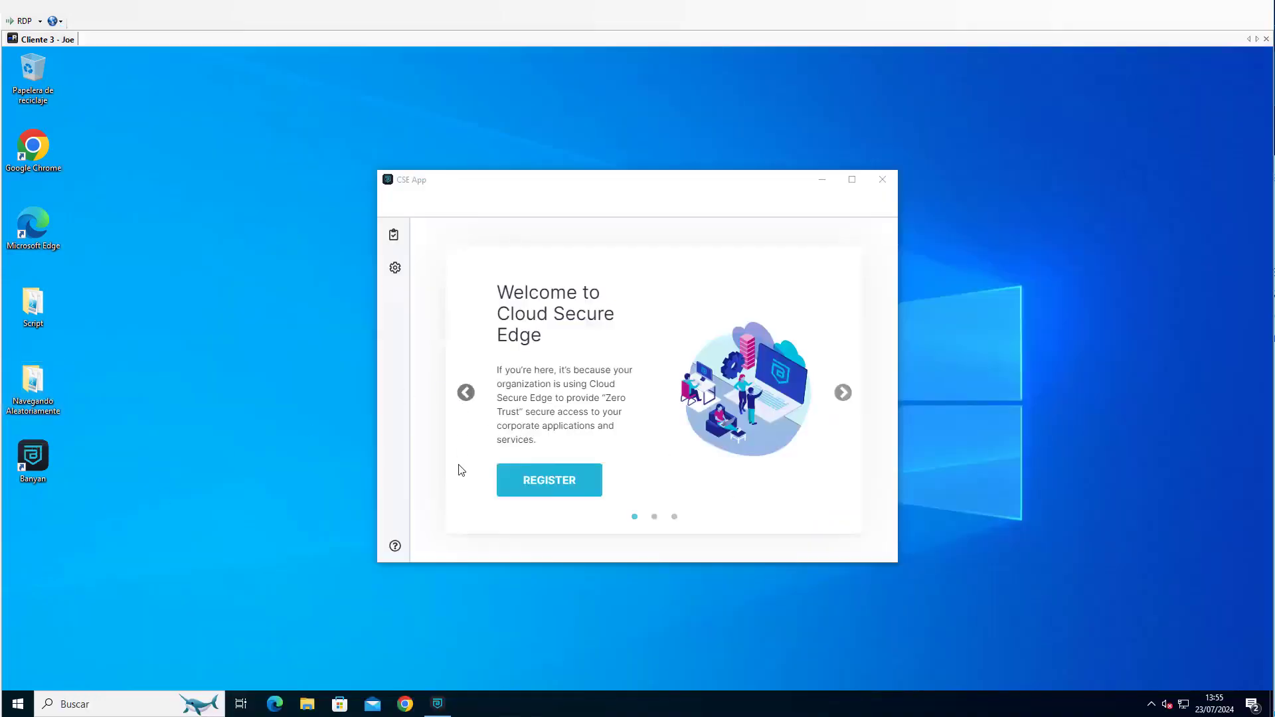
left_click(549, 480)
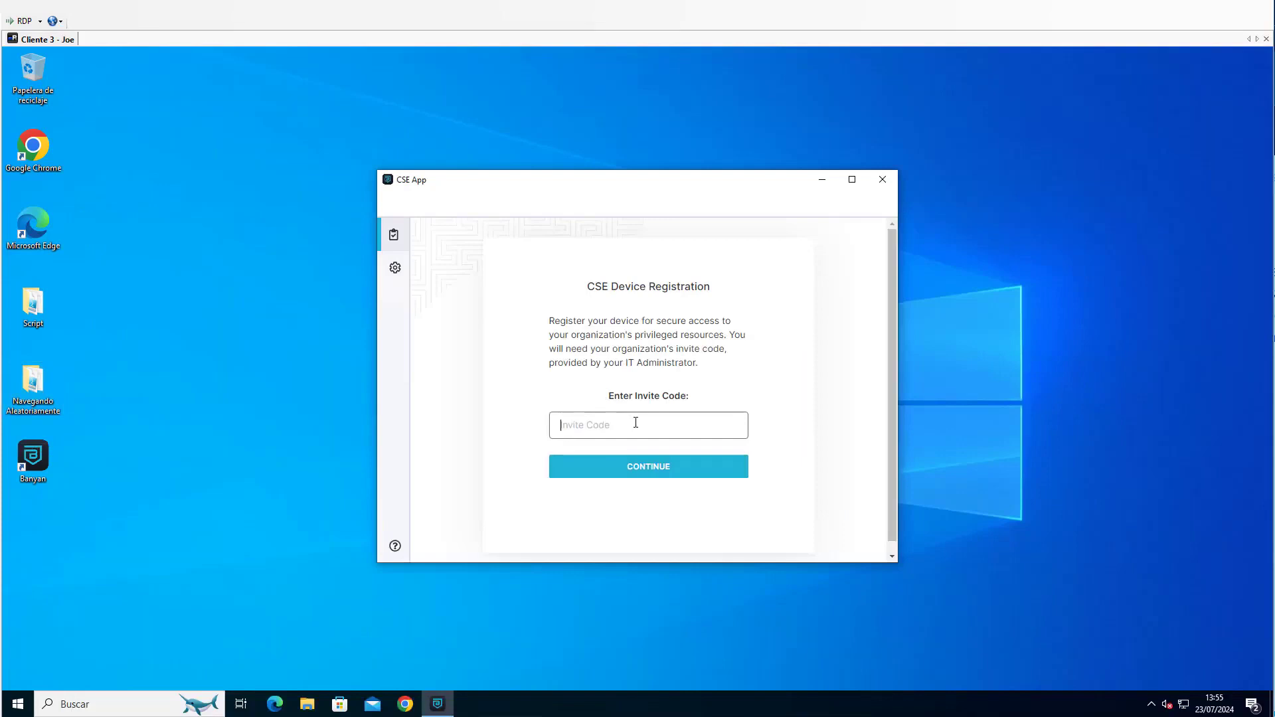
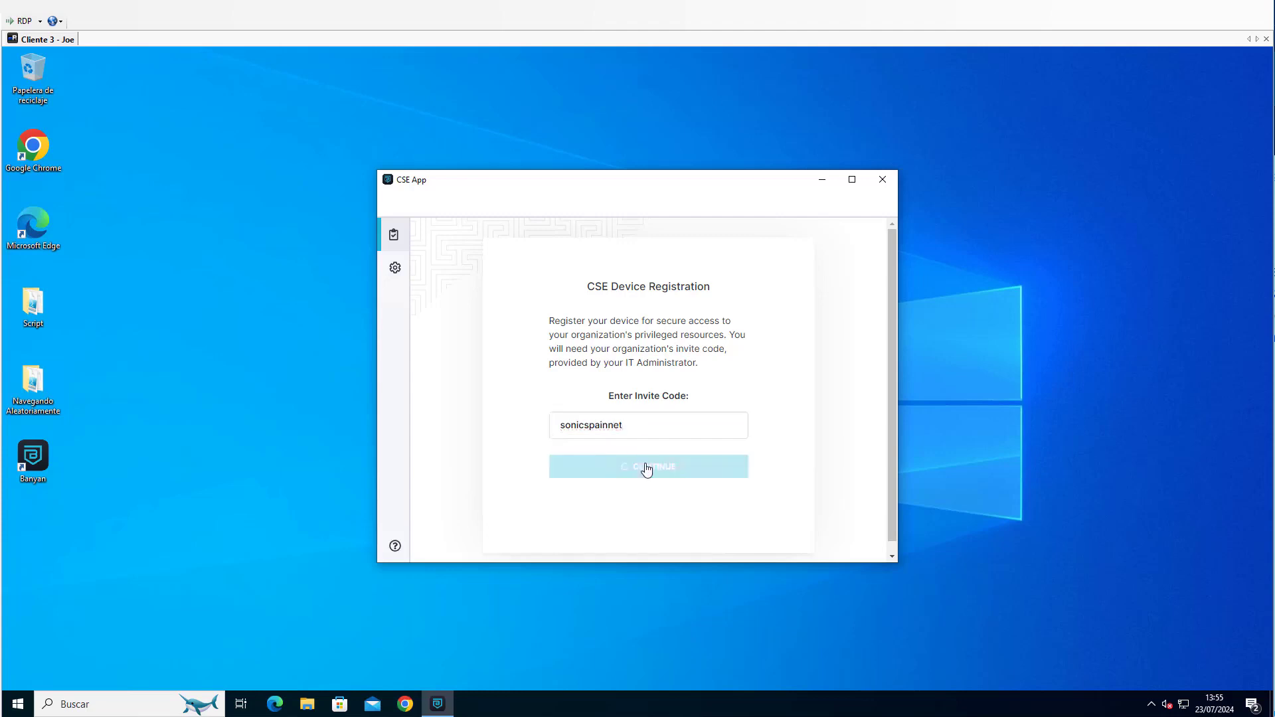
left_click(647, 467)
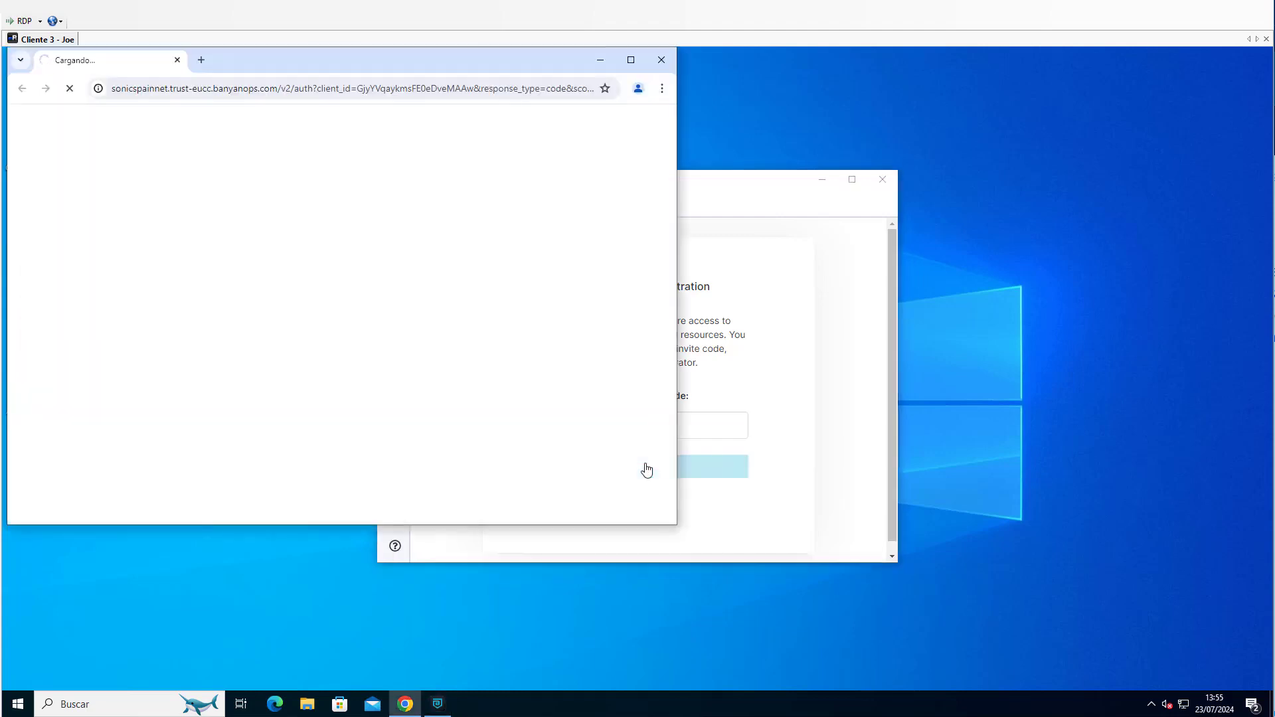
Step: Sign in on the browser login page with the saved account and confirm the new password
left_click(583, 88)
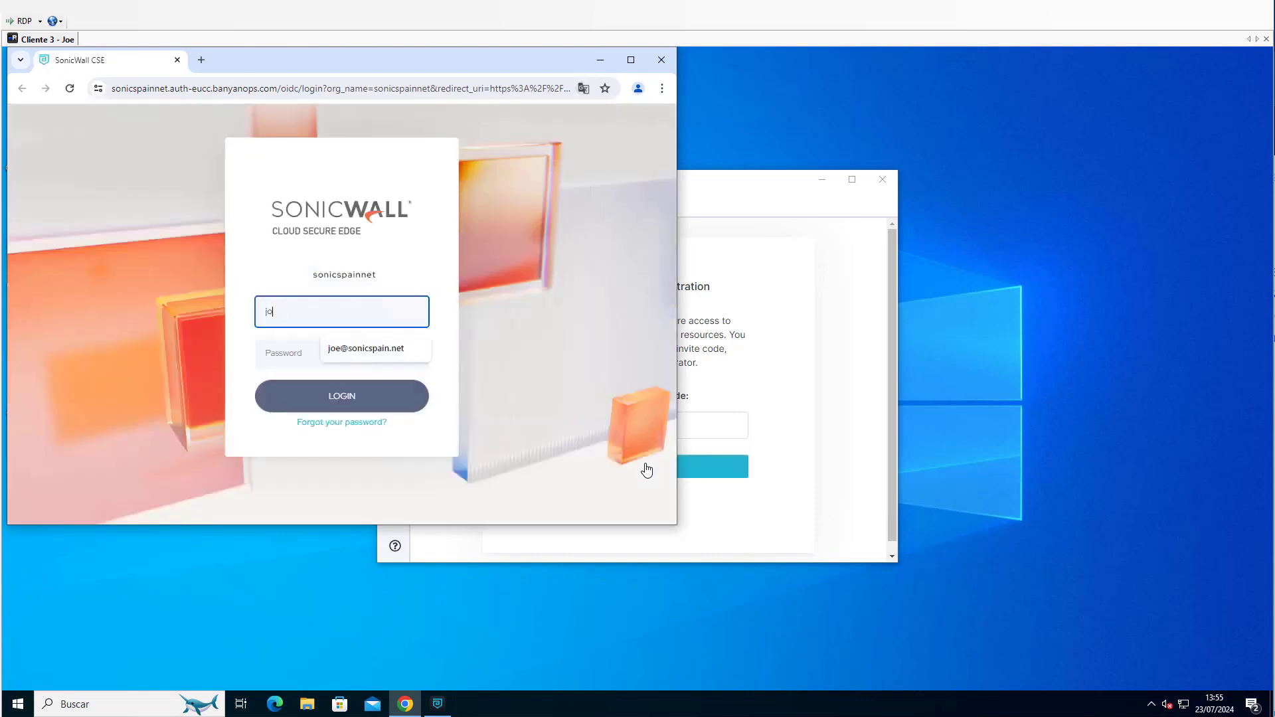
left_click(365, 348)
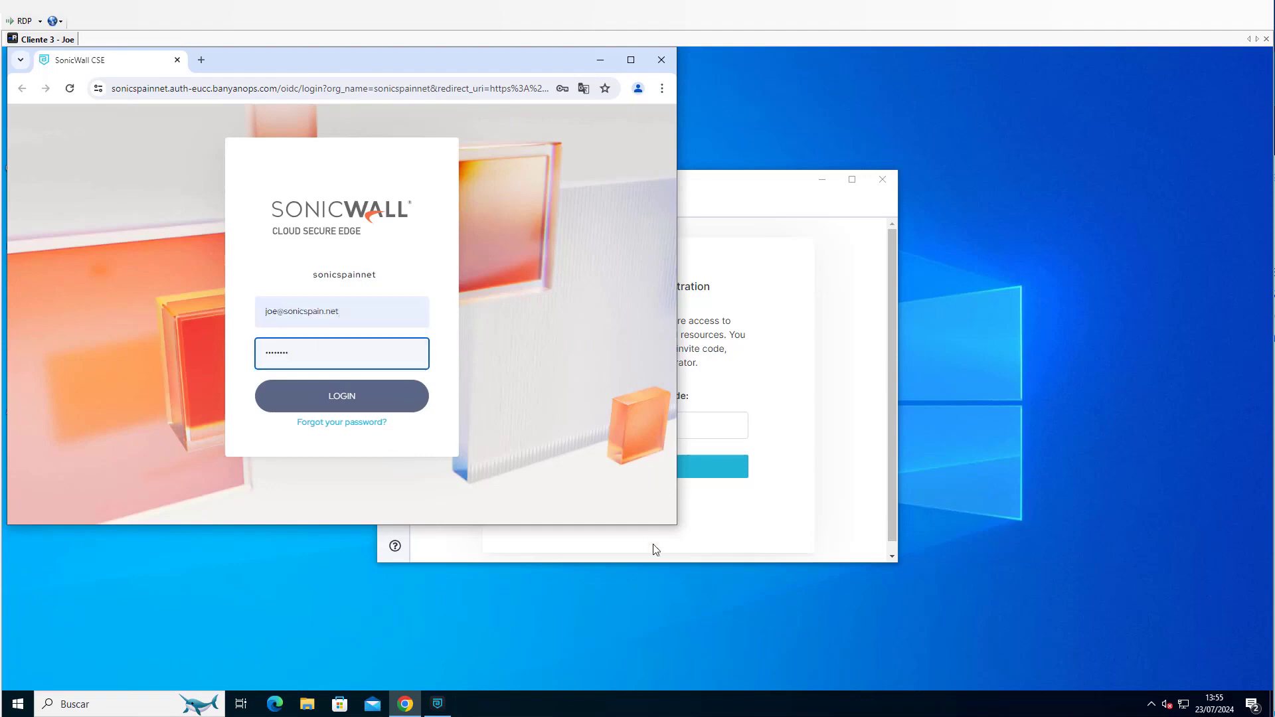
left_click(341, 396)
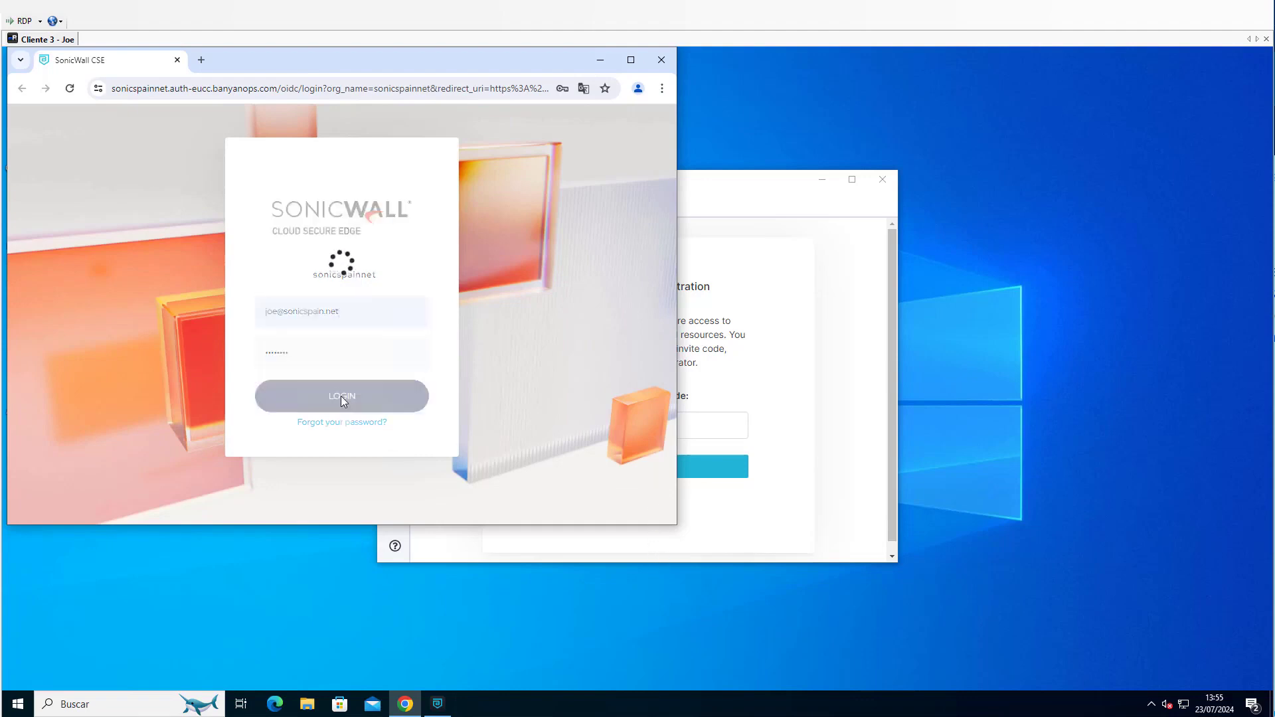
left_click(342, 397)
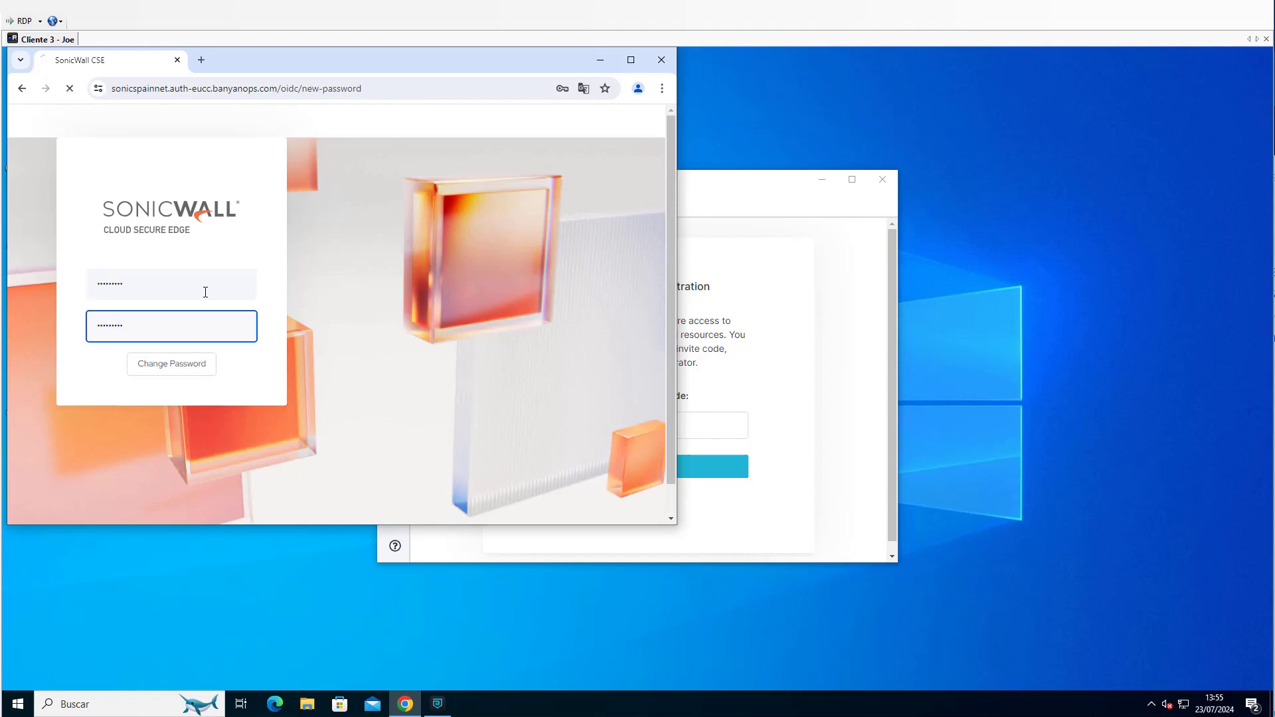
left_click(171, 364)
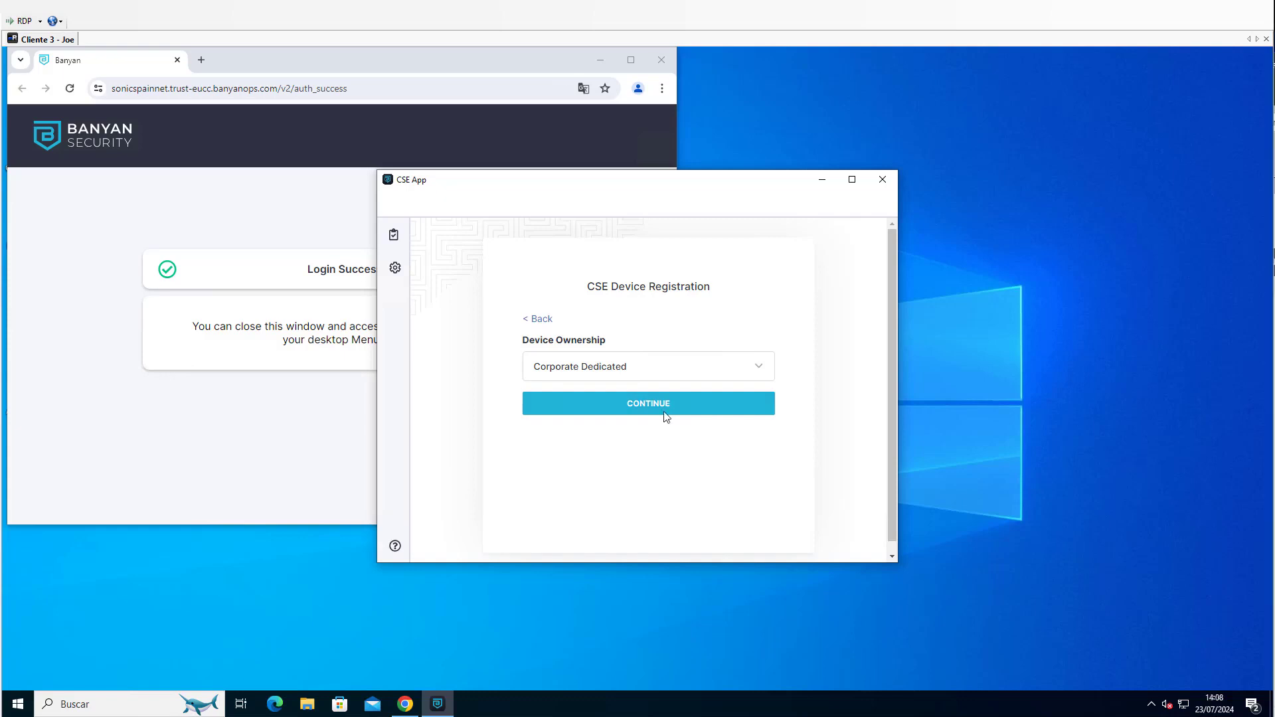
Step: Confirm Corporate Dedicated ownership and scroll the home view to the NSM and Web-Server services
left_click(648, 404)
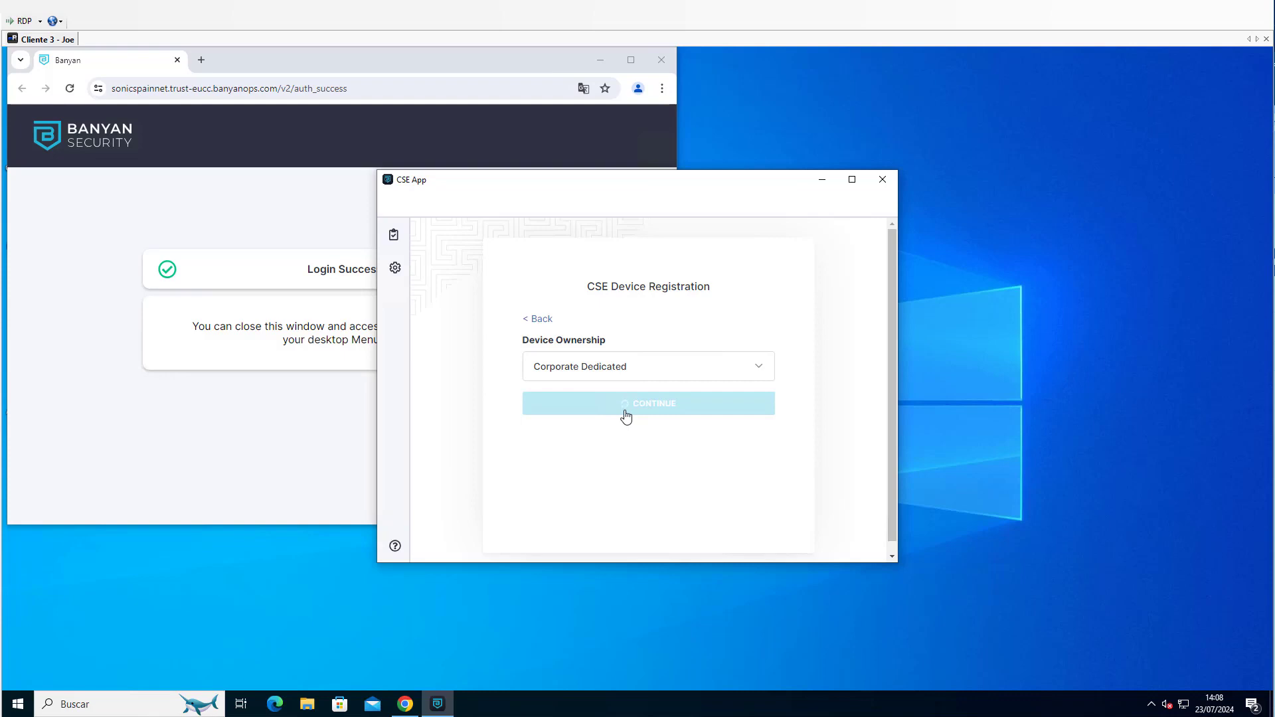
left_click(648, 404)
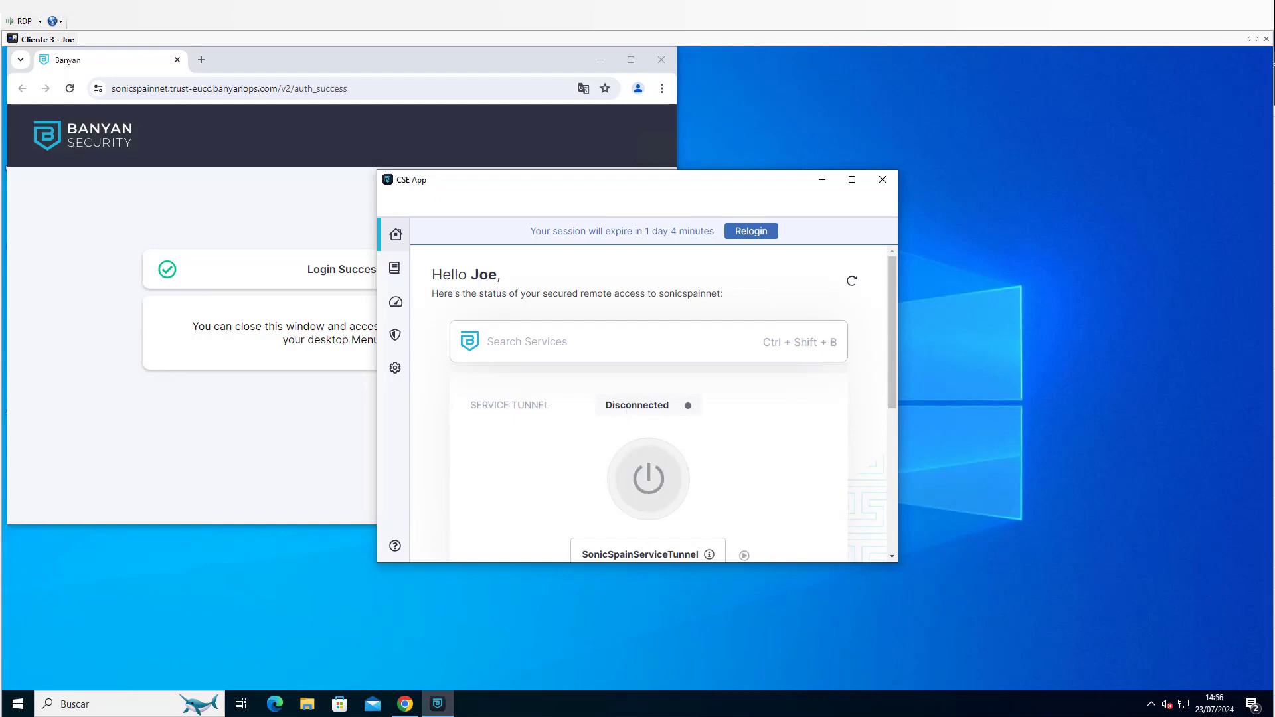
mouse_move(722, 296)
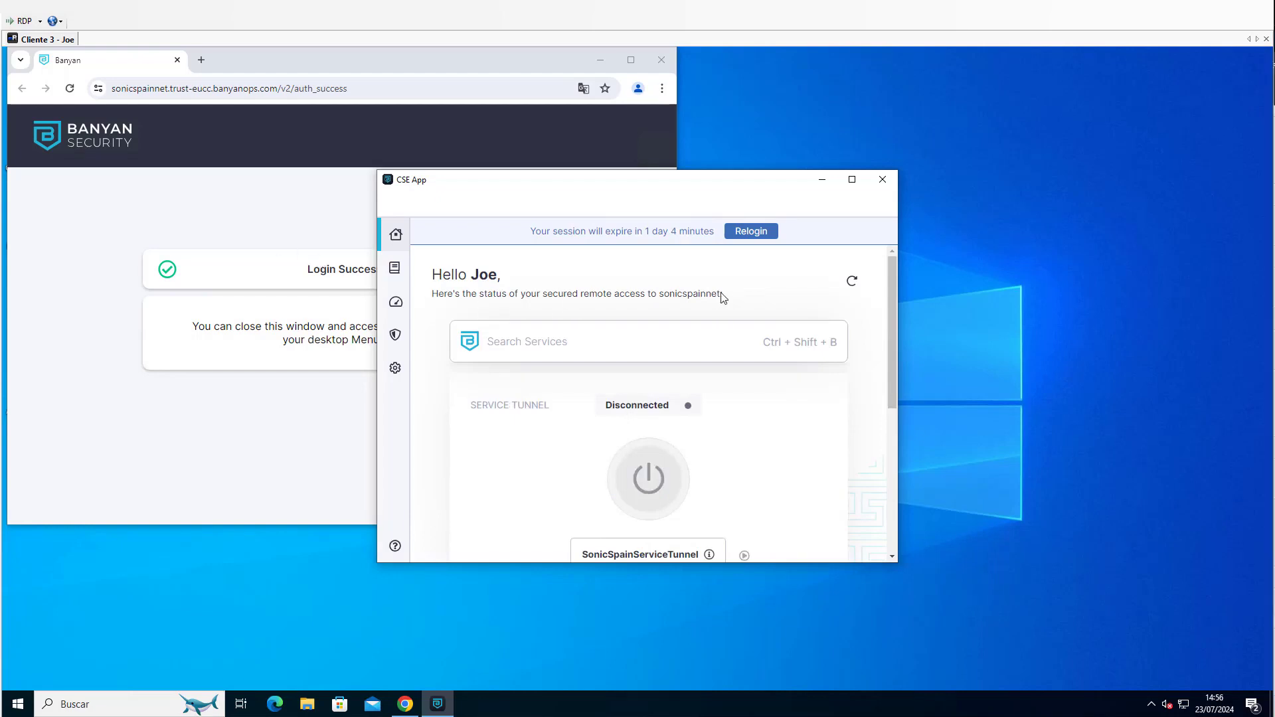
scroll("down", 3)
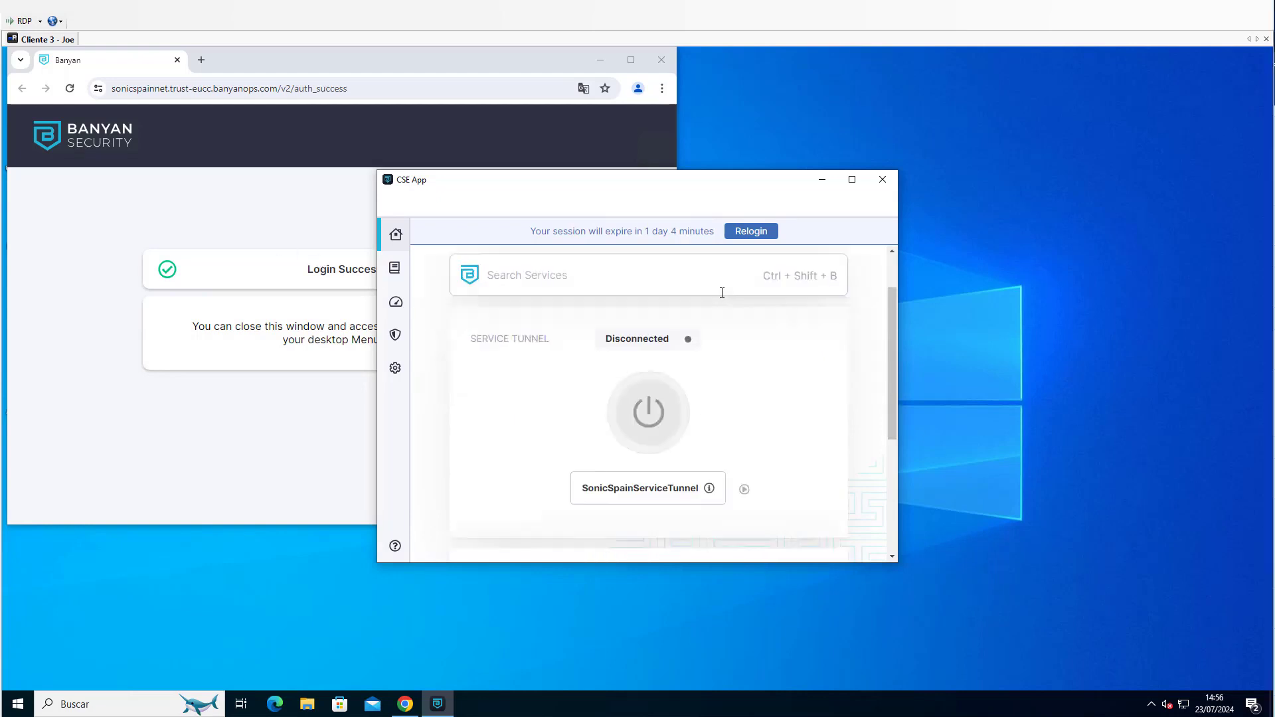
scroll("down", 3)
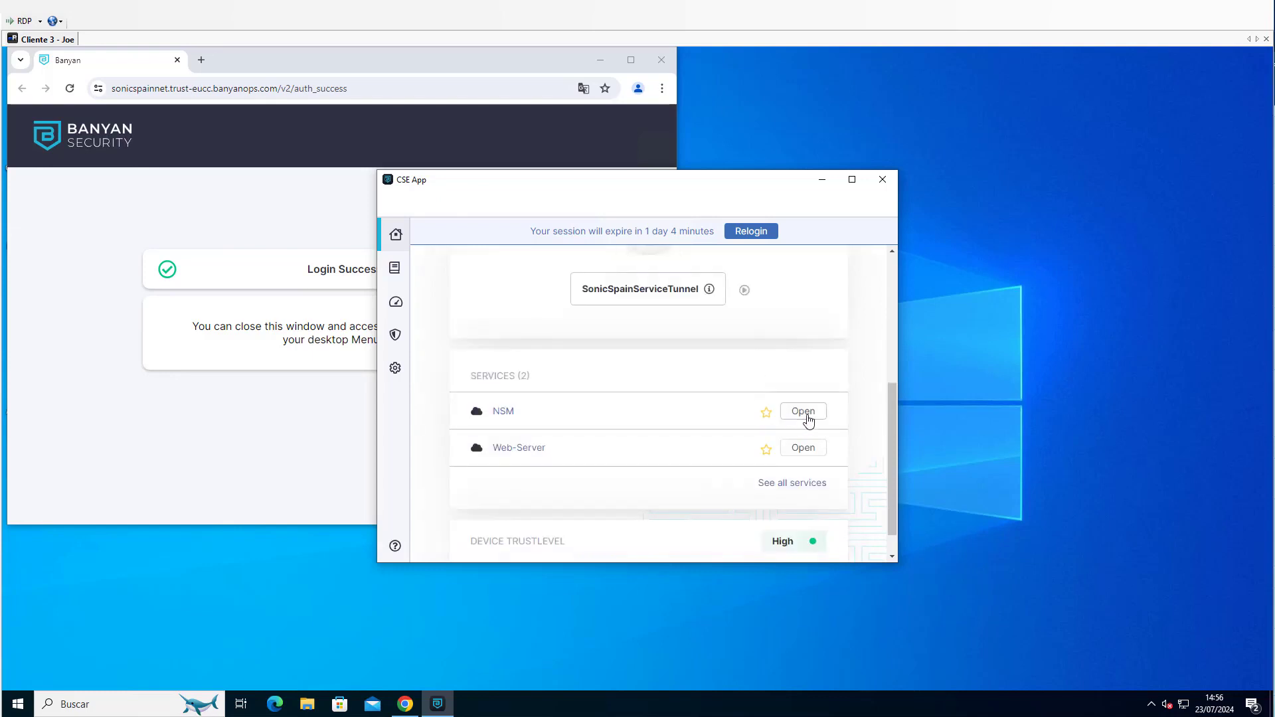
Step: Launch the NSM service to its login page and show device trust details listing High via Capture Client - Demo
left_click(803, 411)
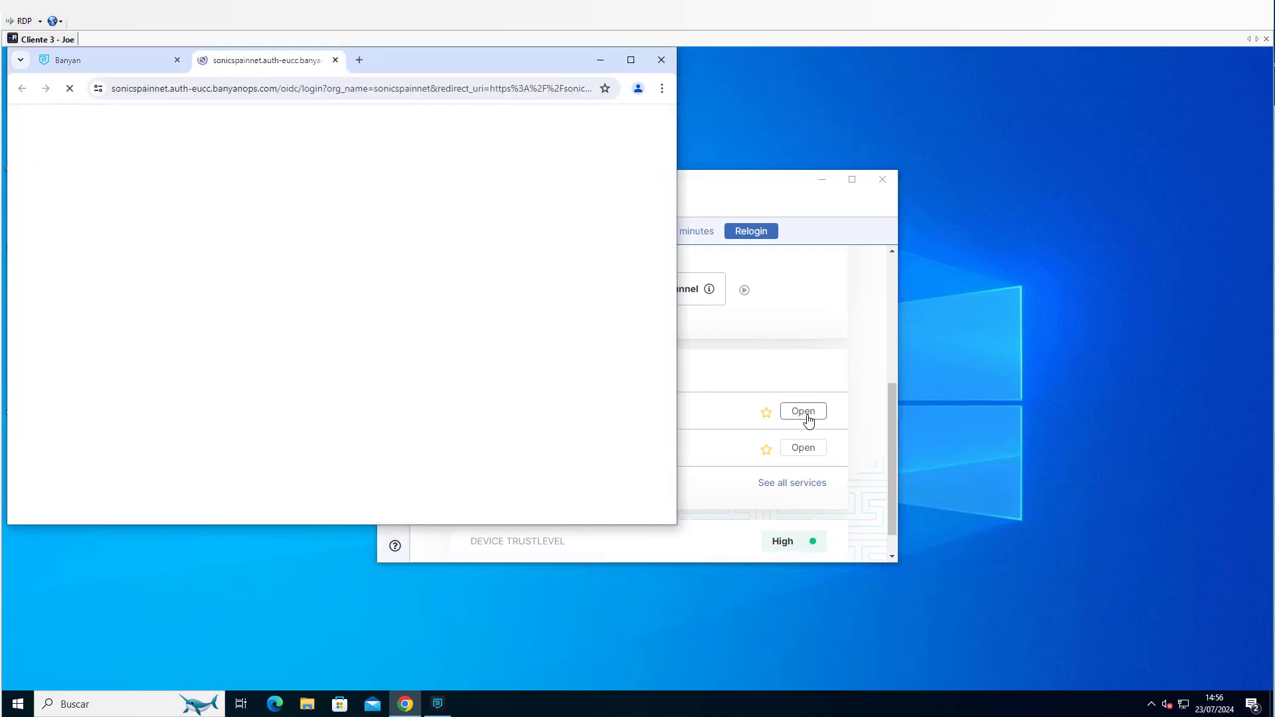
left_click(803, 410)
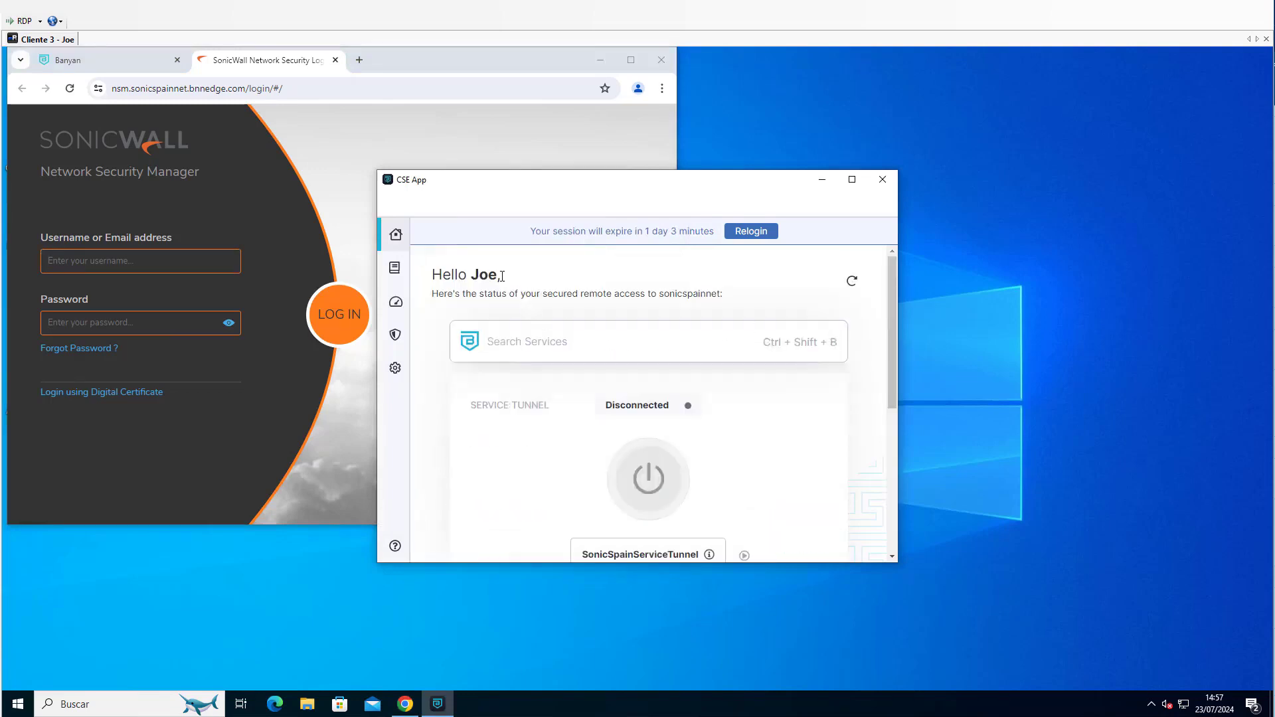
left_click(395, 302)
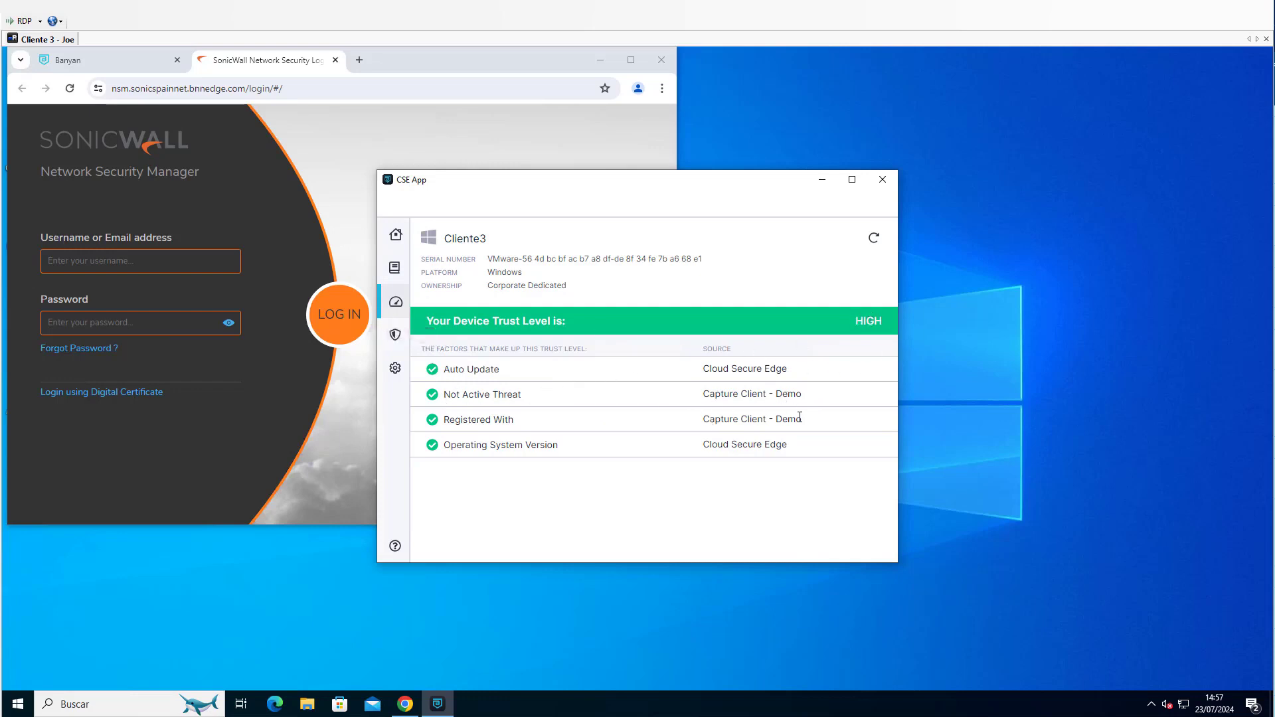
mouse_move(679, 429)
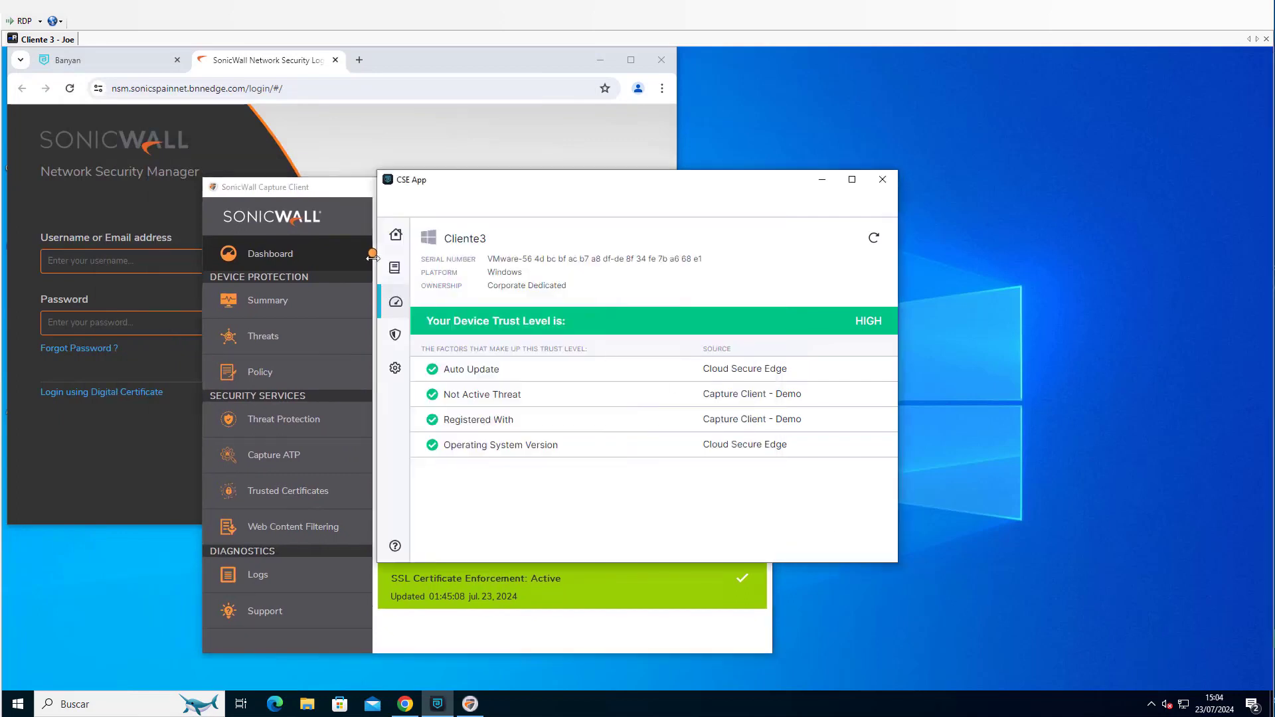
Step: Connect the CSE App service tunnel from the home view and launch mstsc
left_click(396, 233)
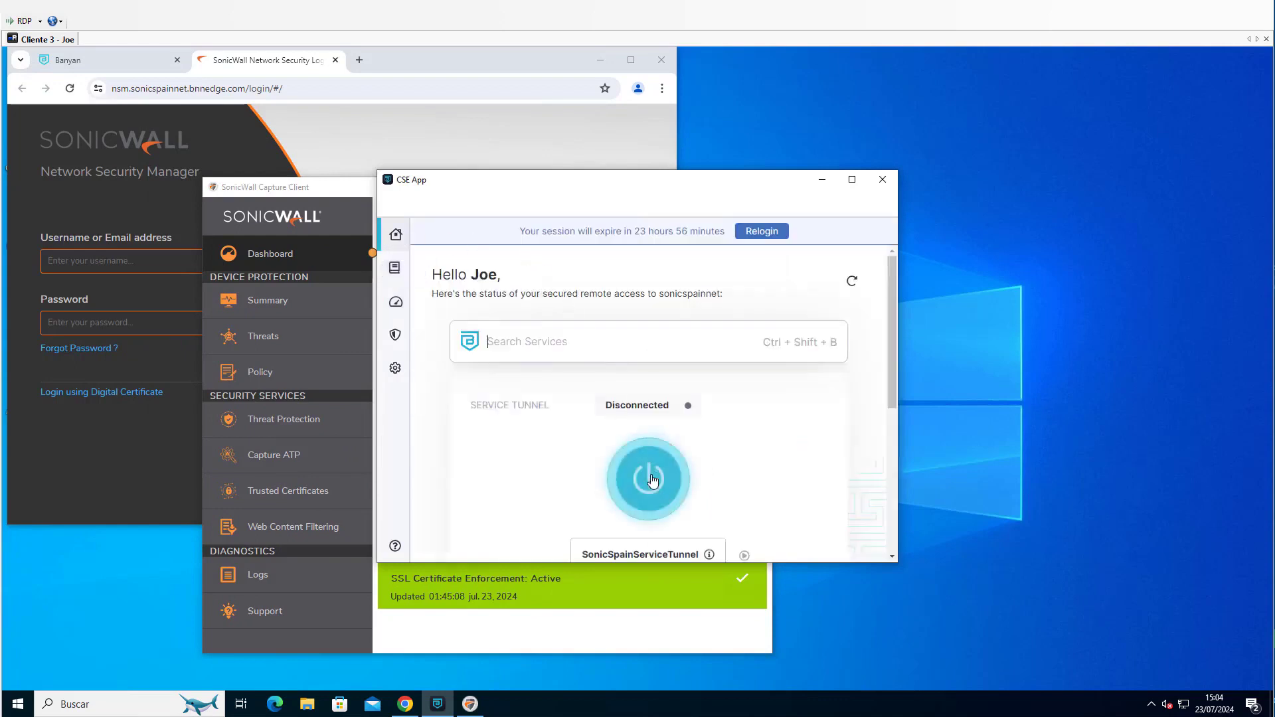
left_click(649, 480)
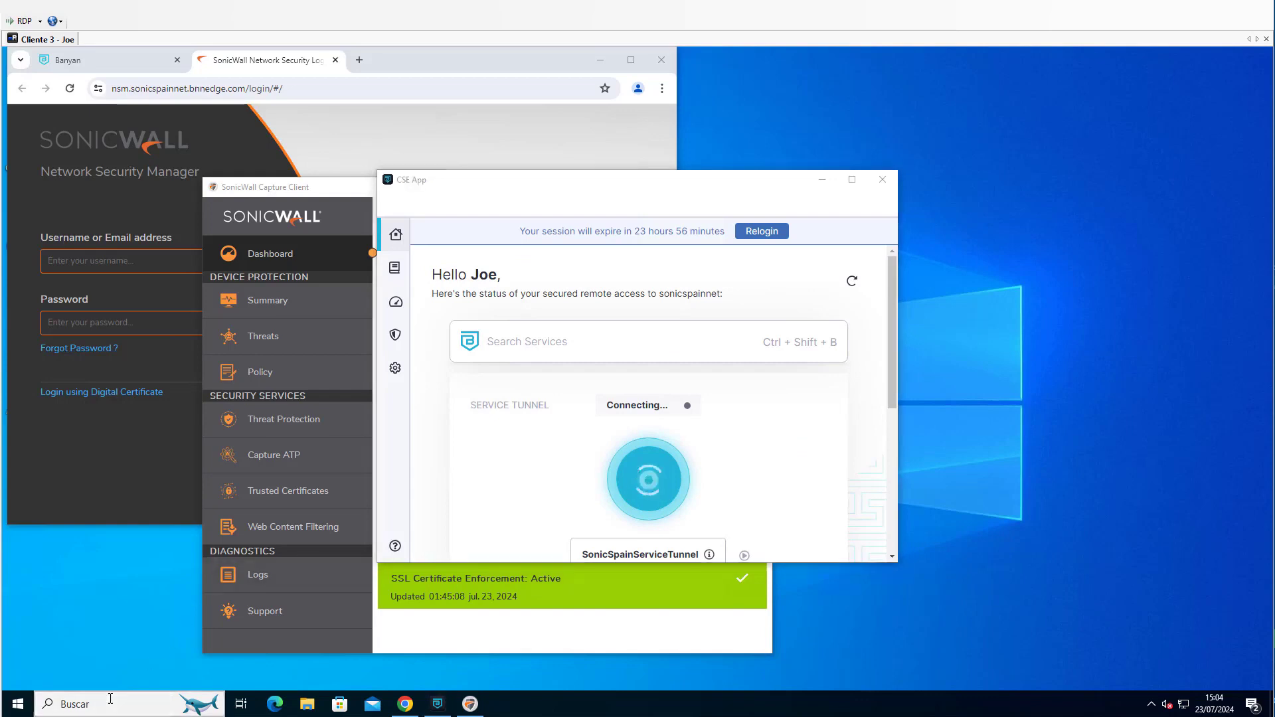
type("mstsc")
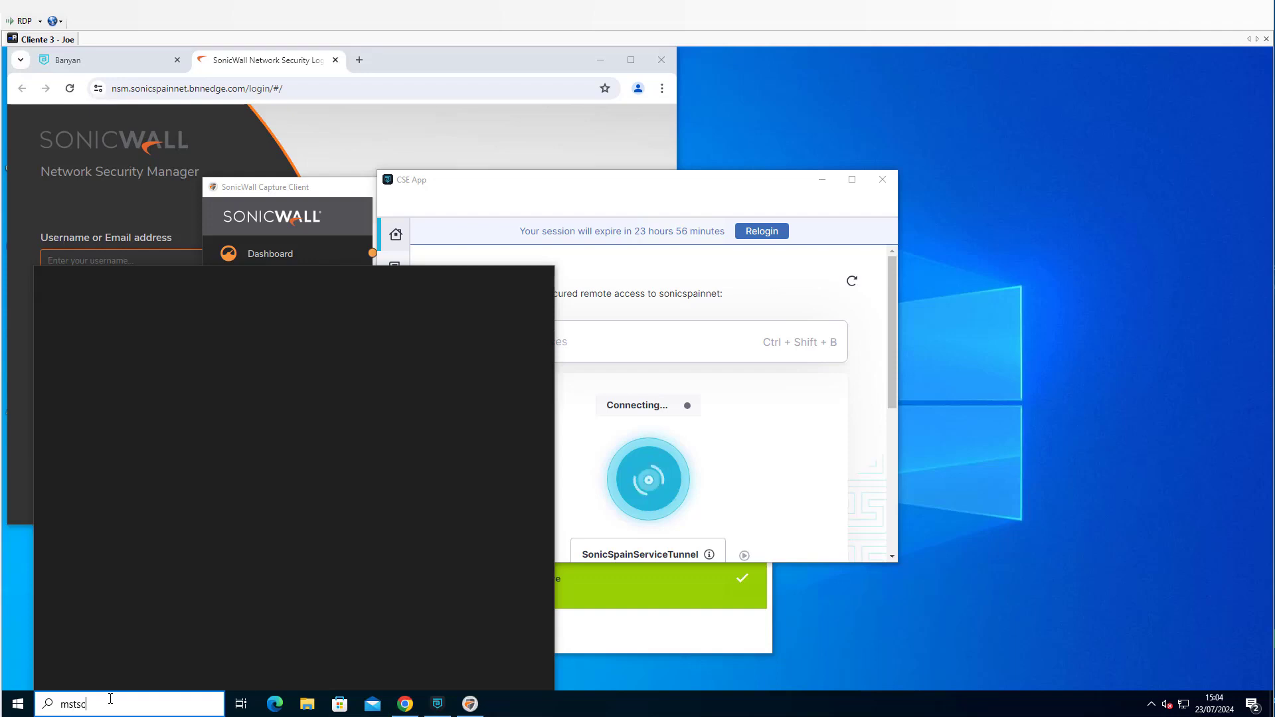
type("mstsc")
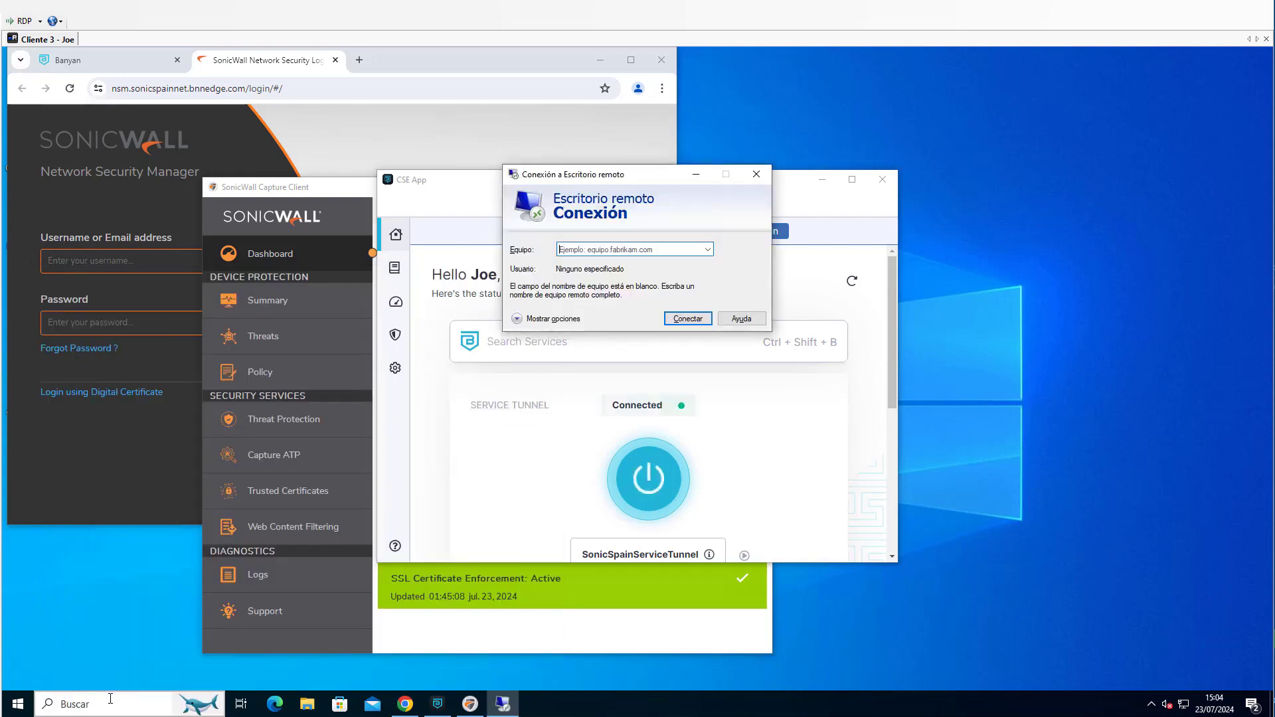
Step: Connect Remote Desktop to 172.16.254.1 and log in with the password
type("1")
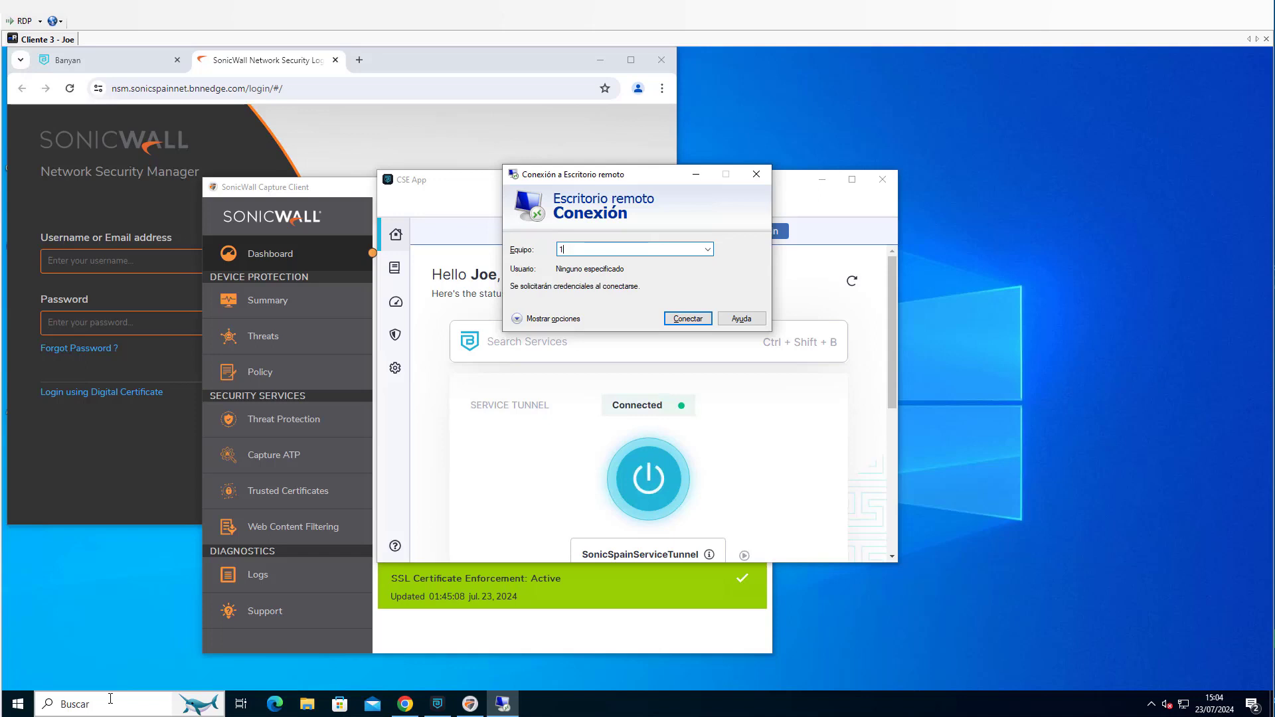
type("172.16.254.1")
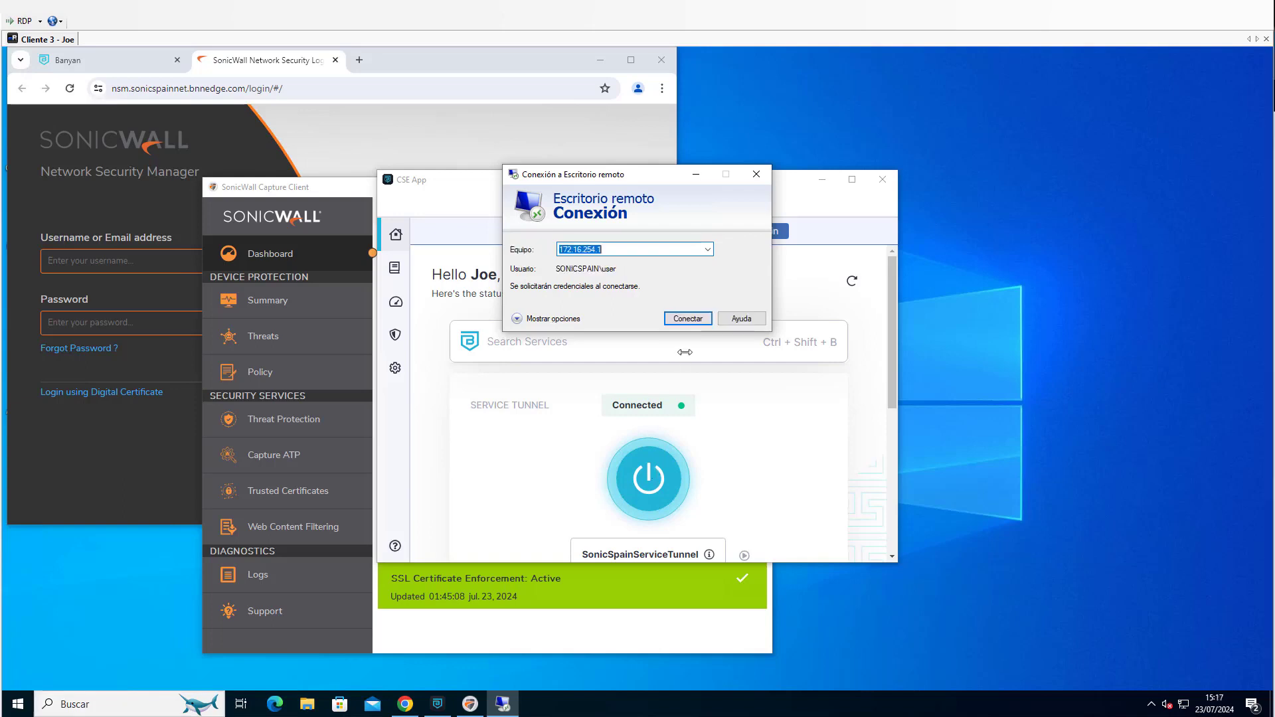
left_click(686, 317)
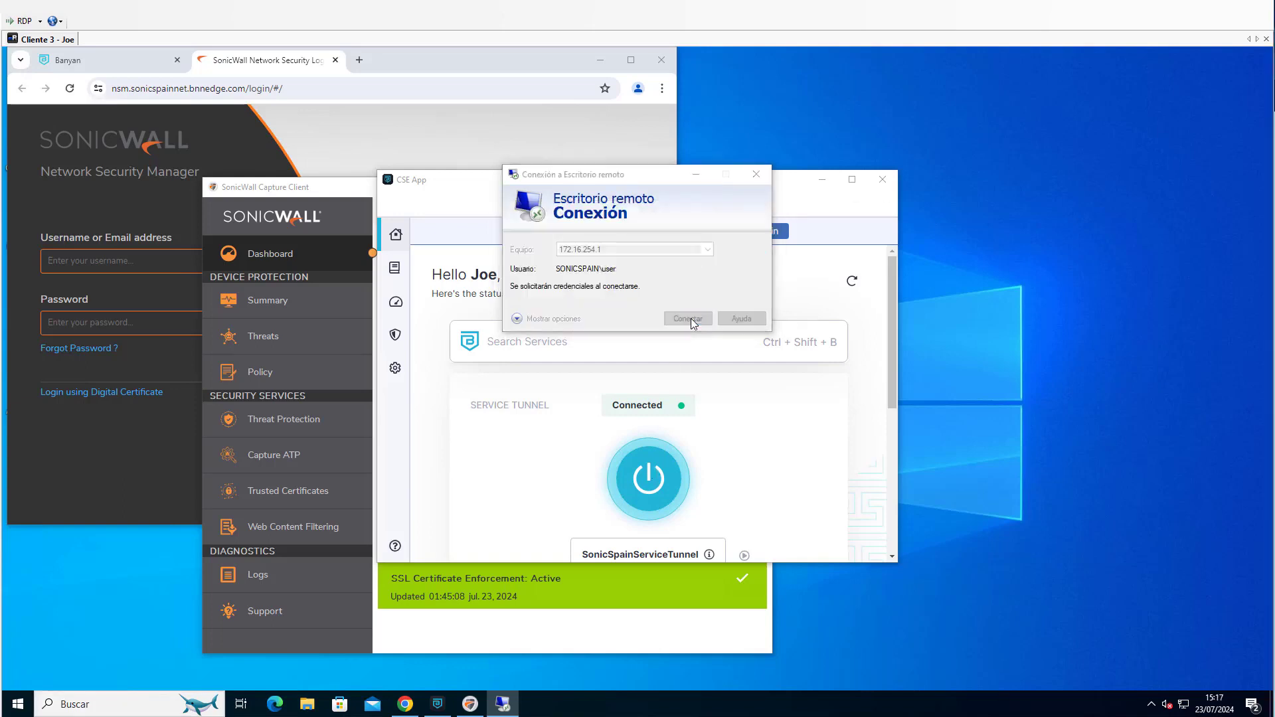
left_click(687, 317)
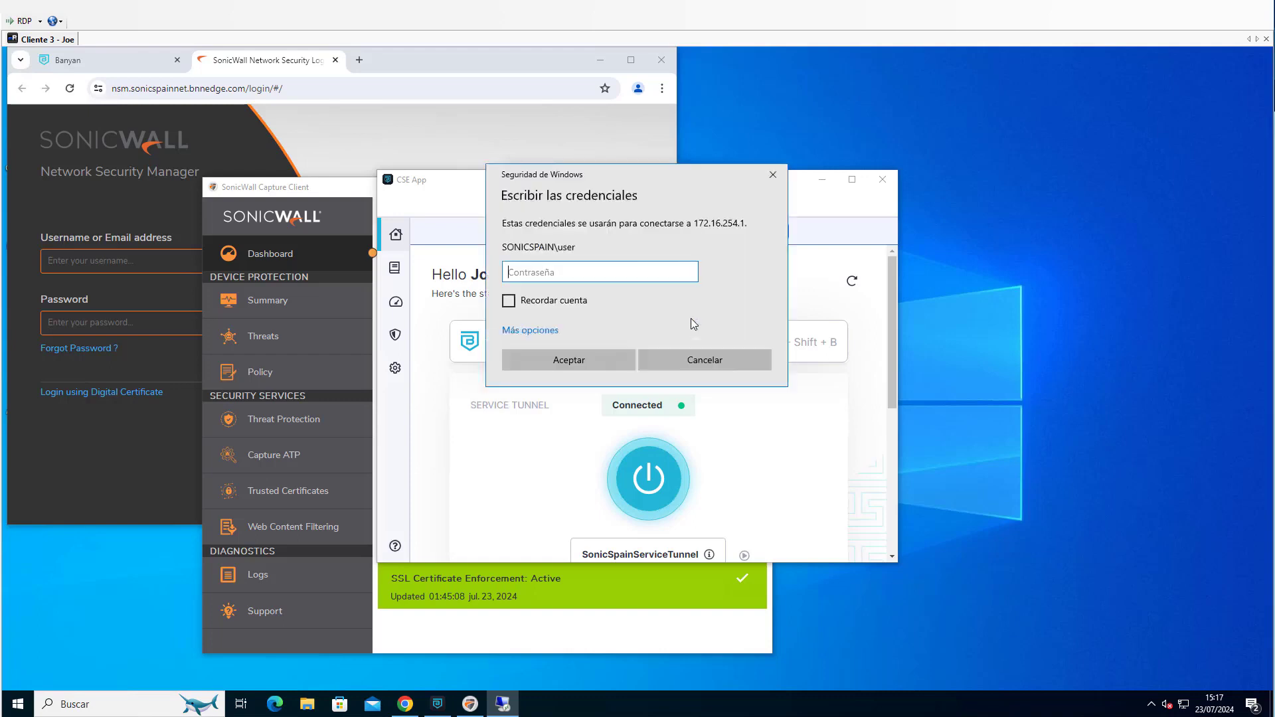
type("••")
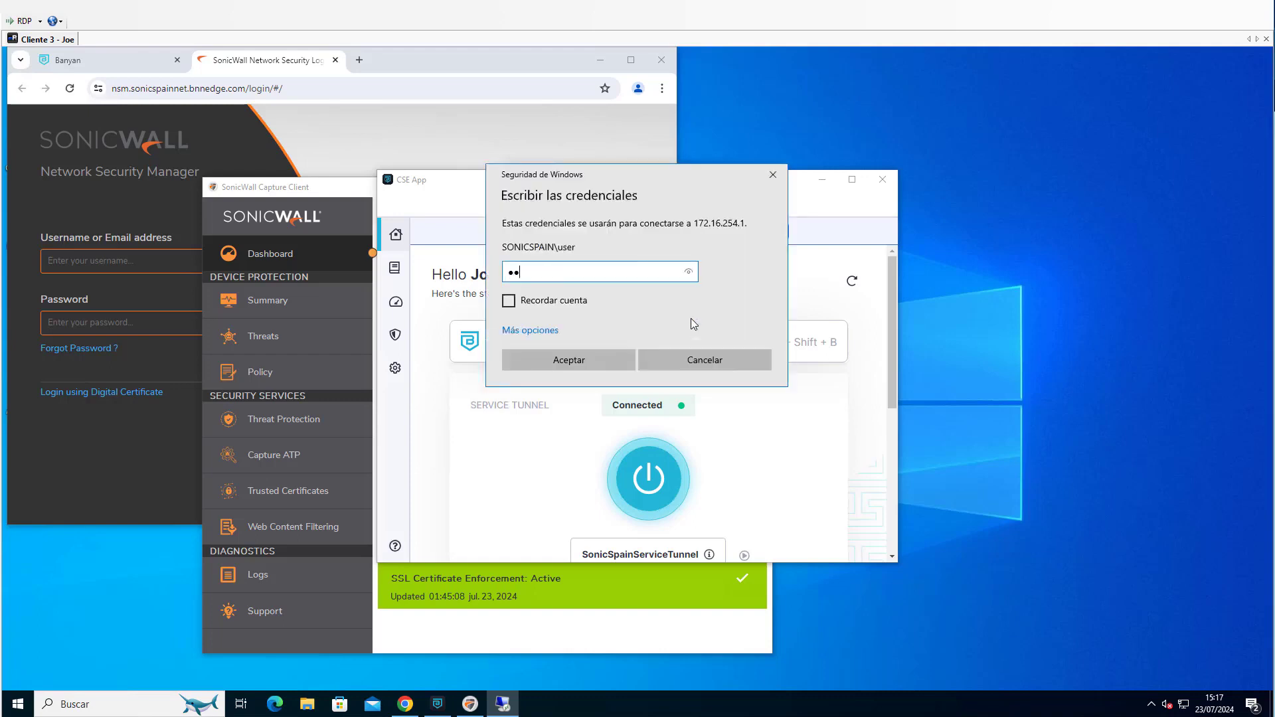
left_click(568, 360)
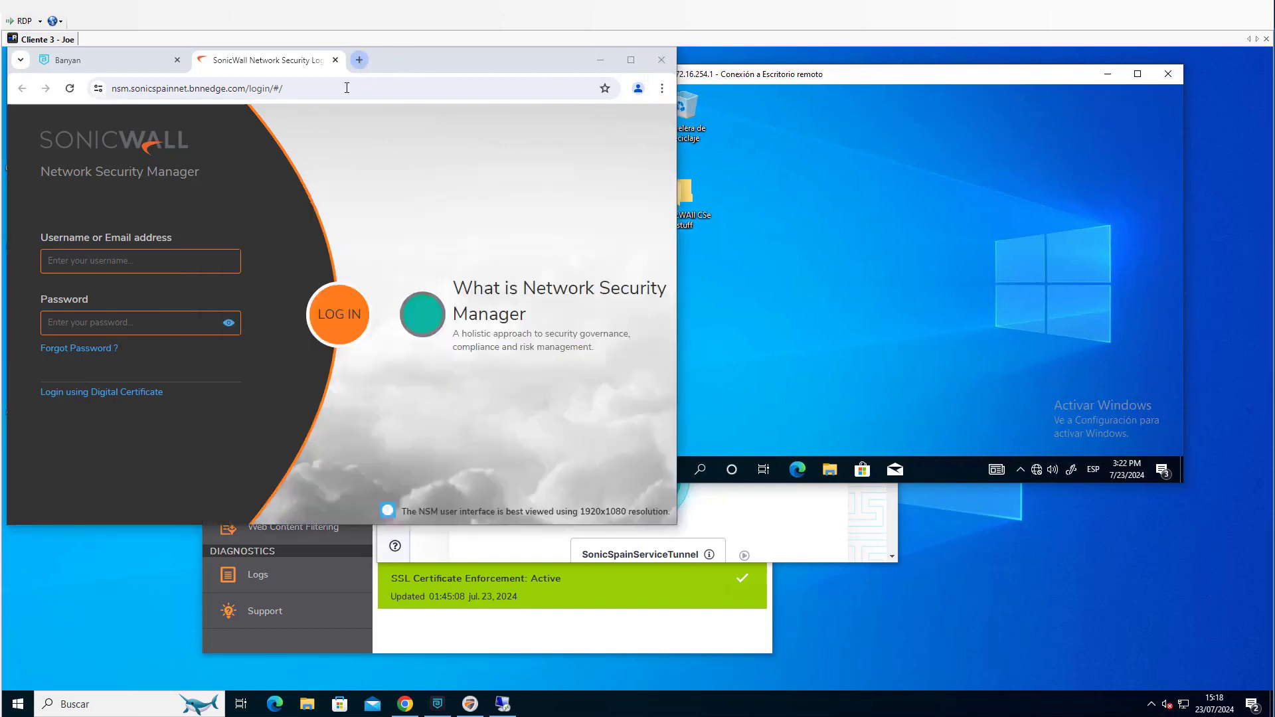
Step: Browse bazaar.abuse.ch/browse, pass the robot check and download the zipped AsyncRAT sample
type("https://bazaar.abuse.ch/browse")
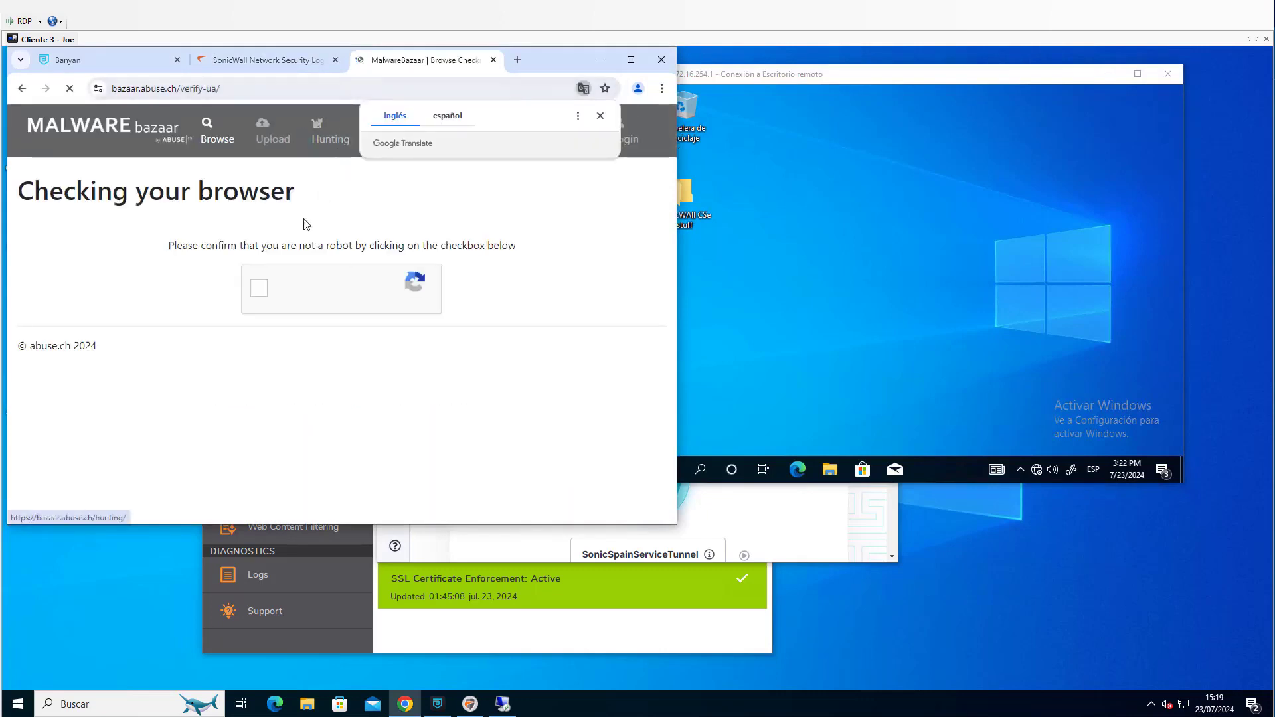
left_click(259, 288)
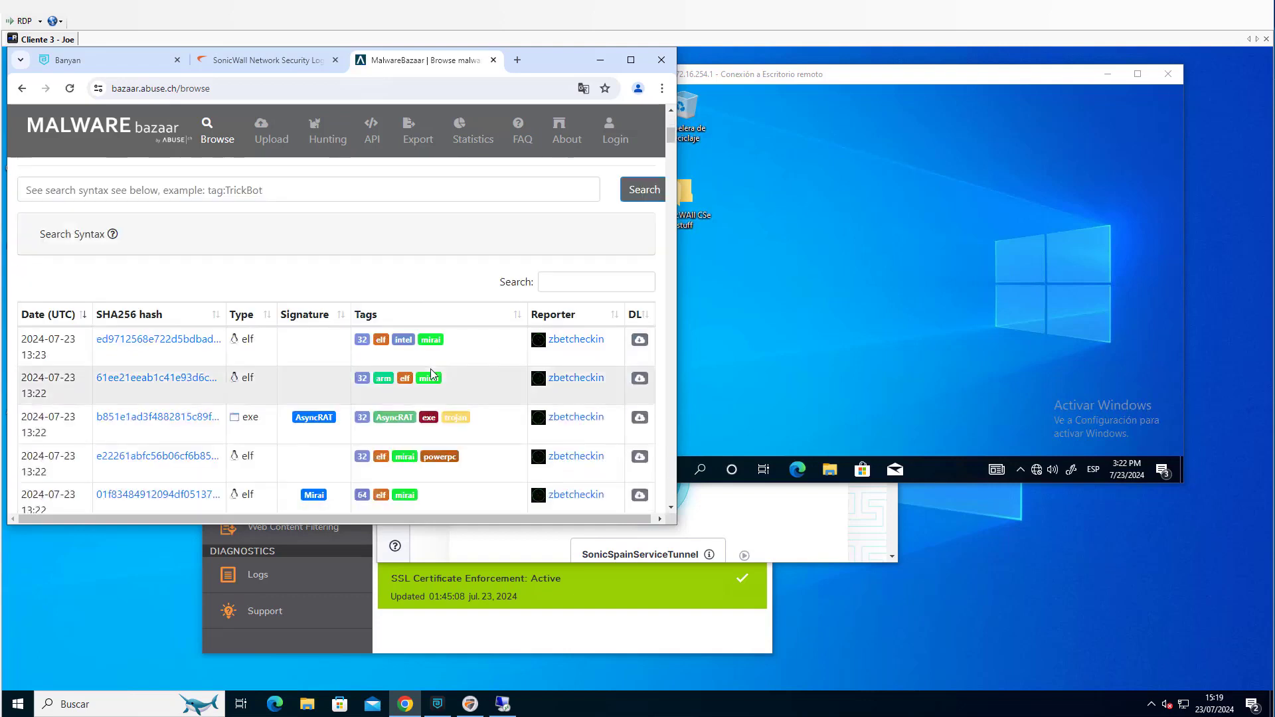
mouse_move(476, 431)
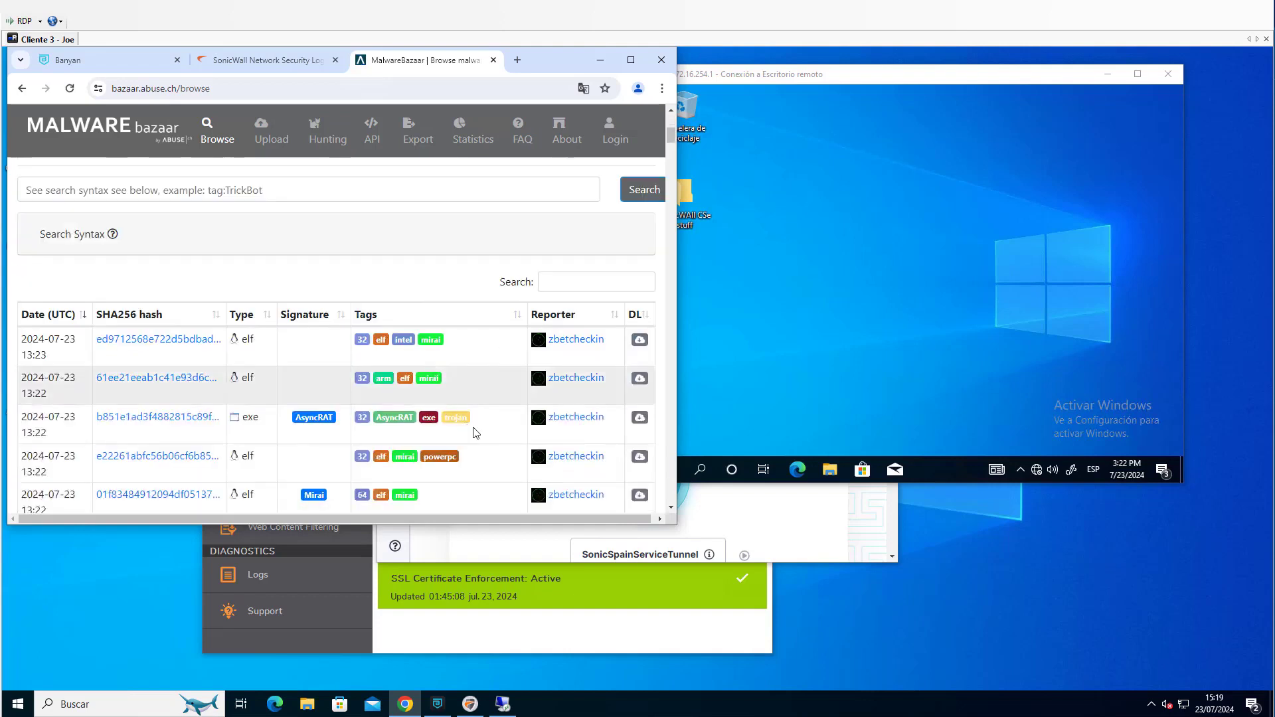
left_click(639, 418)
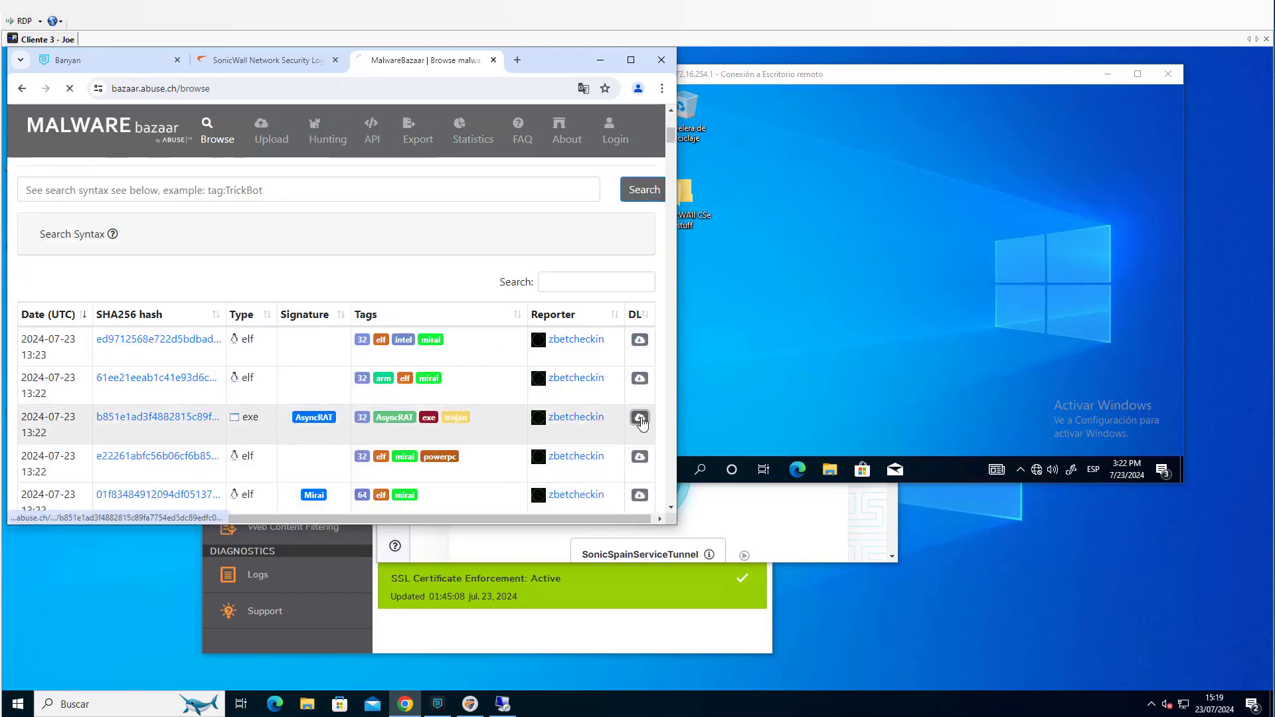
left_click(639, 417)
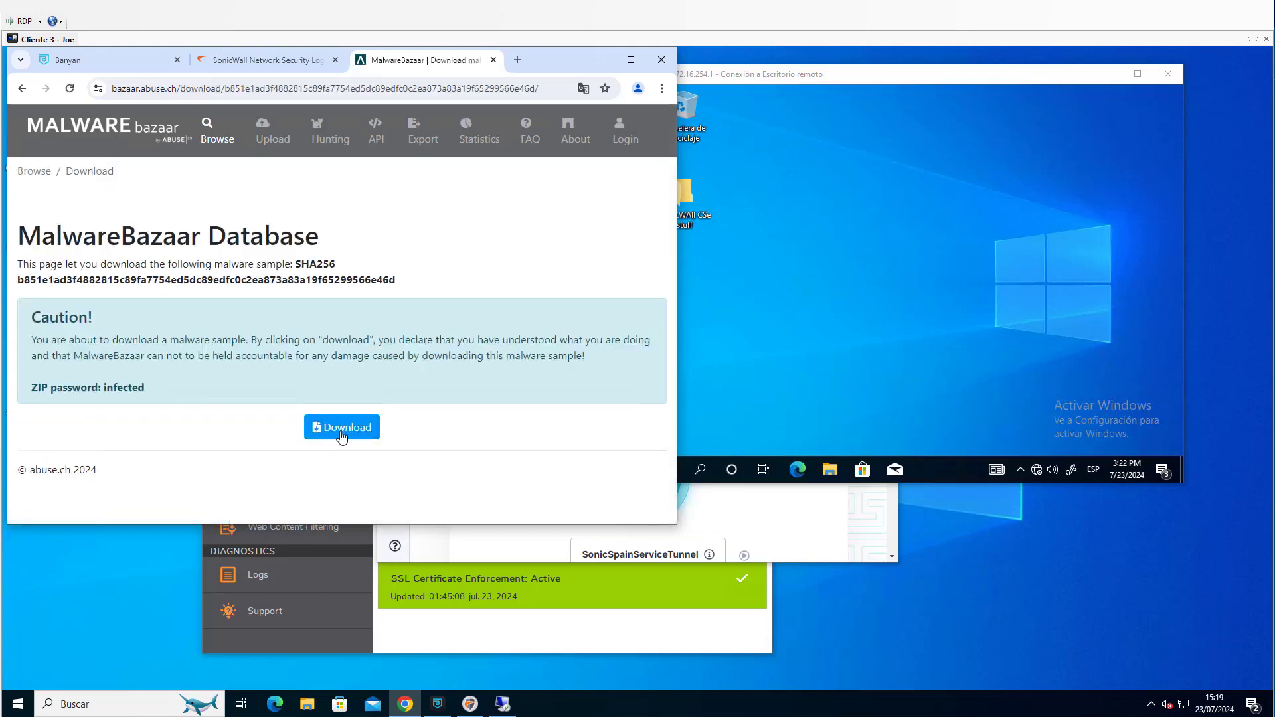
left_click(342, 427)
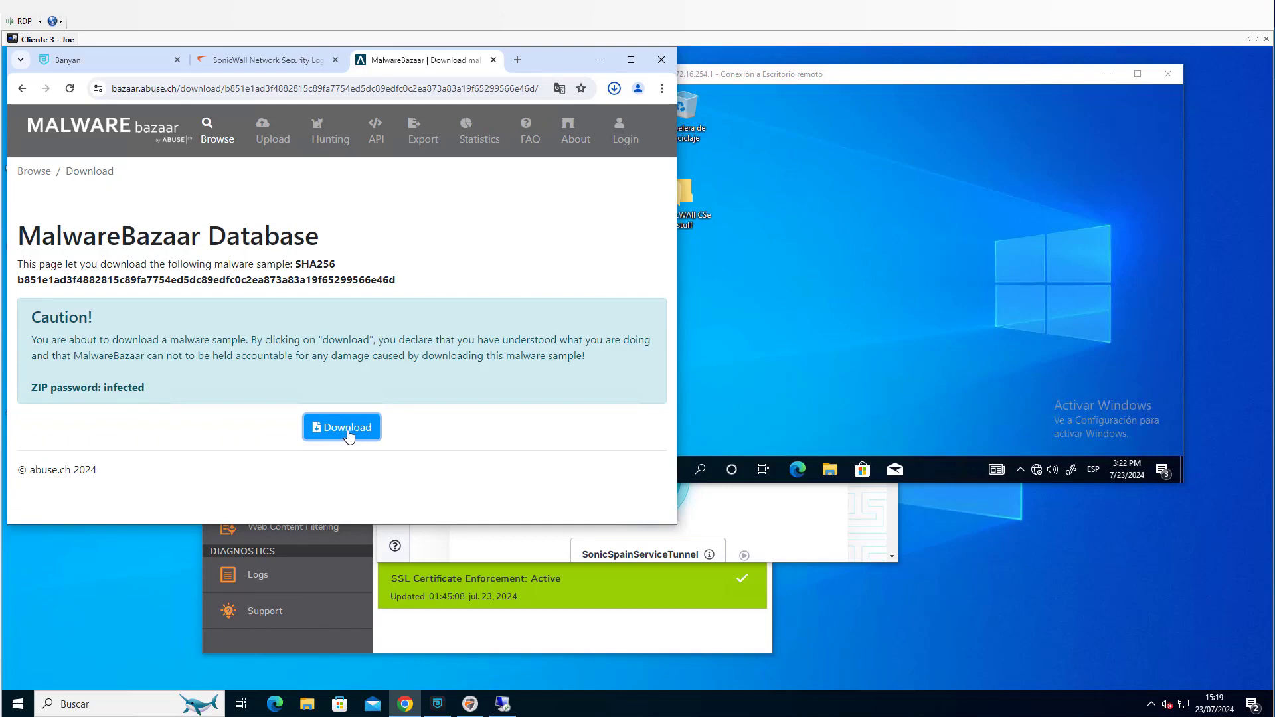
left_click(342, 426)
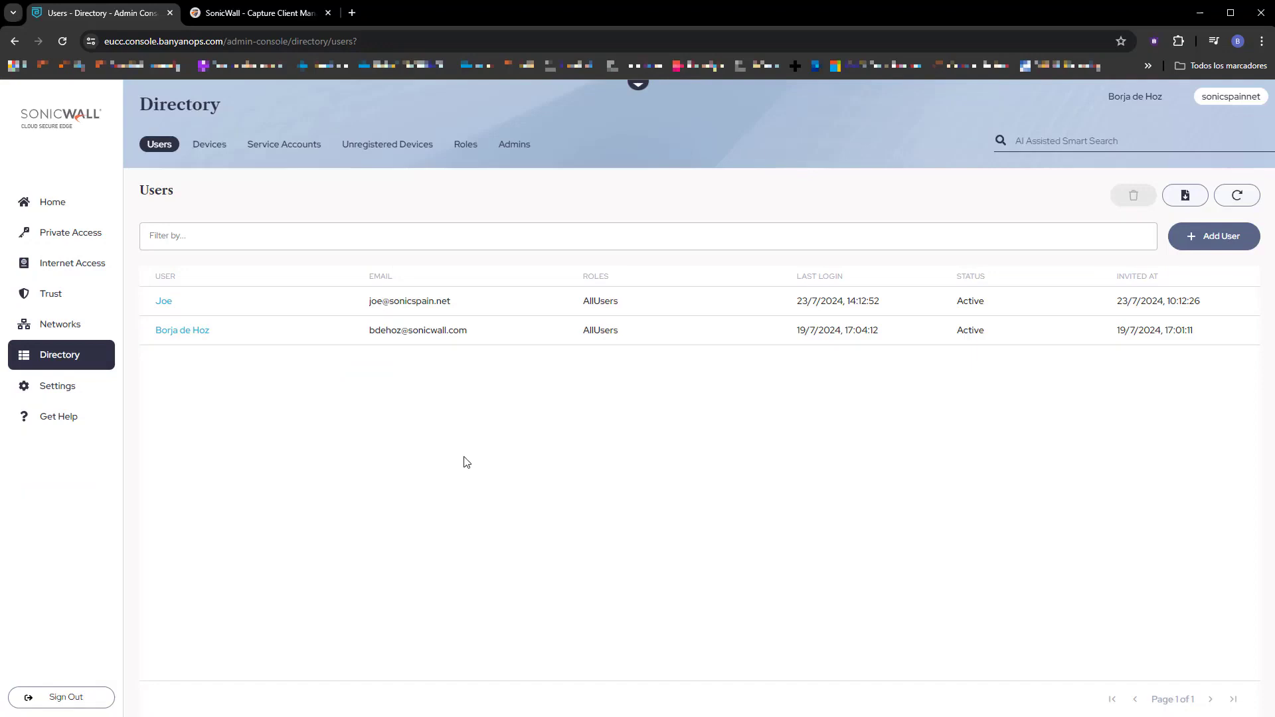
Step: In the Default Trust Profile's Trust Factors, slide Not Active Threat to Always Deny and save
left_click(50, 294)
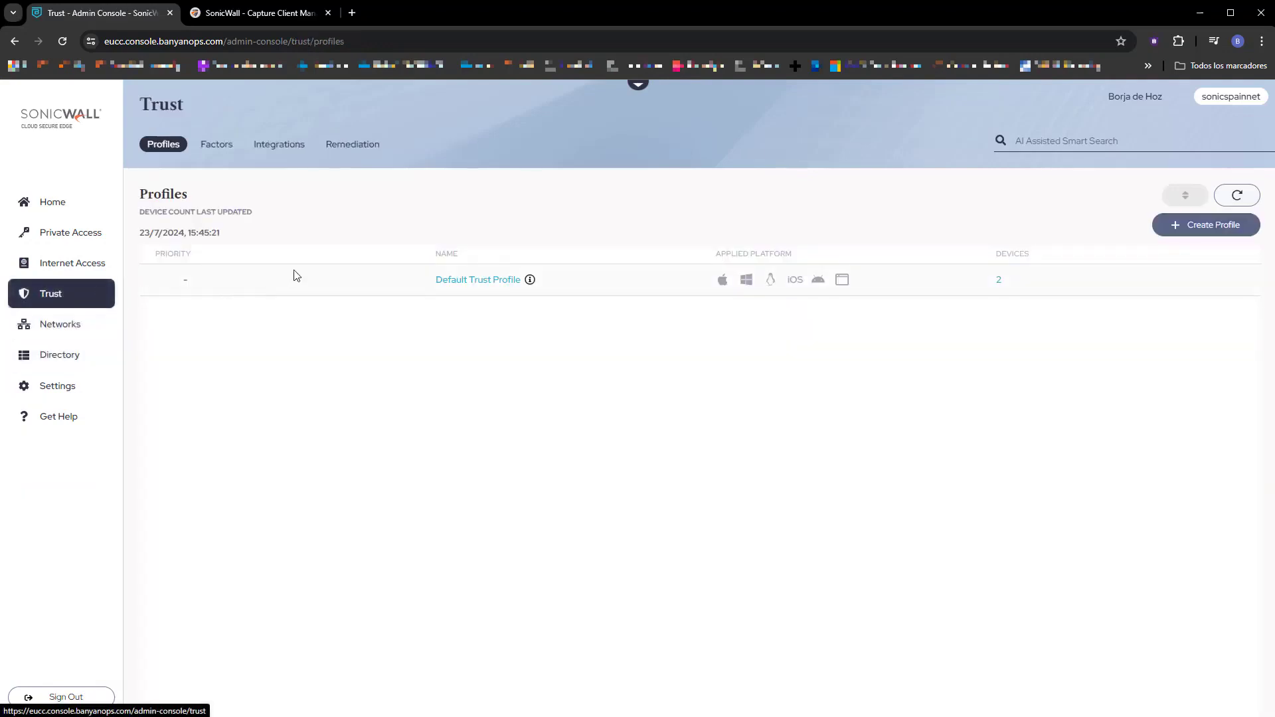
left_click(477, 279)
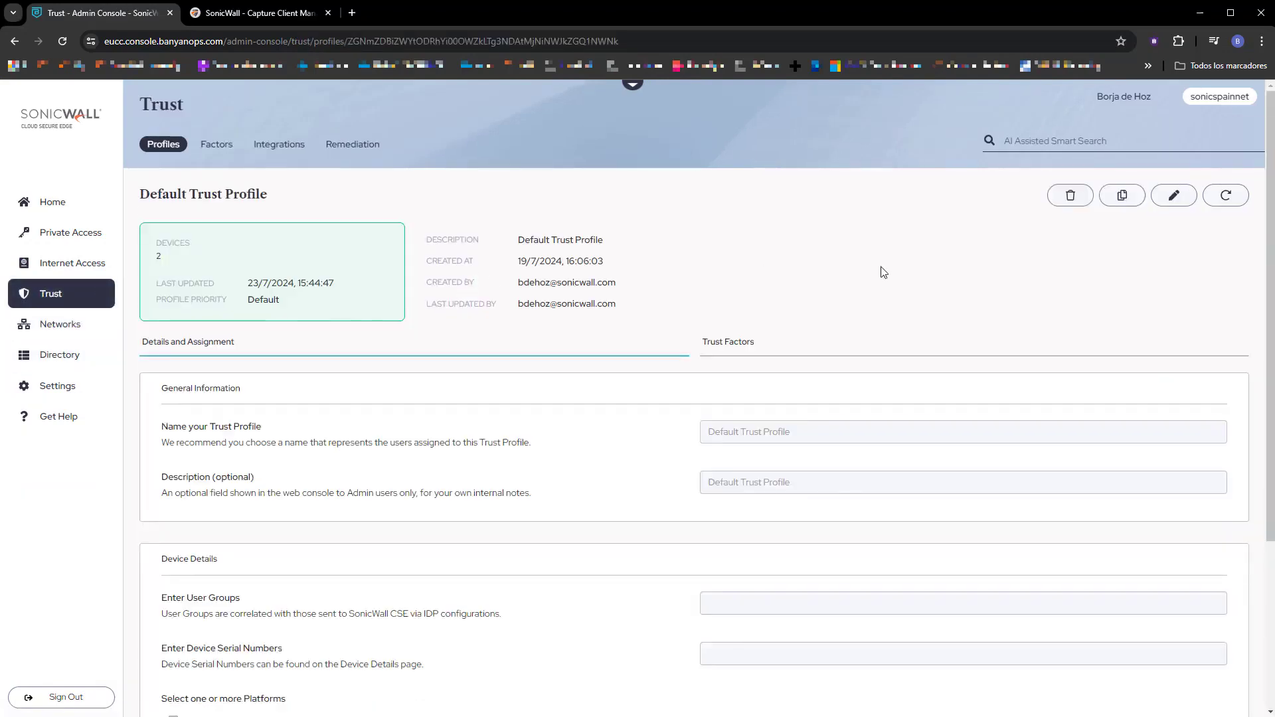
left_click(726, 341)
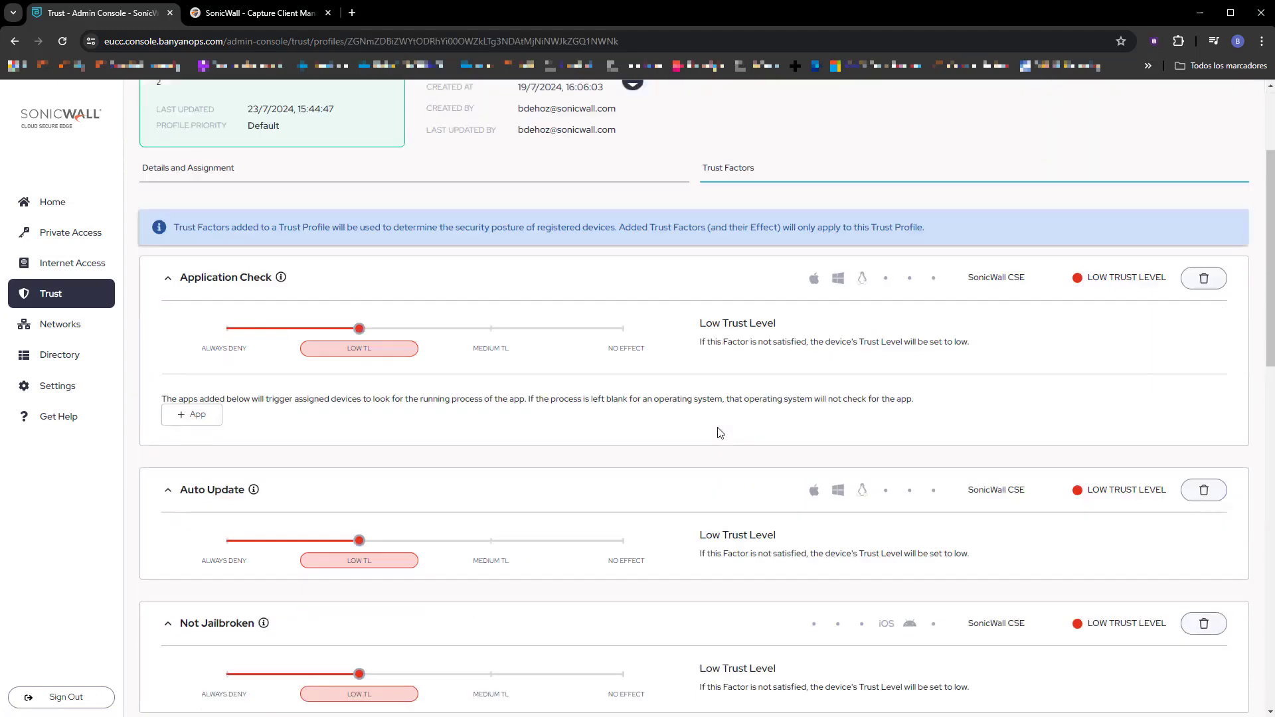
scroll("down", 3)
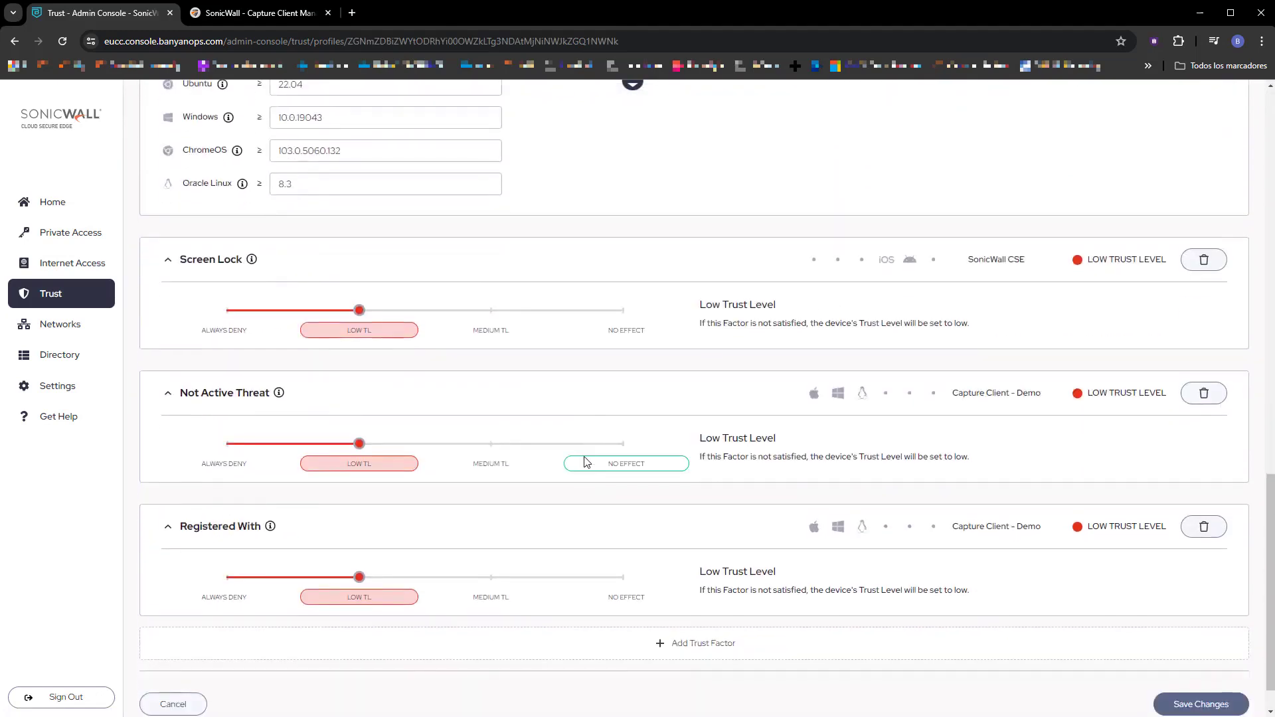
left_click_drag(357, 444, 226, 444)
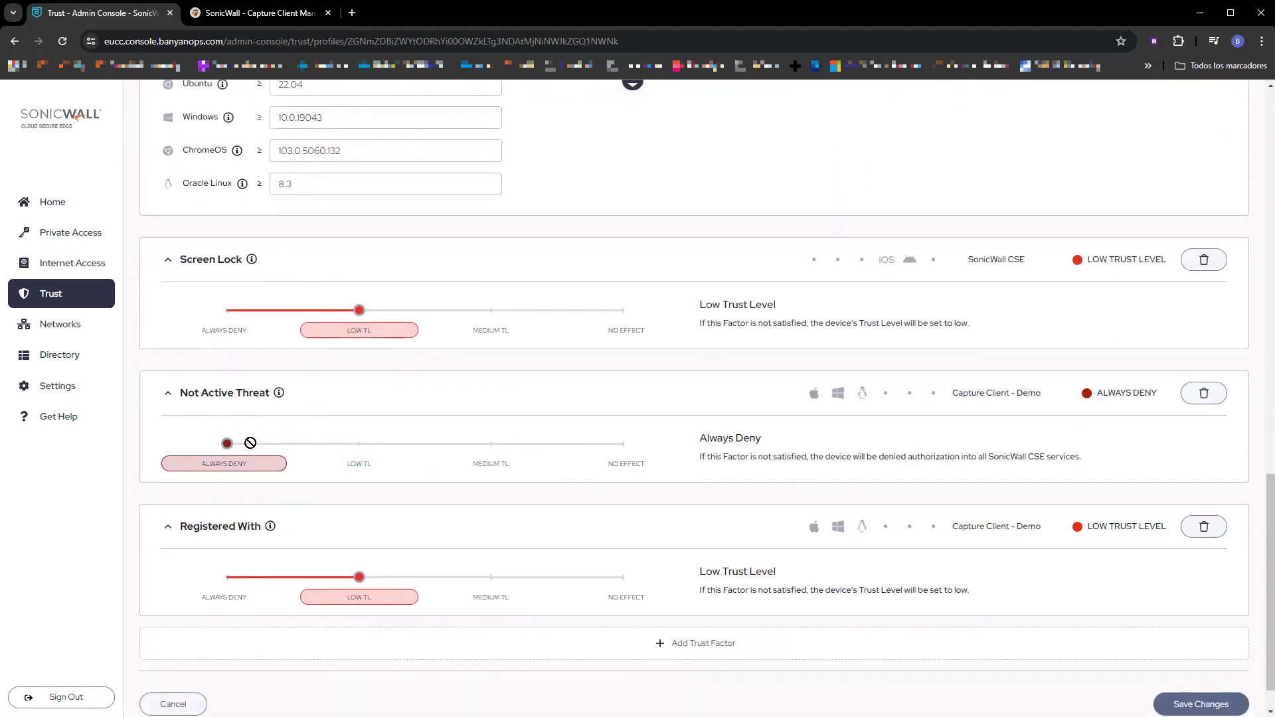
left_click(1201, 705)
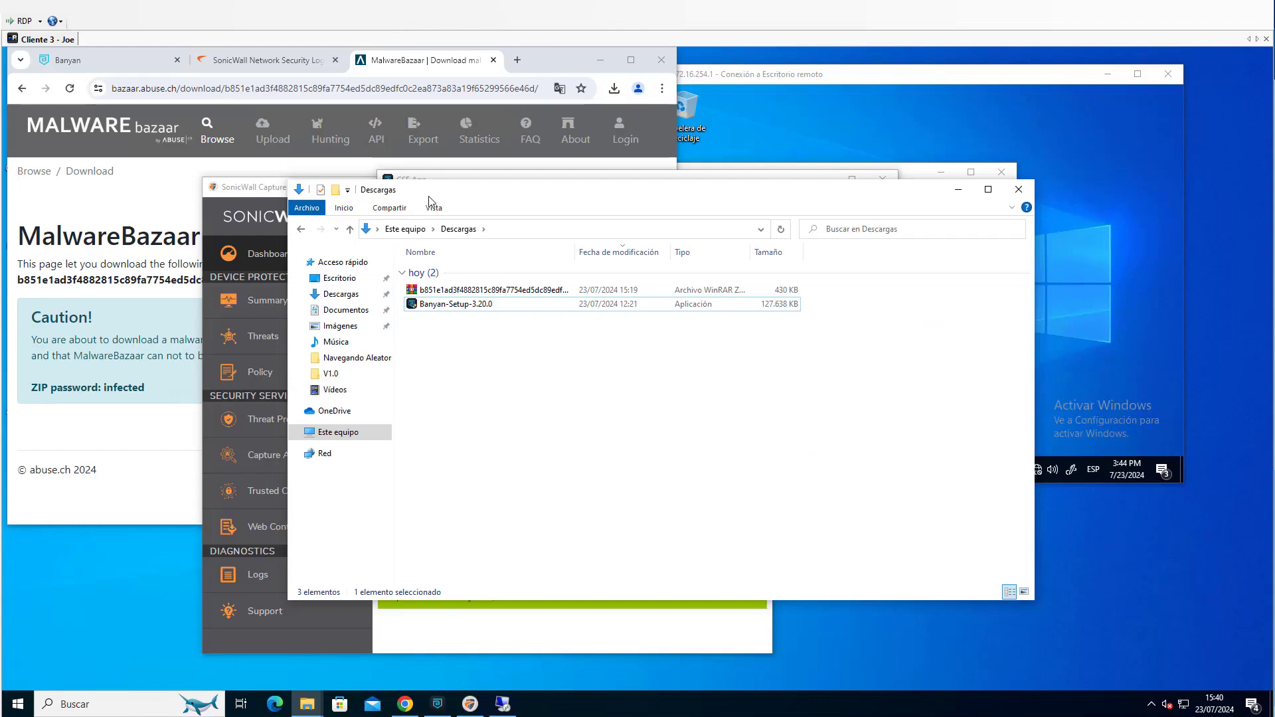
left_click(488, 290)
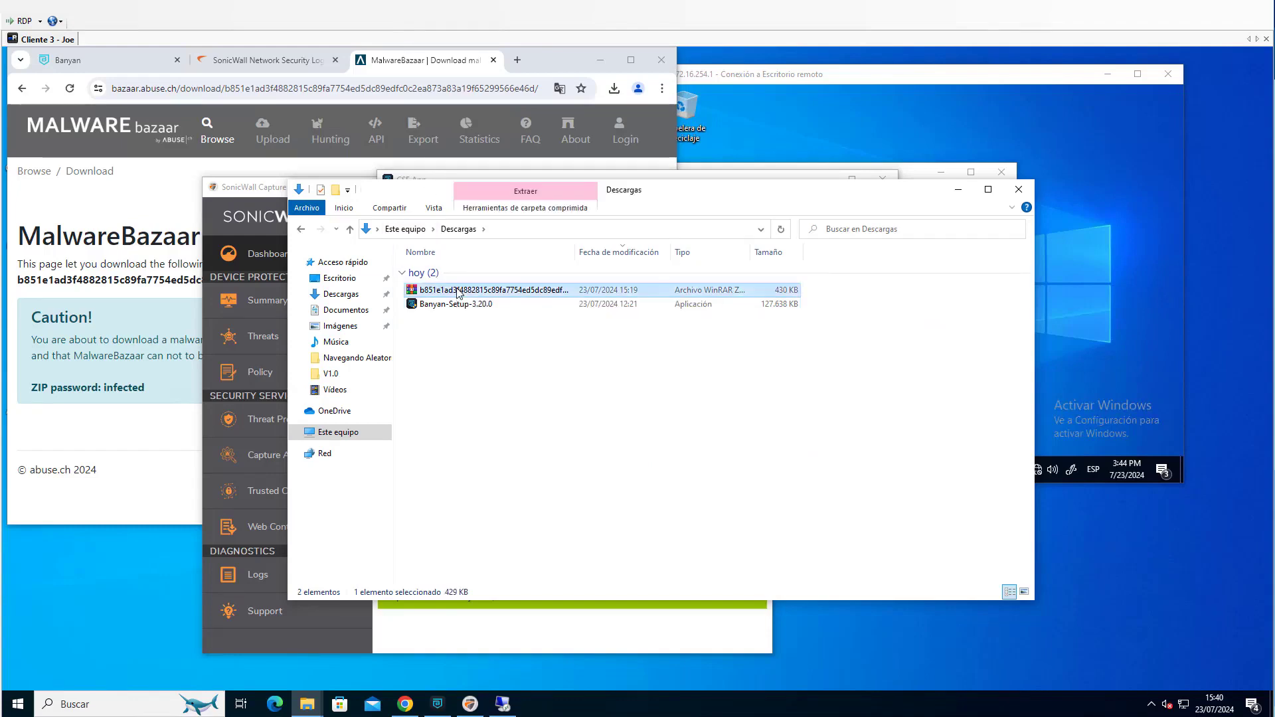
right_click(487, 290)
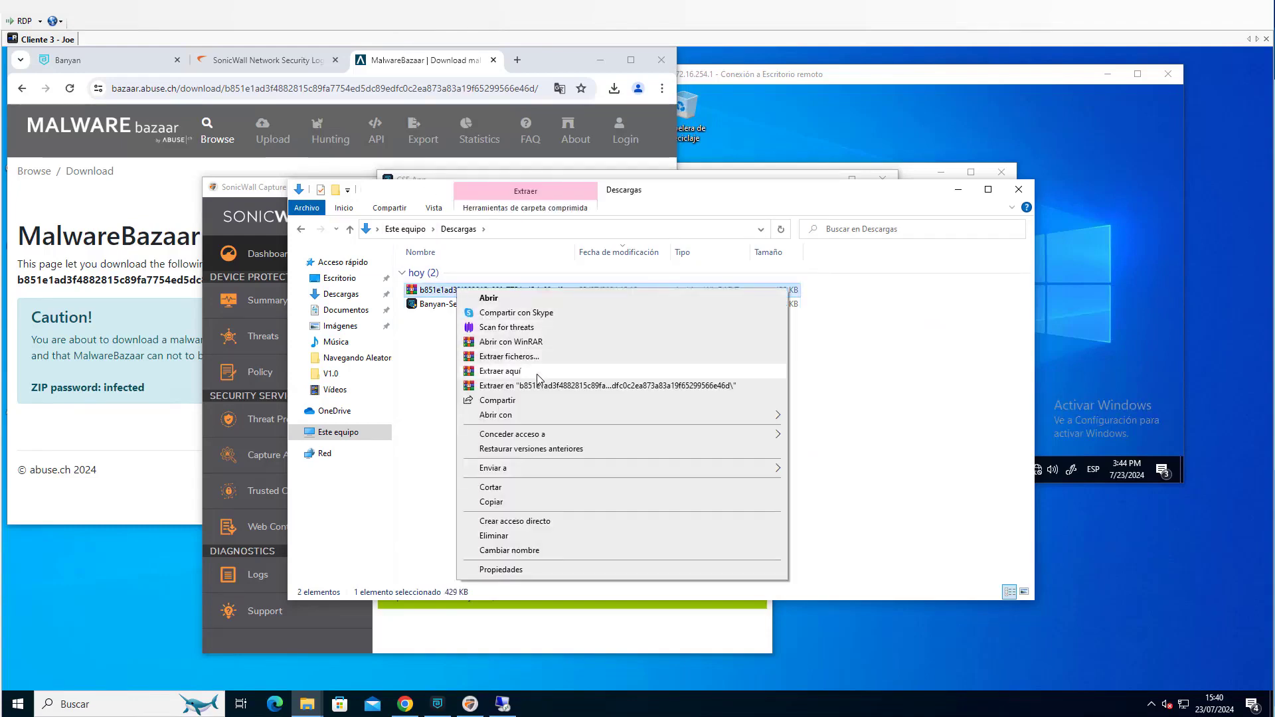
left_click(543, 387)
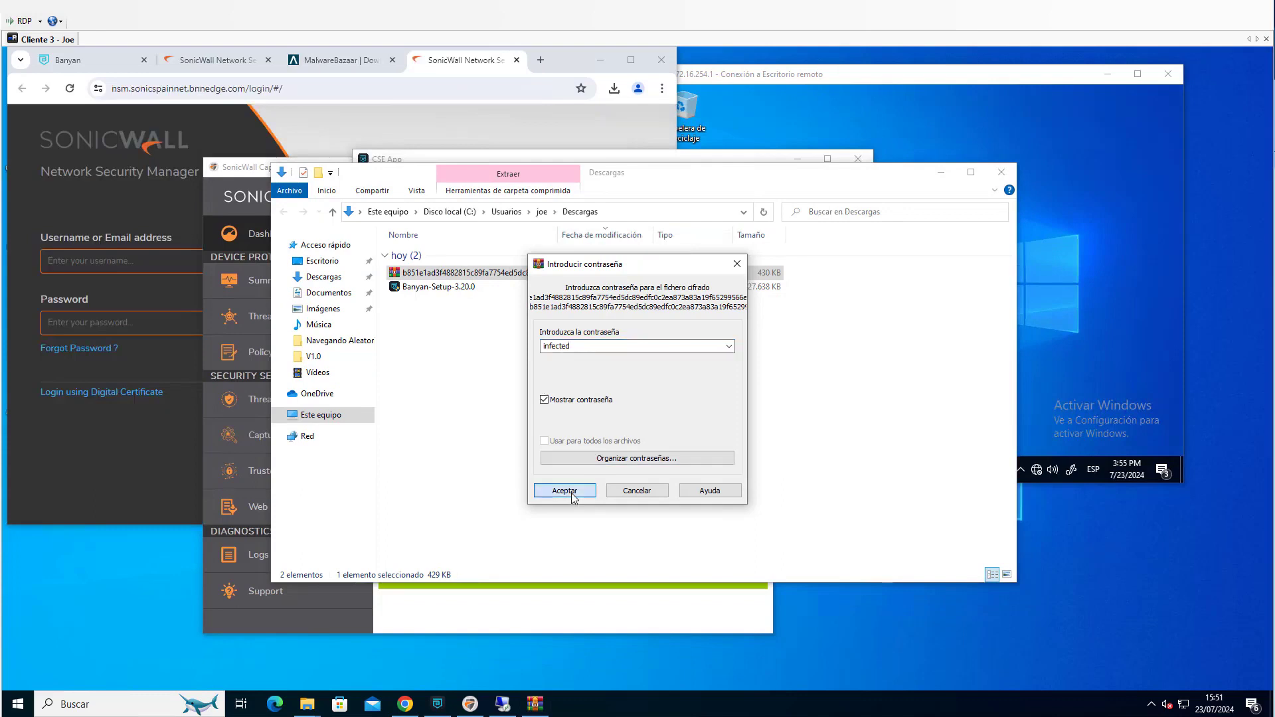
left_click(563, 490)
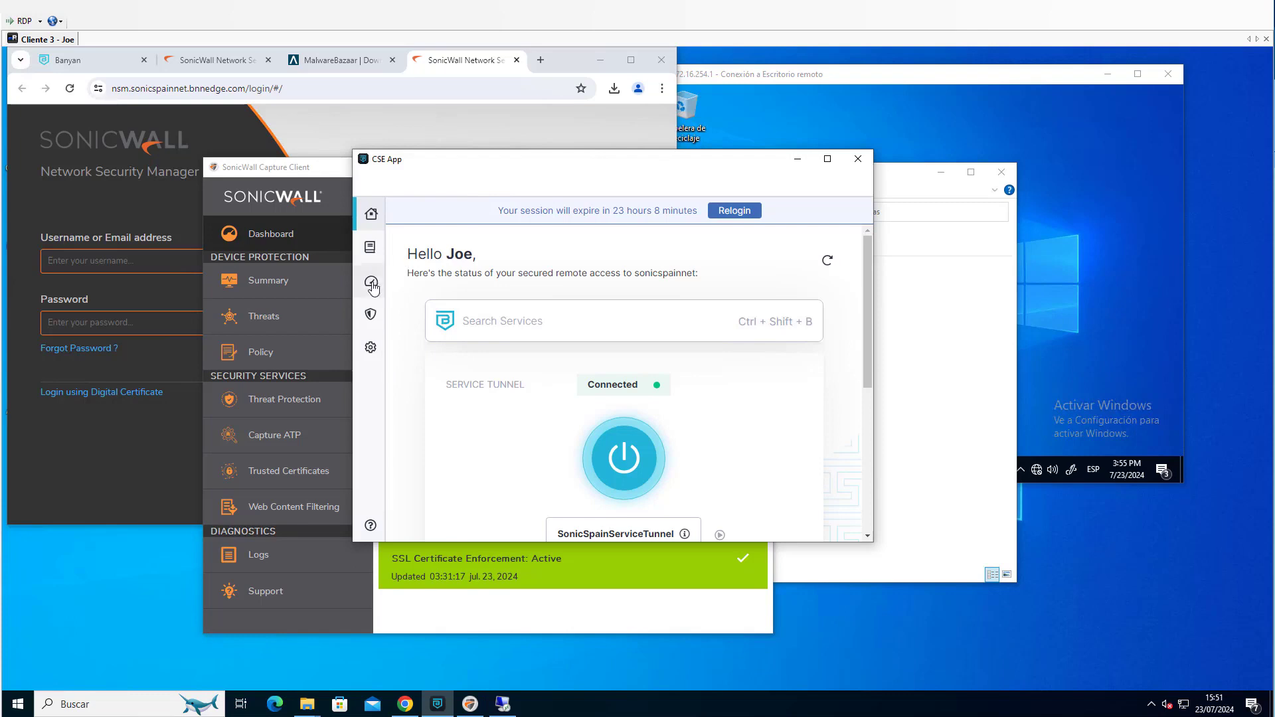
Step: Refresh the device trust until it shows Always Deny with Not Active Threat failing, then return home
left_click(370, 284)
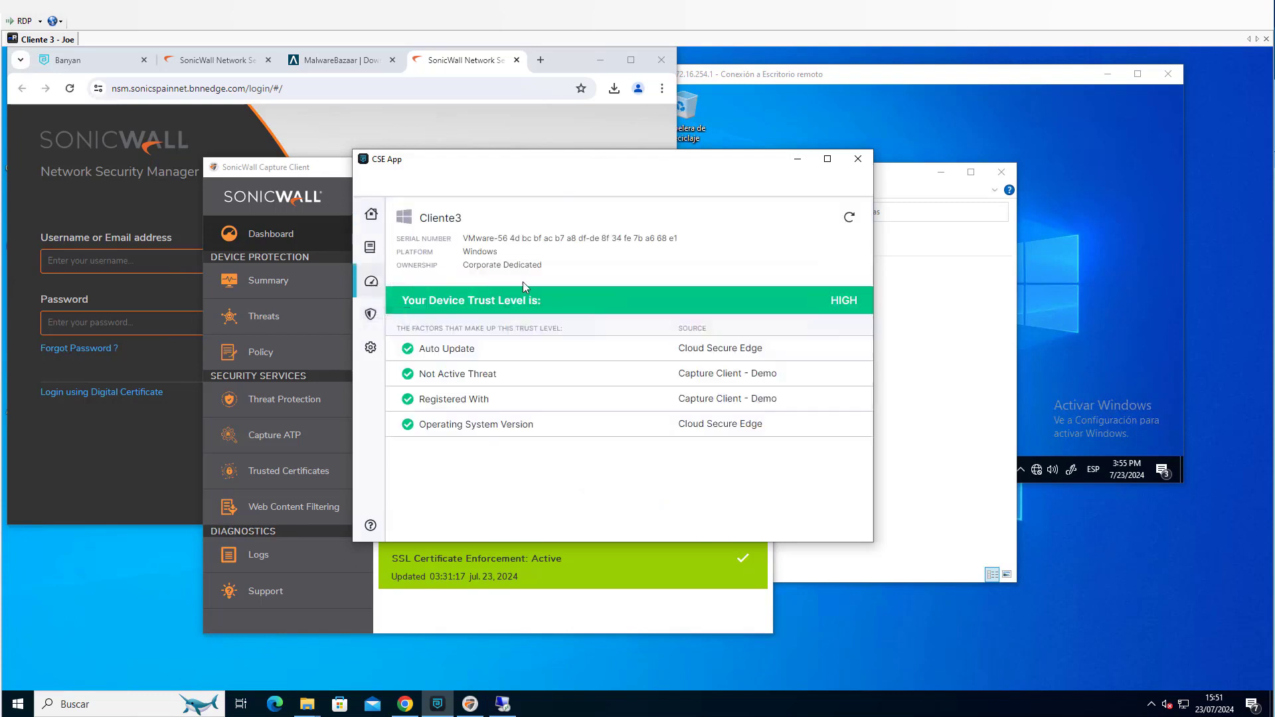
mouse_move(845, 255)
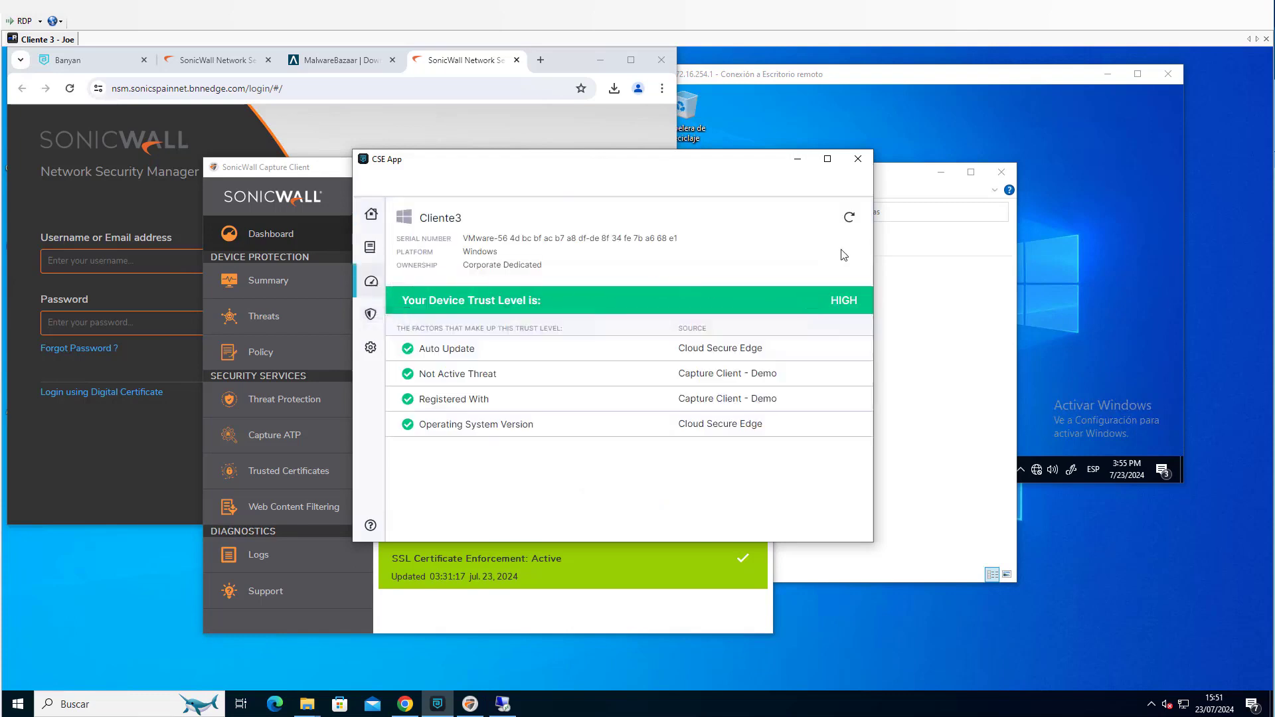
mouse_move(849, 216)
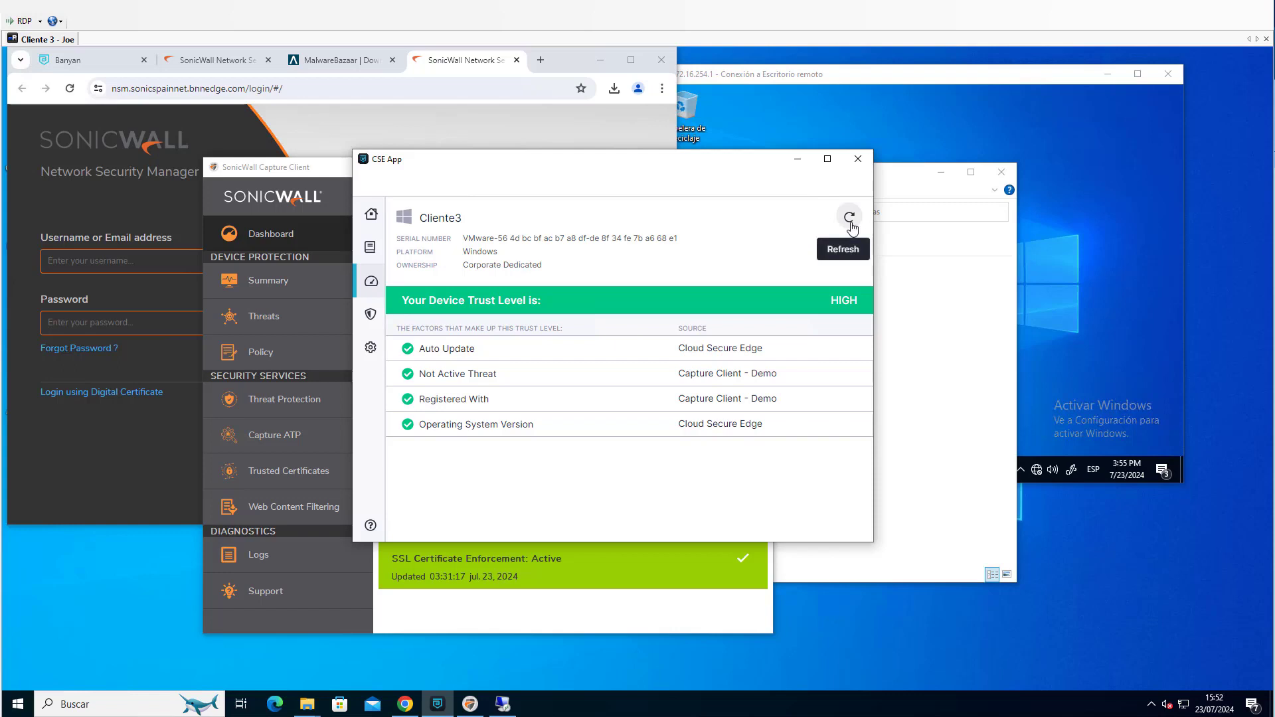
left_click(849, 215)
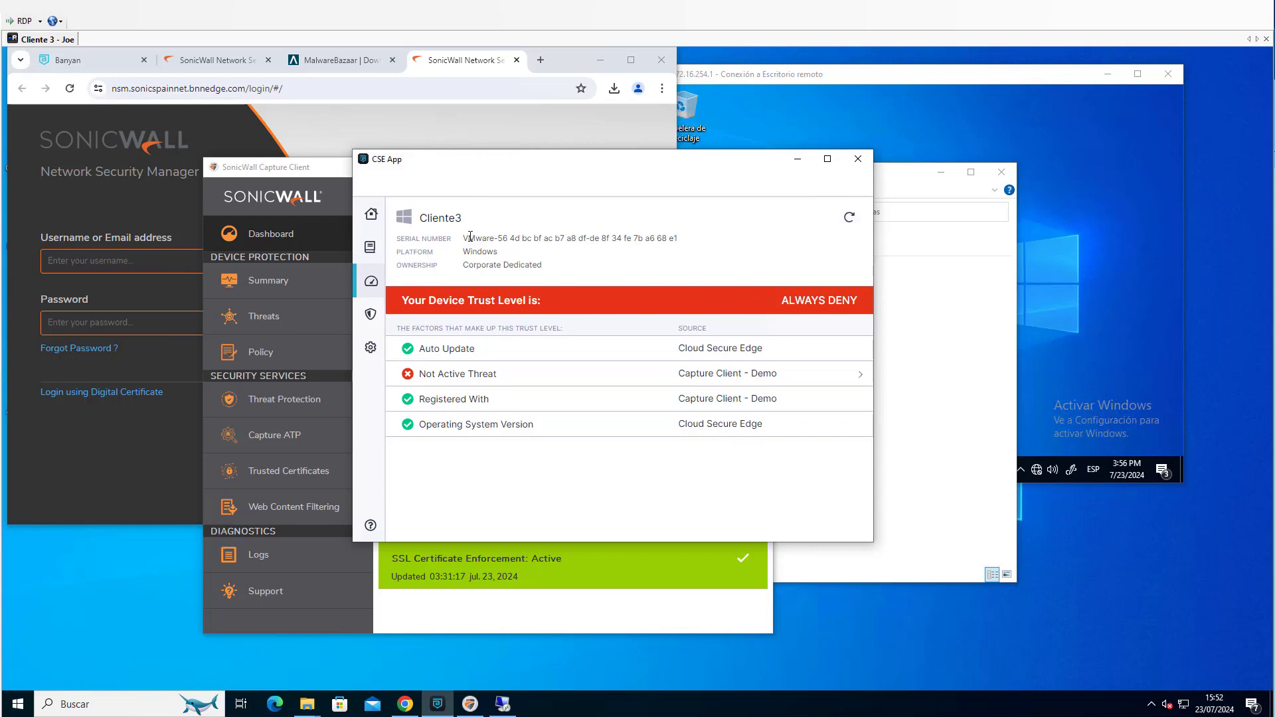
left_click(371, 214)
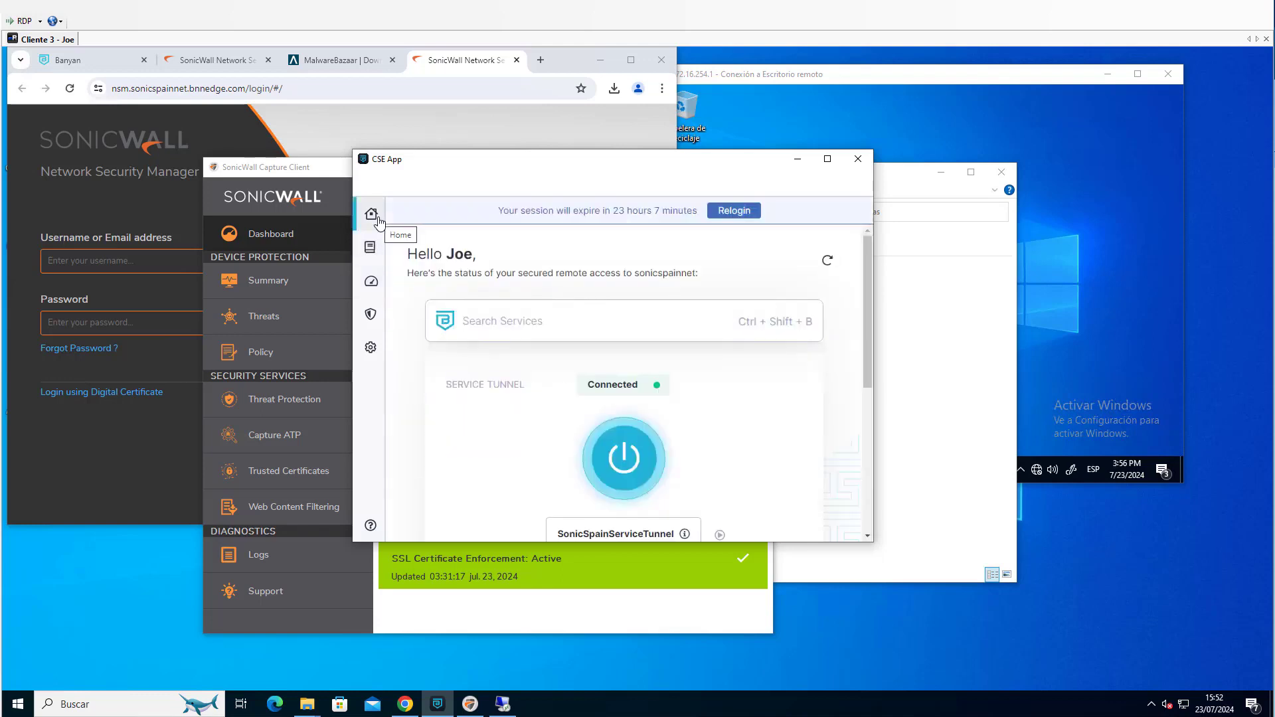
mouse_move(704, 477)
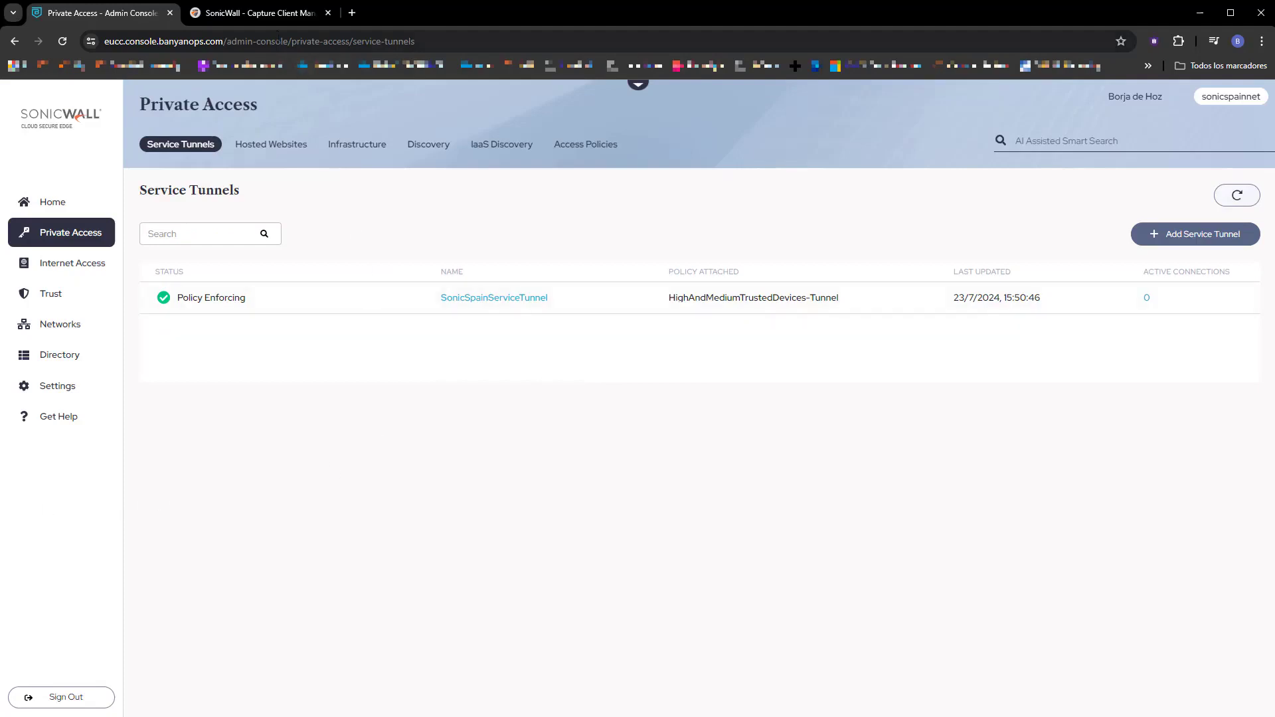
Step: In Capture Client Management's Assets > Devices, view the threats detected on Cliente3
left_click(259, 13)
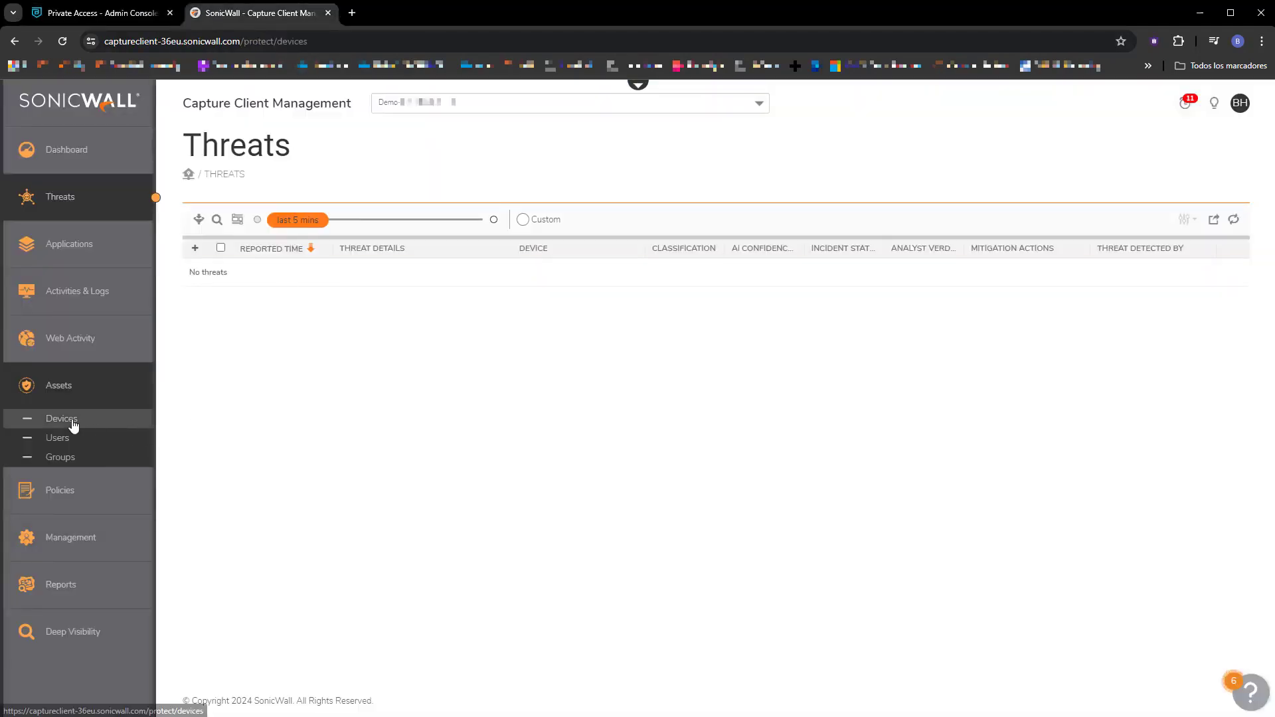
left_click(63, 419)
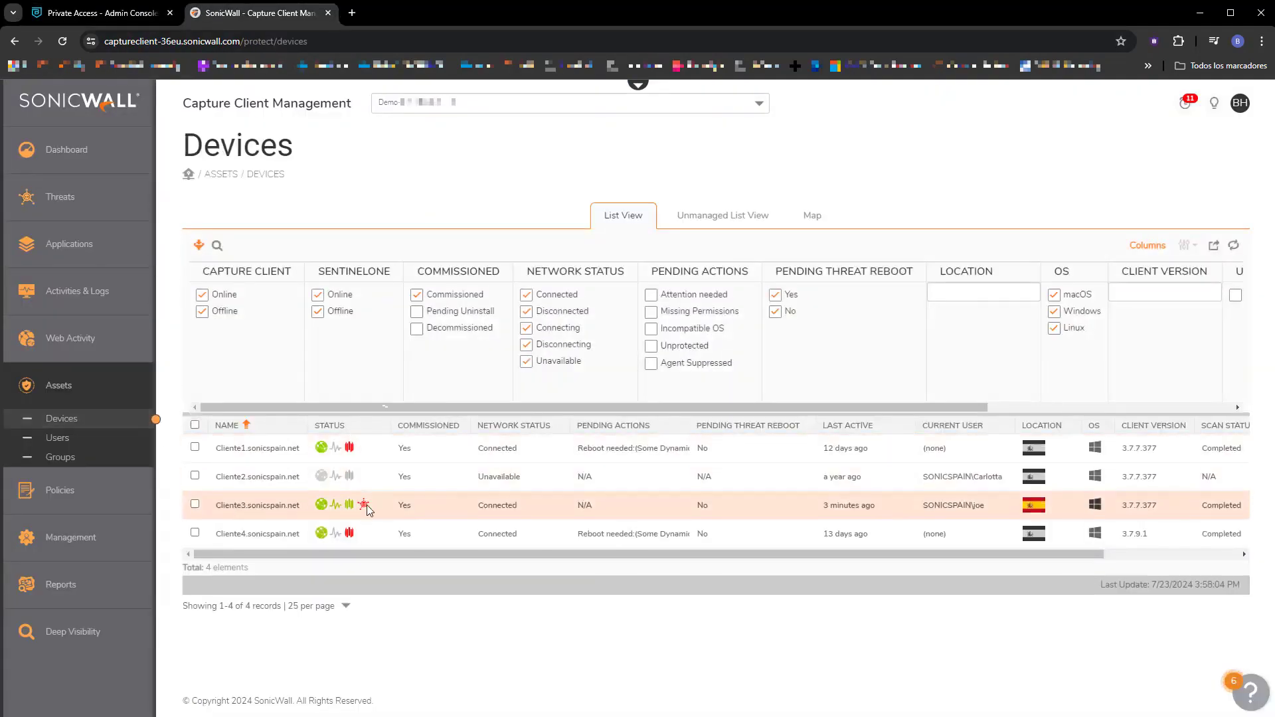
right_click(367, 510)
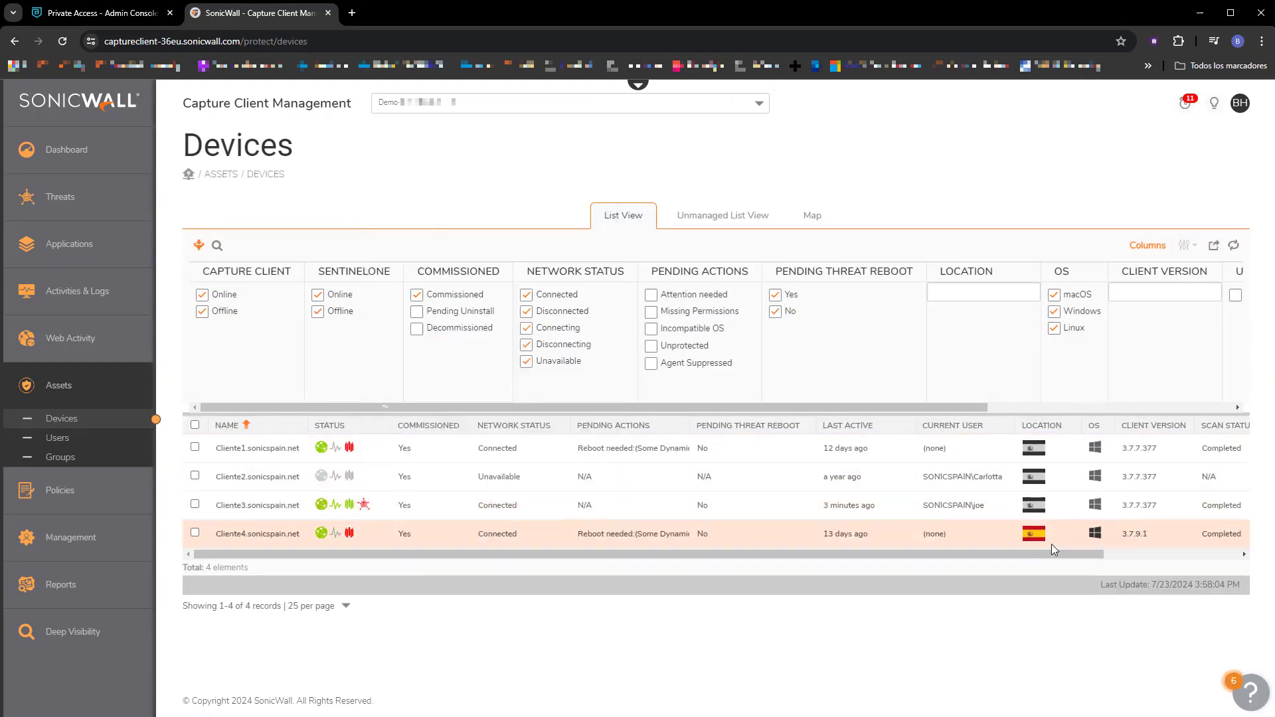
scroll("right", 3)
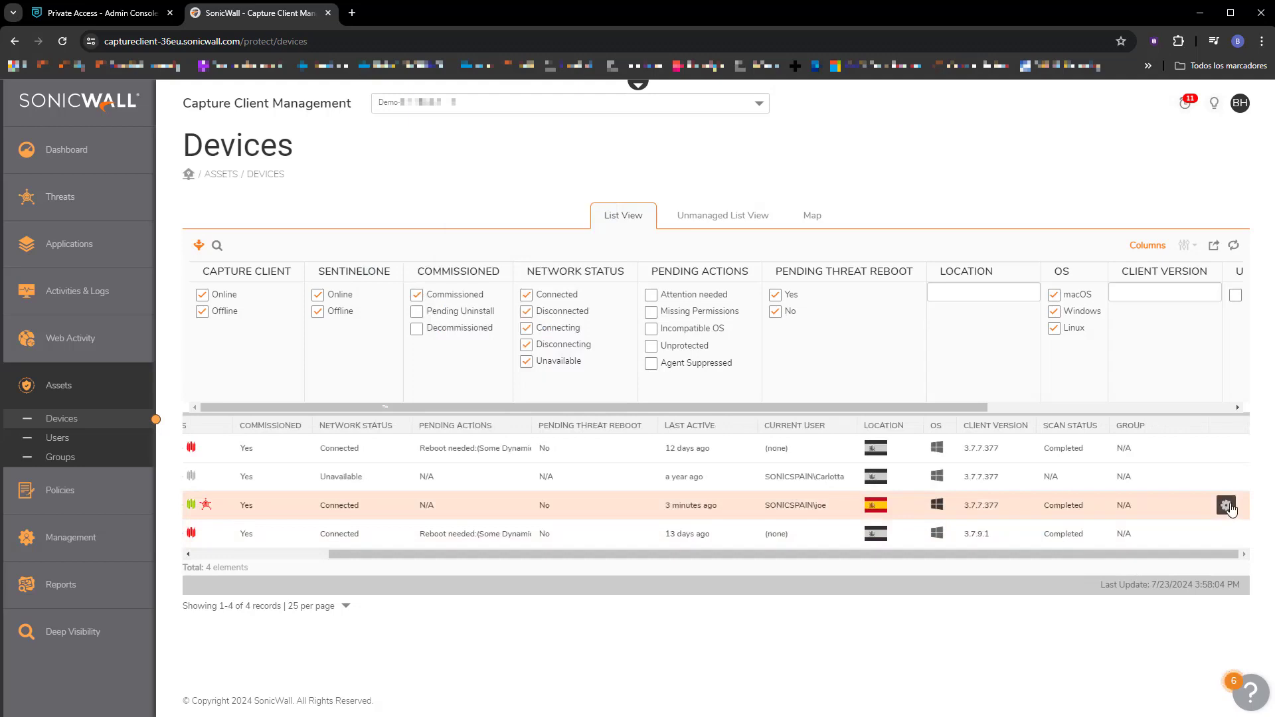
left_click(1228, 505)
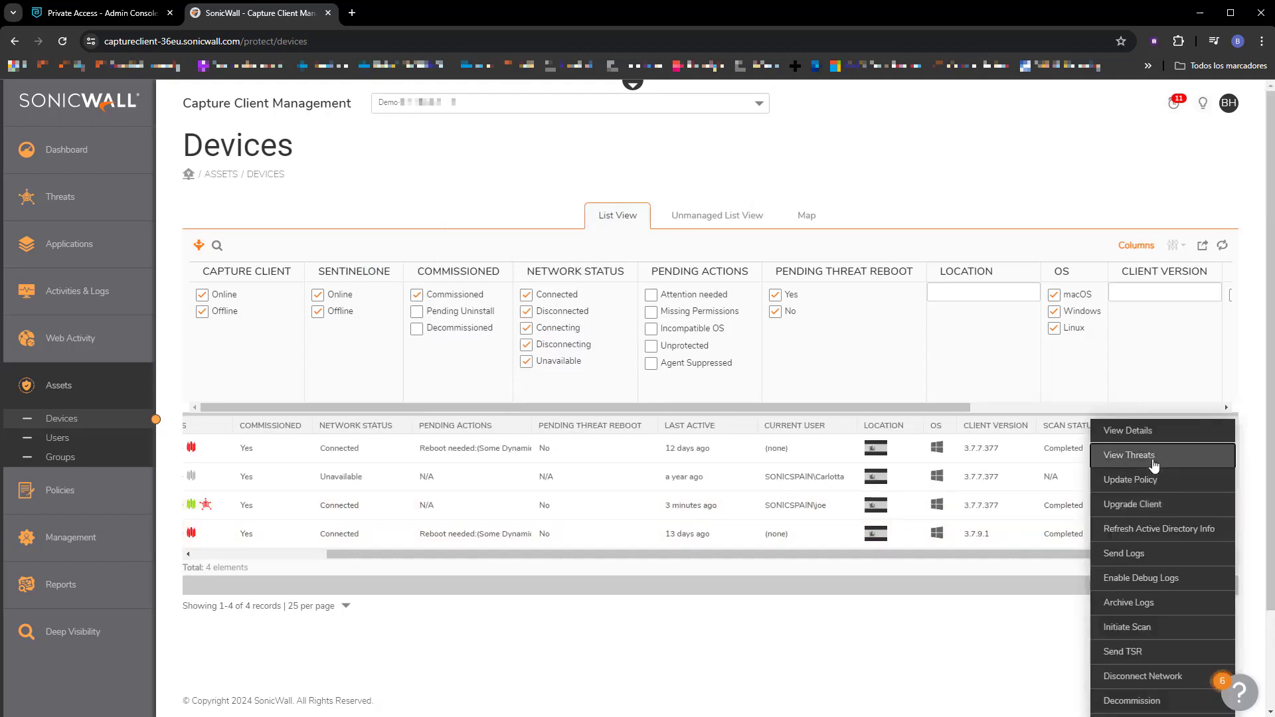
left_click(1129, 455)
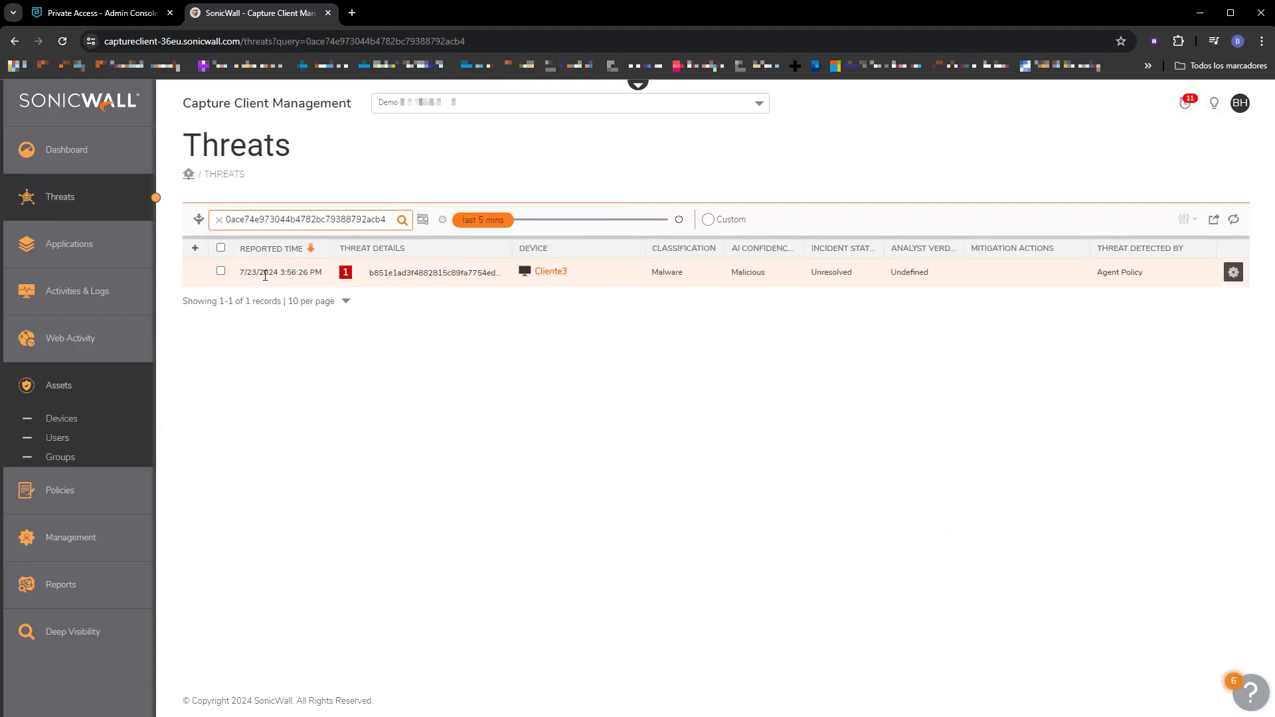
Step: Kill the malware threat on Cliente3, quarantine it with confirmation, and return to Devices
left_click(1233, 271)
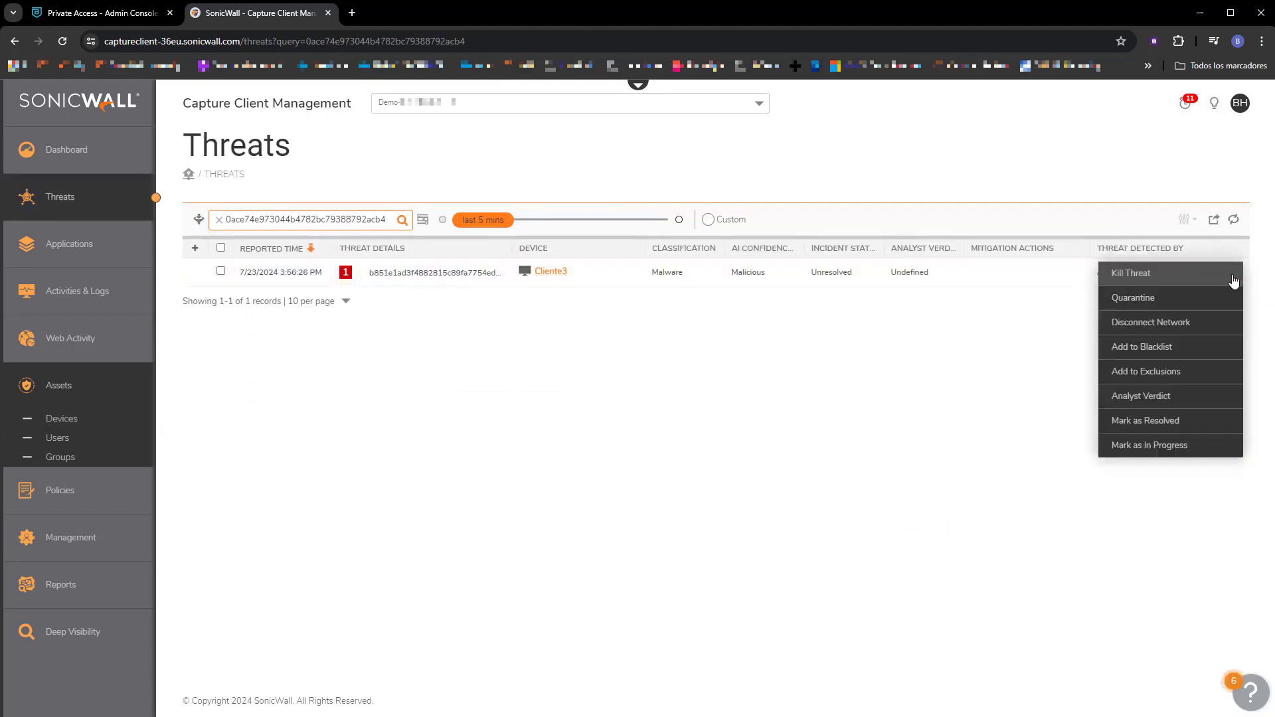
left_click(1130, 272)
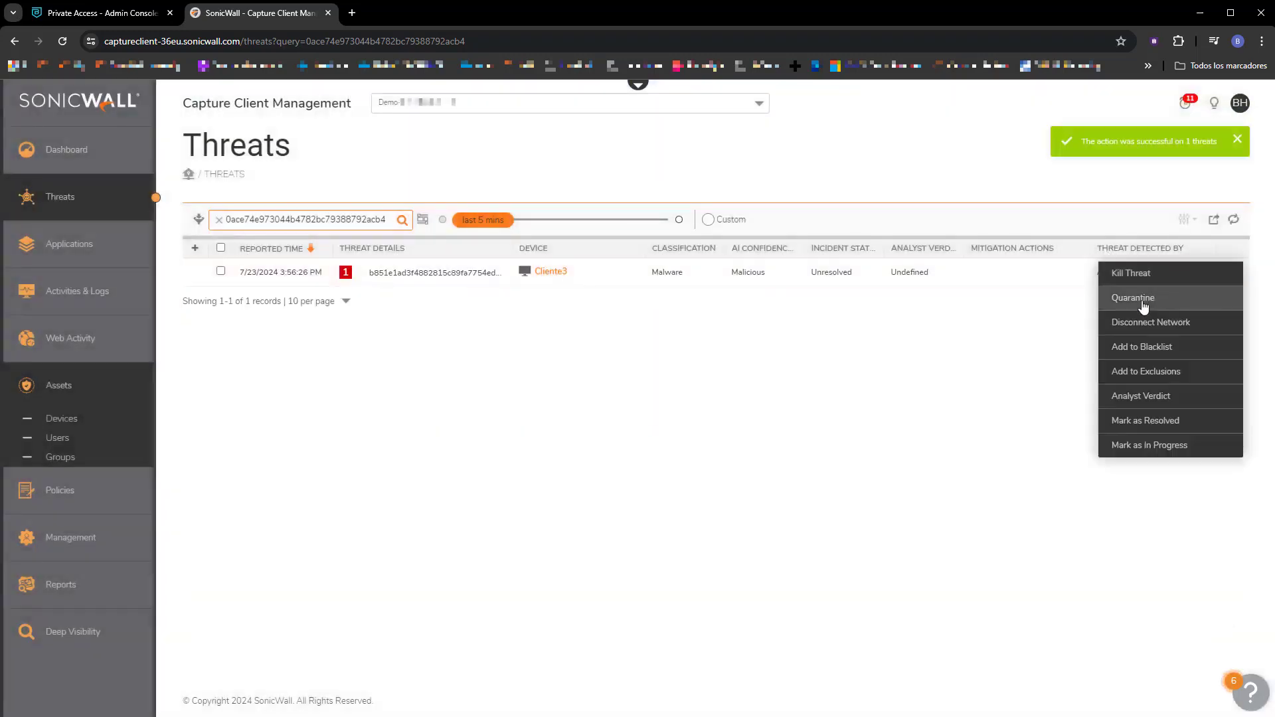
left_click(1132, 298)
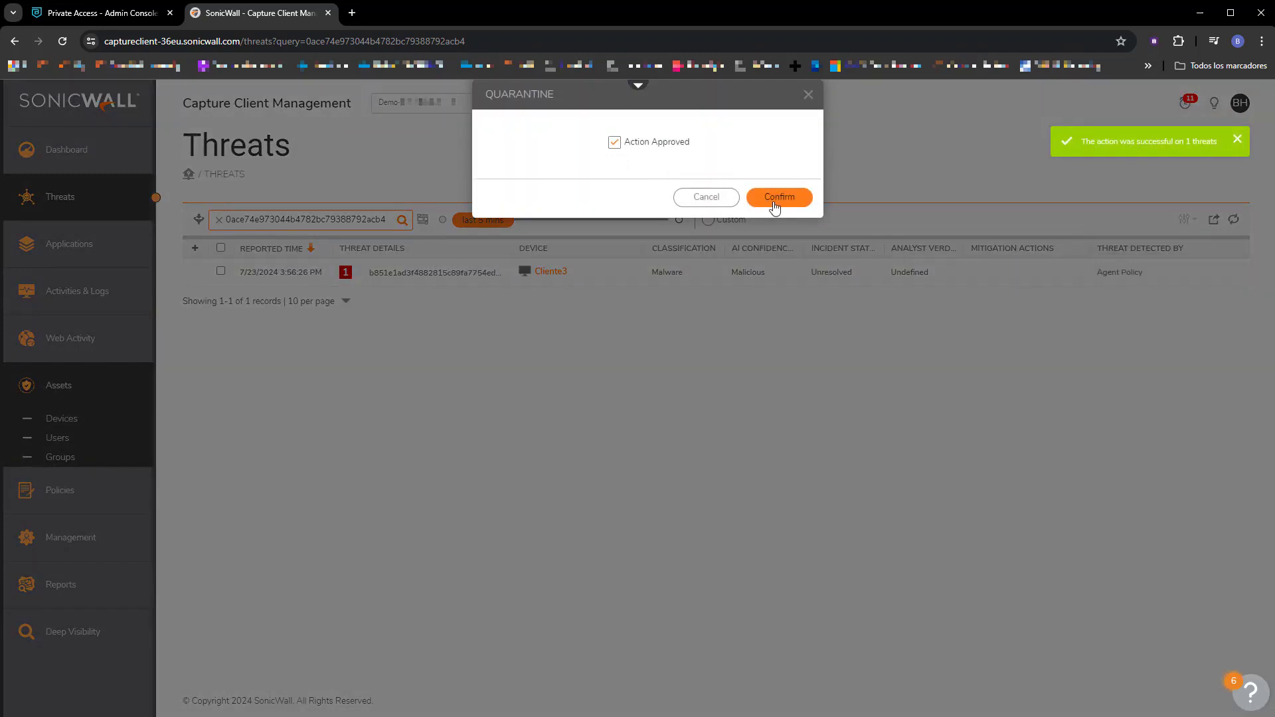
left_click(777, 196)
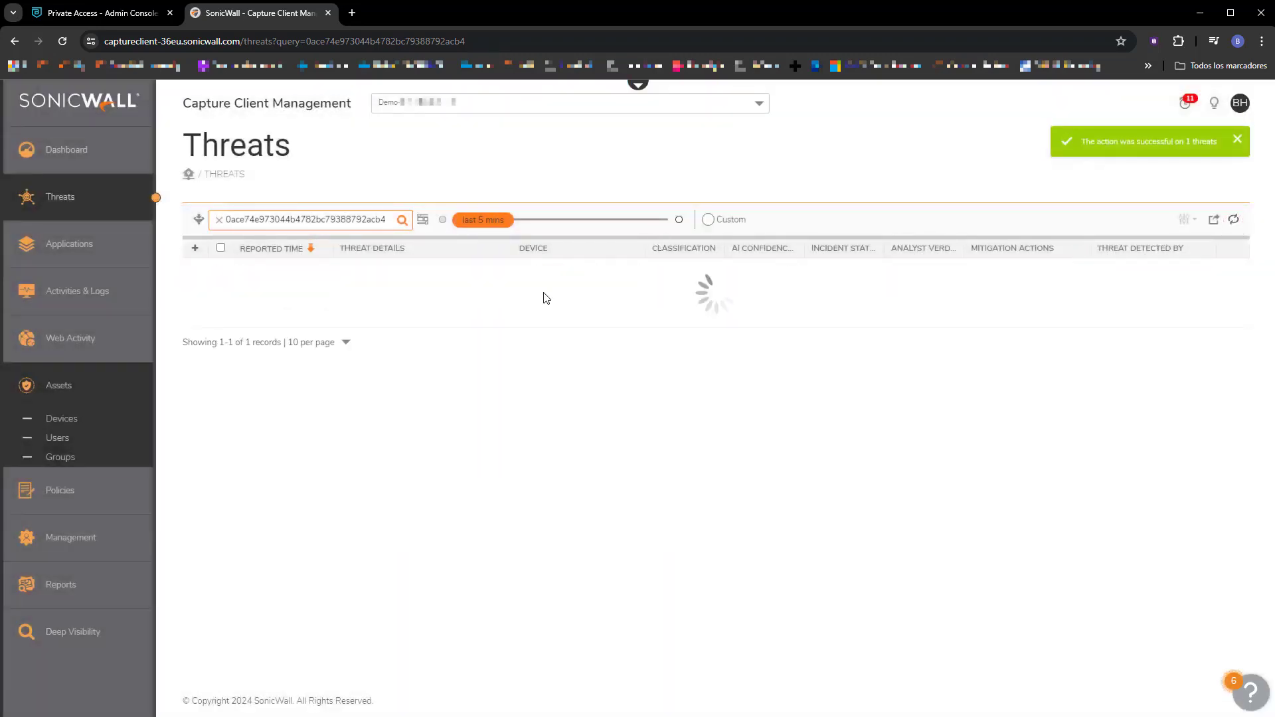
left_click(62, 419)
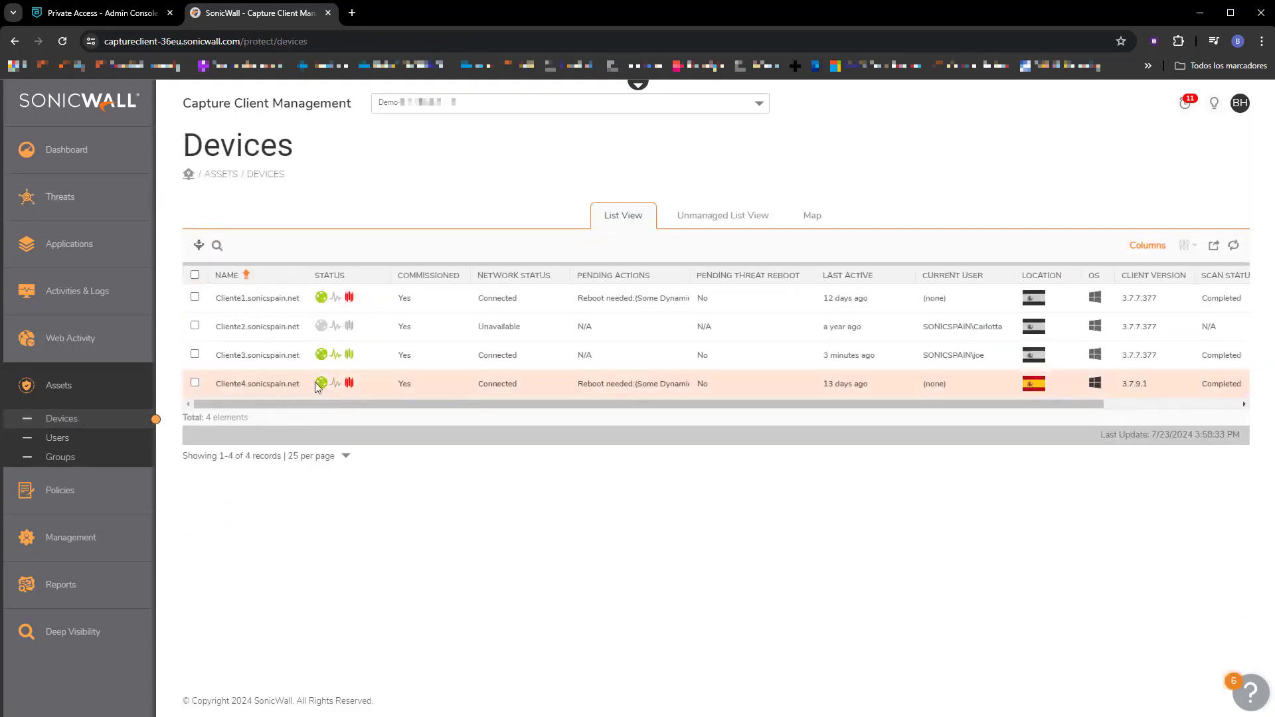
mouse_move(389, 368)
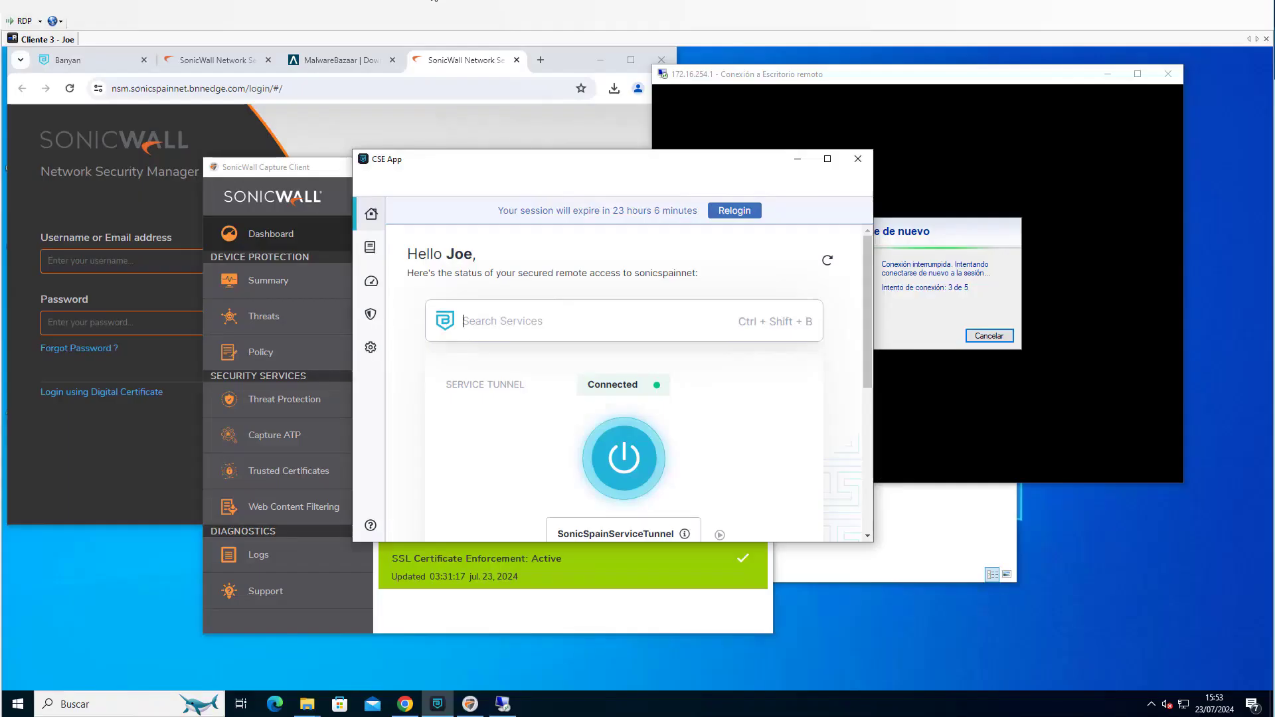
Step: Refresh device trust back to HIGH and toggle the remote Start menu to verify RDP works again
left_click(370, 282)
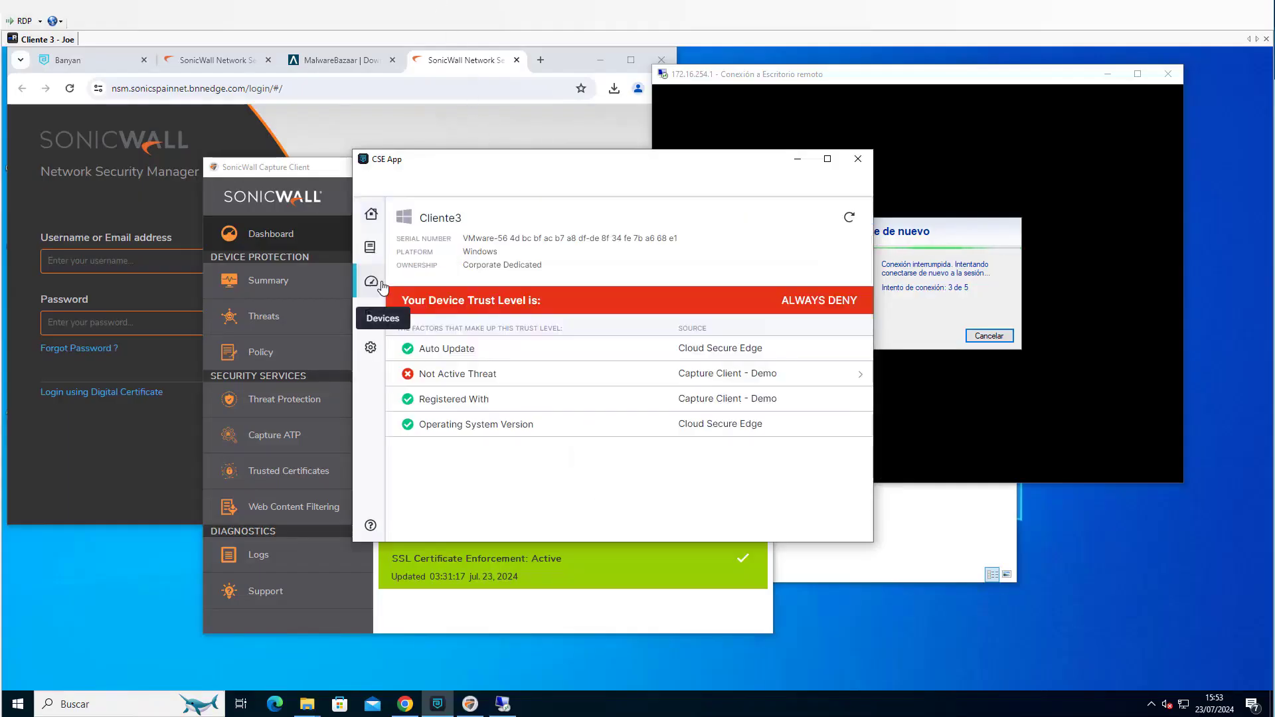
left_click(372, 280)
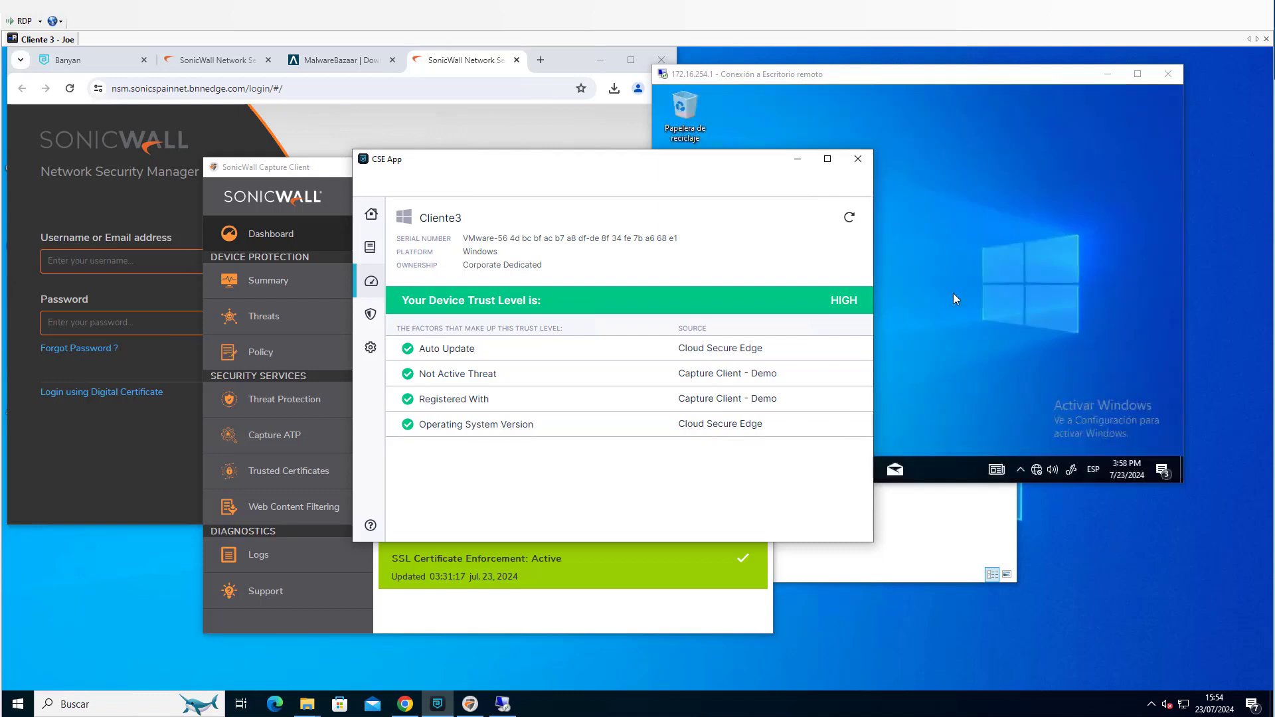
mouse_move(974, 145)
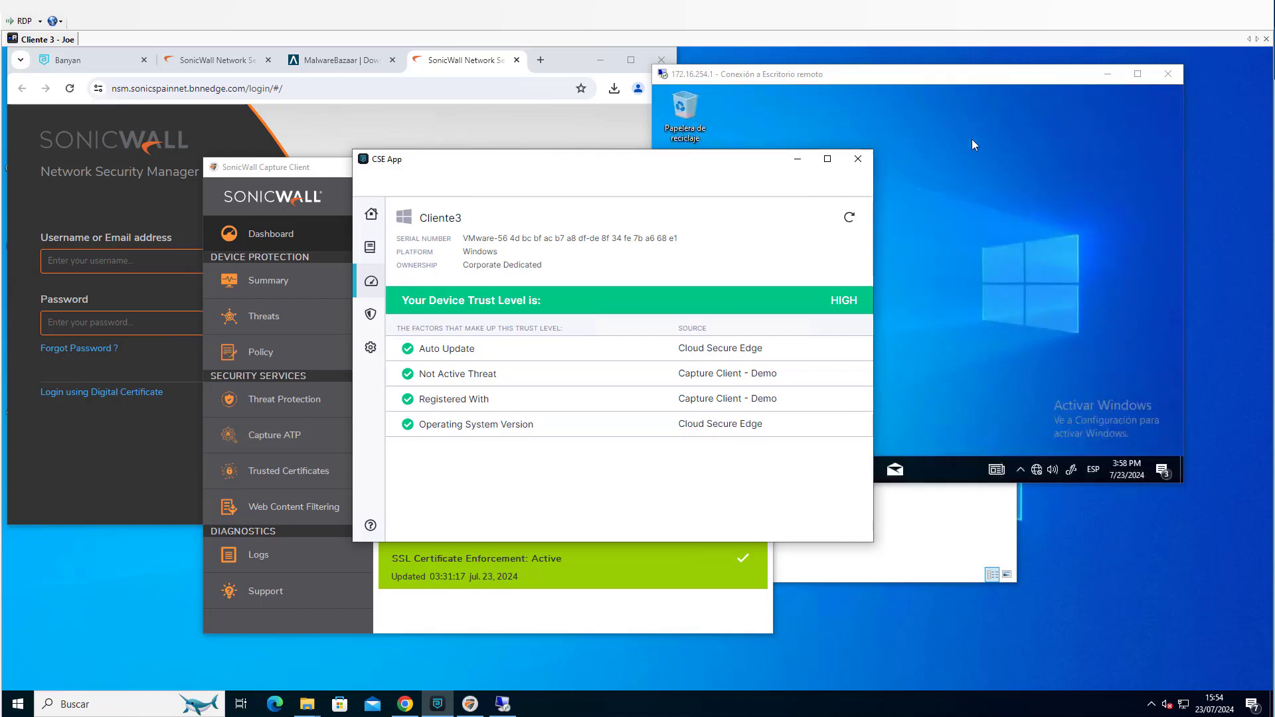
left_click(669, 469)
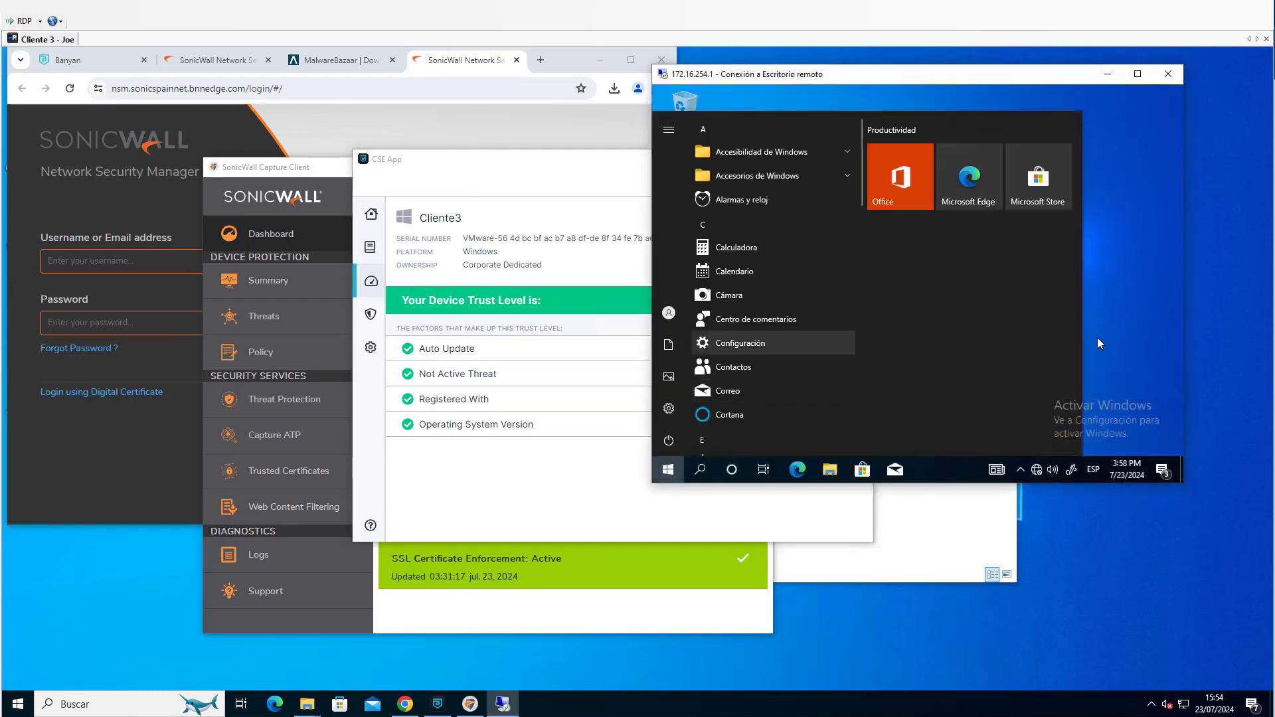
left_click(667, 469)
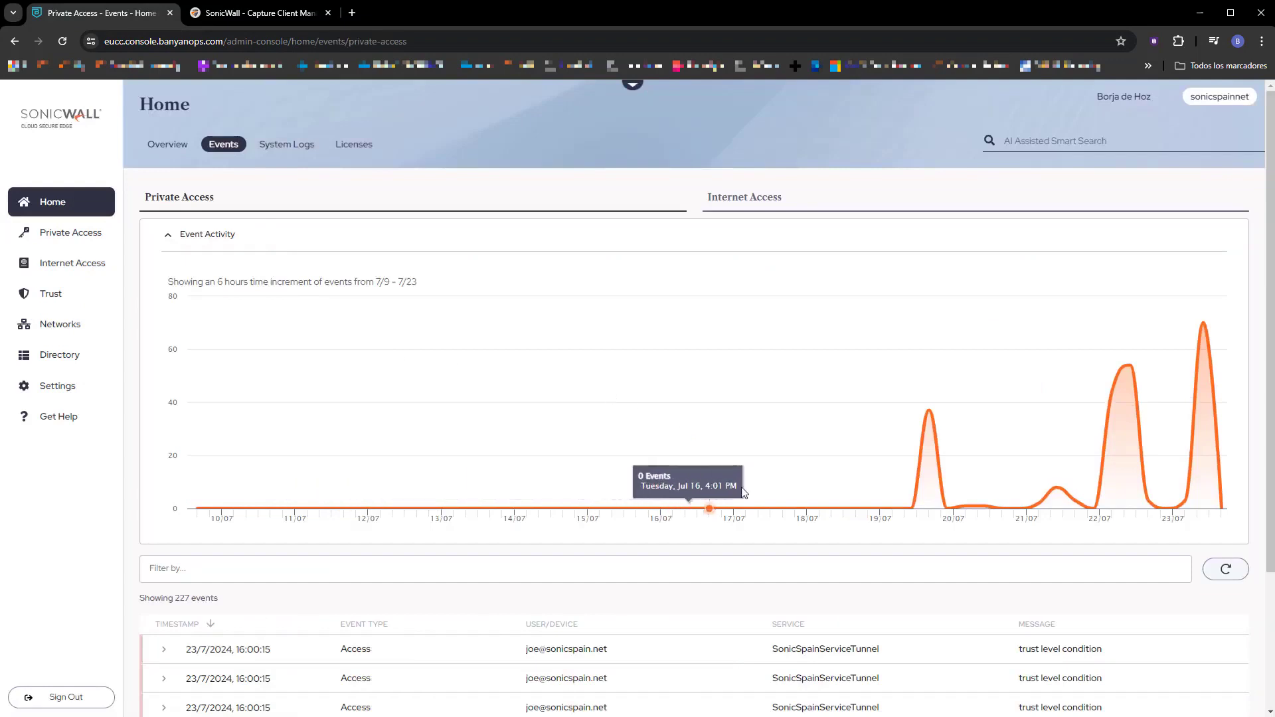
Step: Scroll the Private Access events to the Authorized and Trustscore-calculated entries for joe's device
scroll("down", 3)
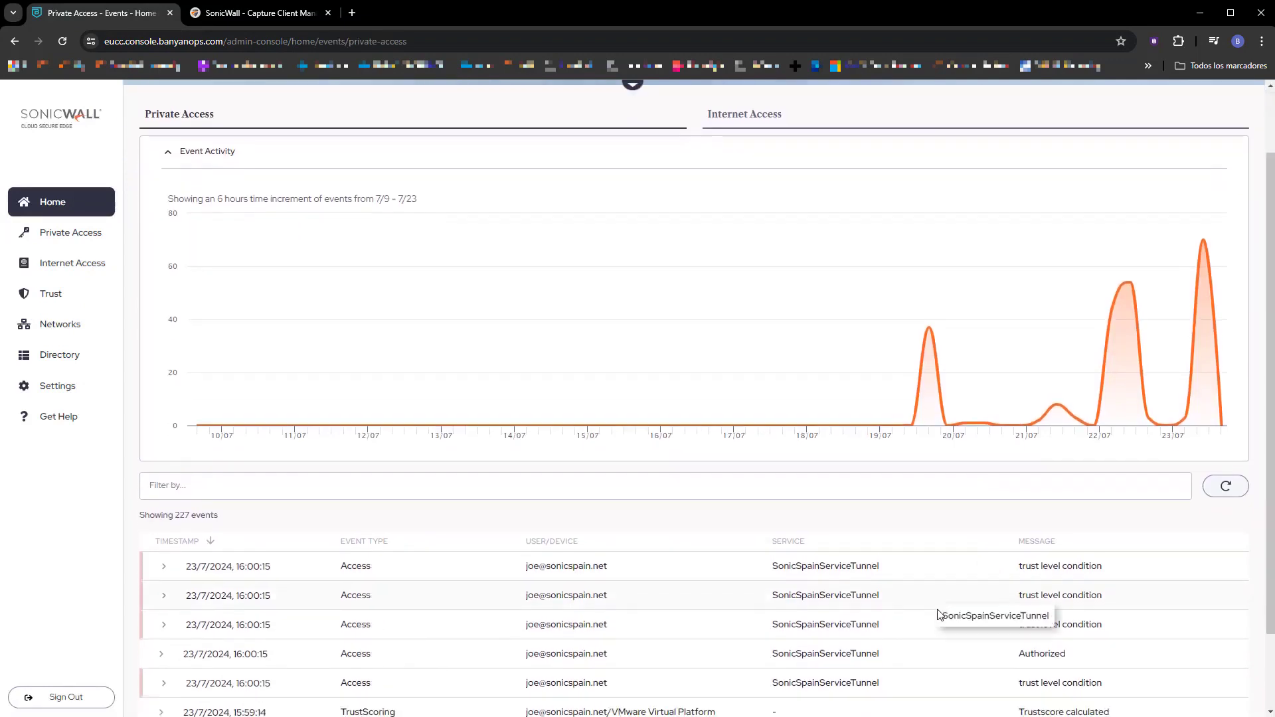
scroll("down", 3)
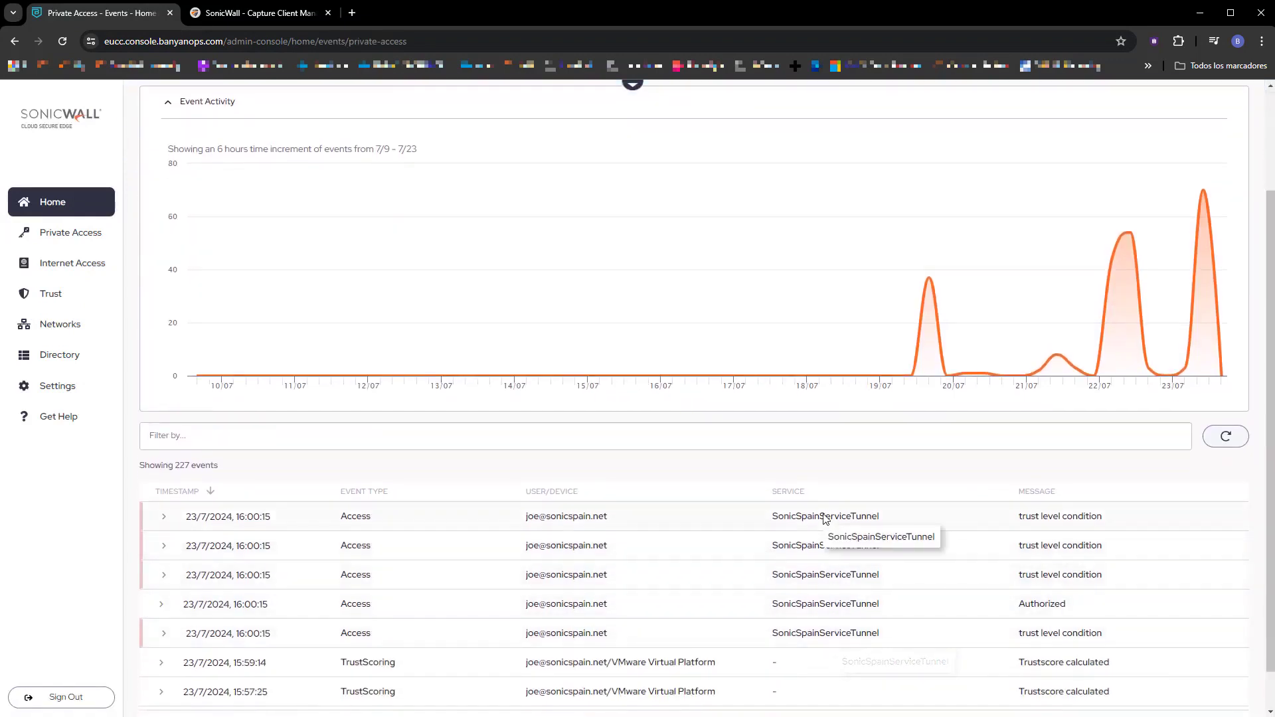